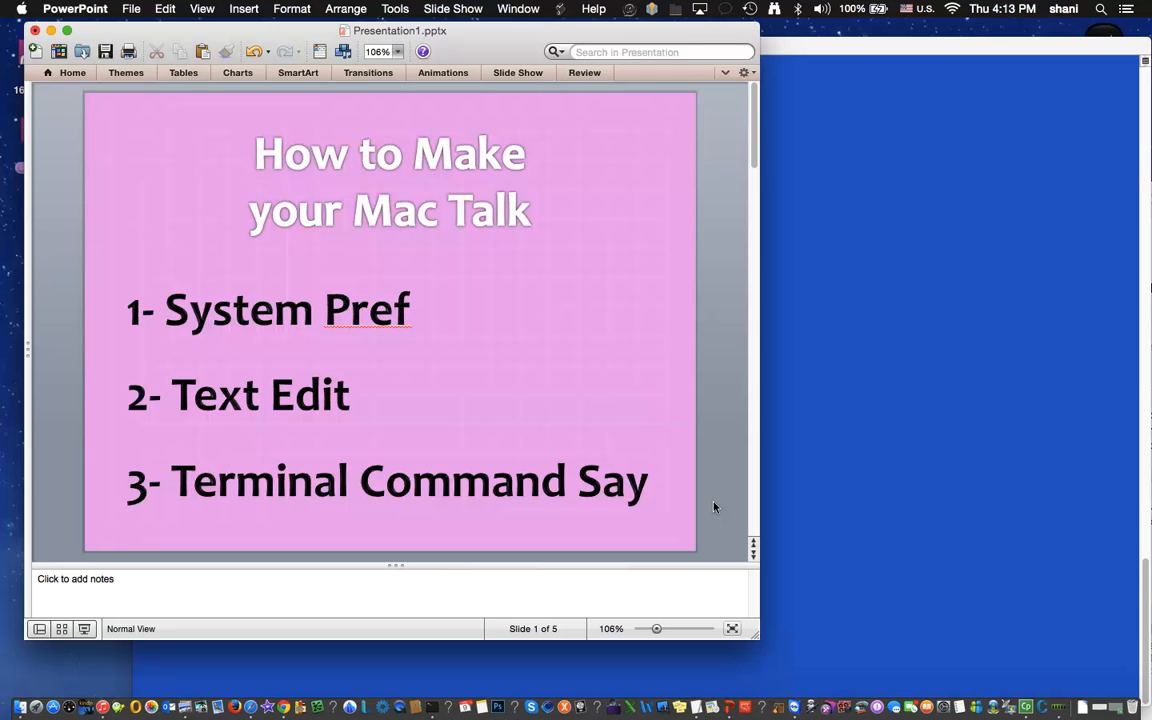
{"action": "mouse_move", "coordinate": [28, 22]}
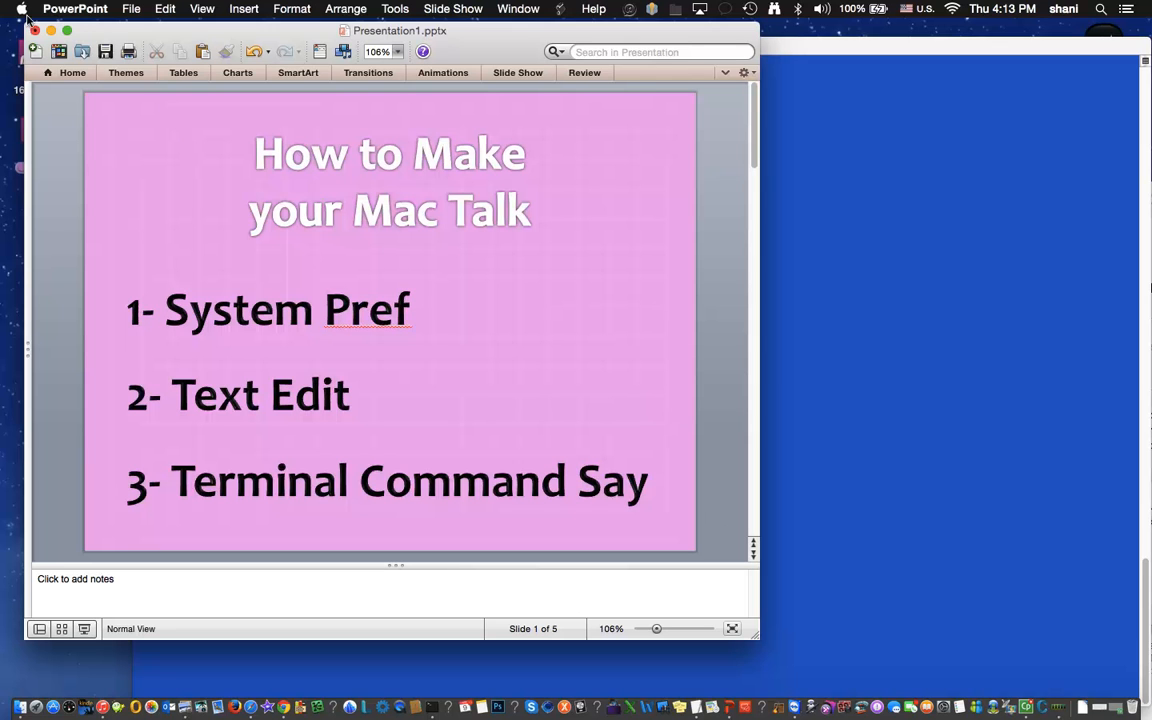
- Enable 'Speak selected text when the key is pressed' in Dictation & Speech, then return to the slide
{"action": "left_click", "coordinate": [21, 9]}
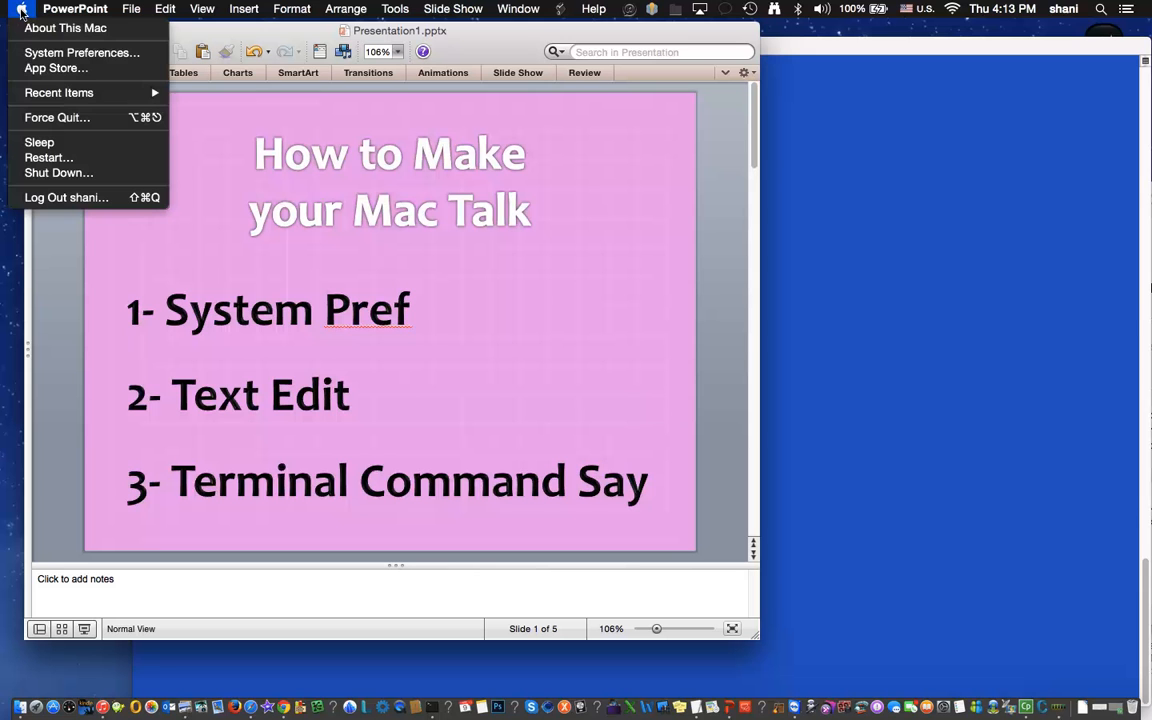
{"action": "left_click", "coordinate": [82, 52]}
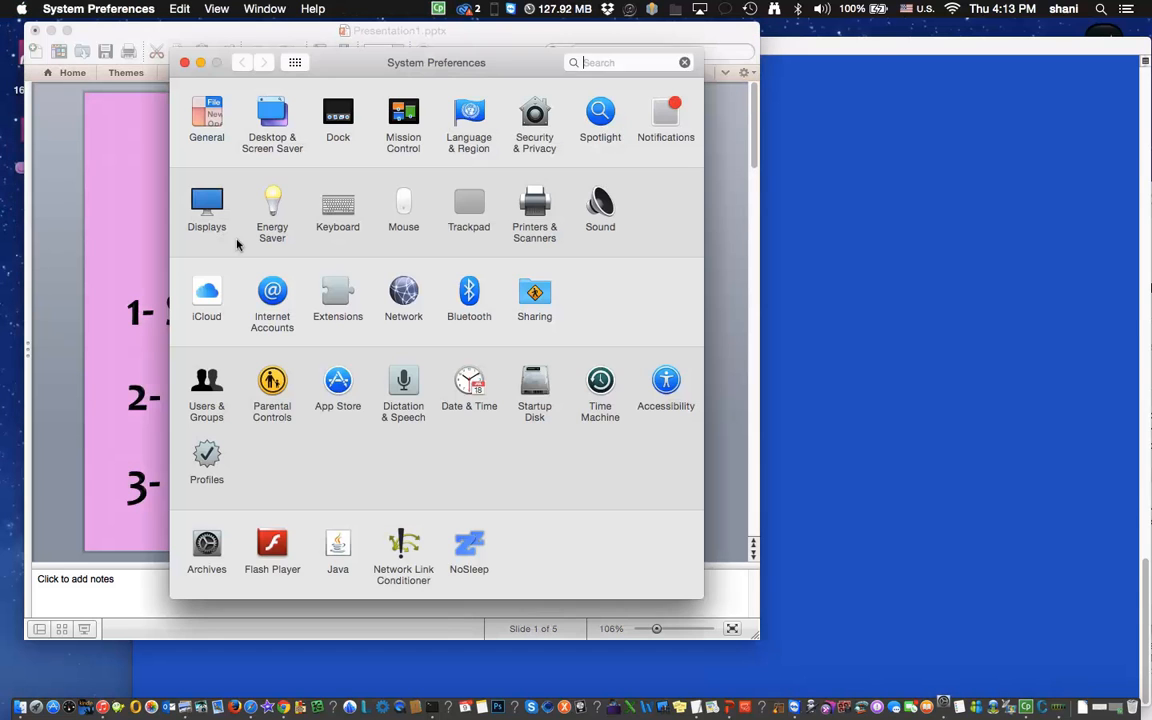
{"action": "left_click", "coordinate": [403, 390]}
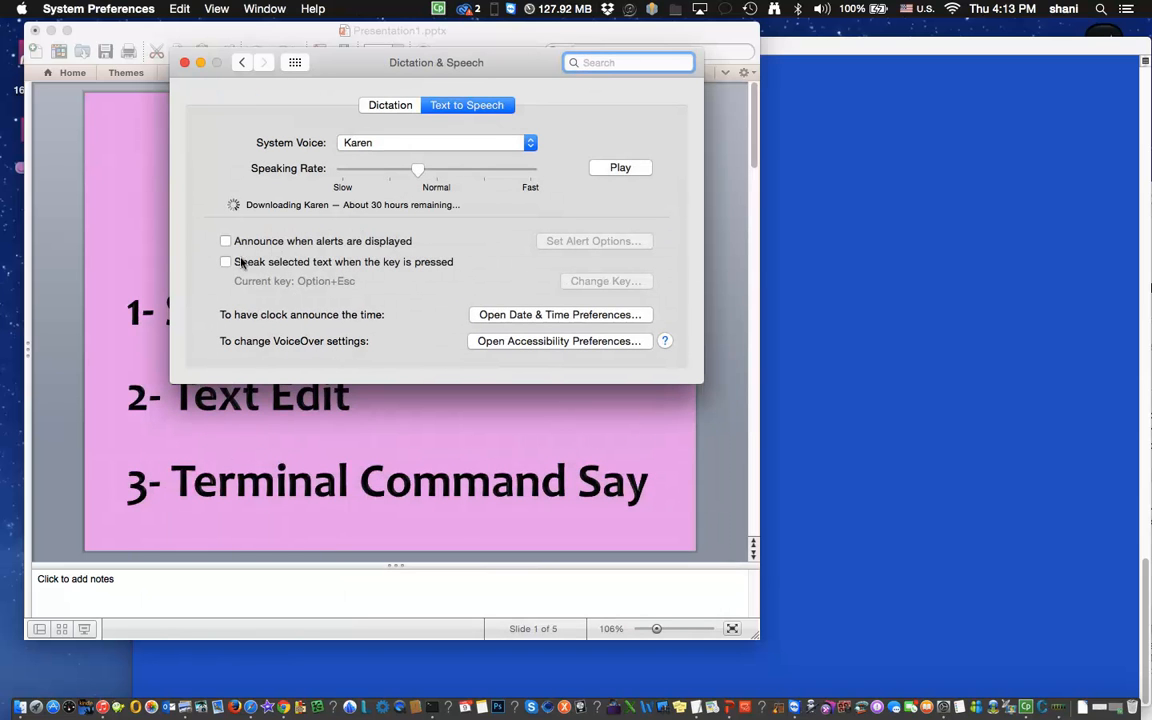
{"action": "left_click", "coordinate": [225, 262]}
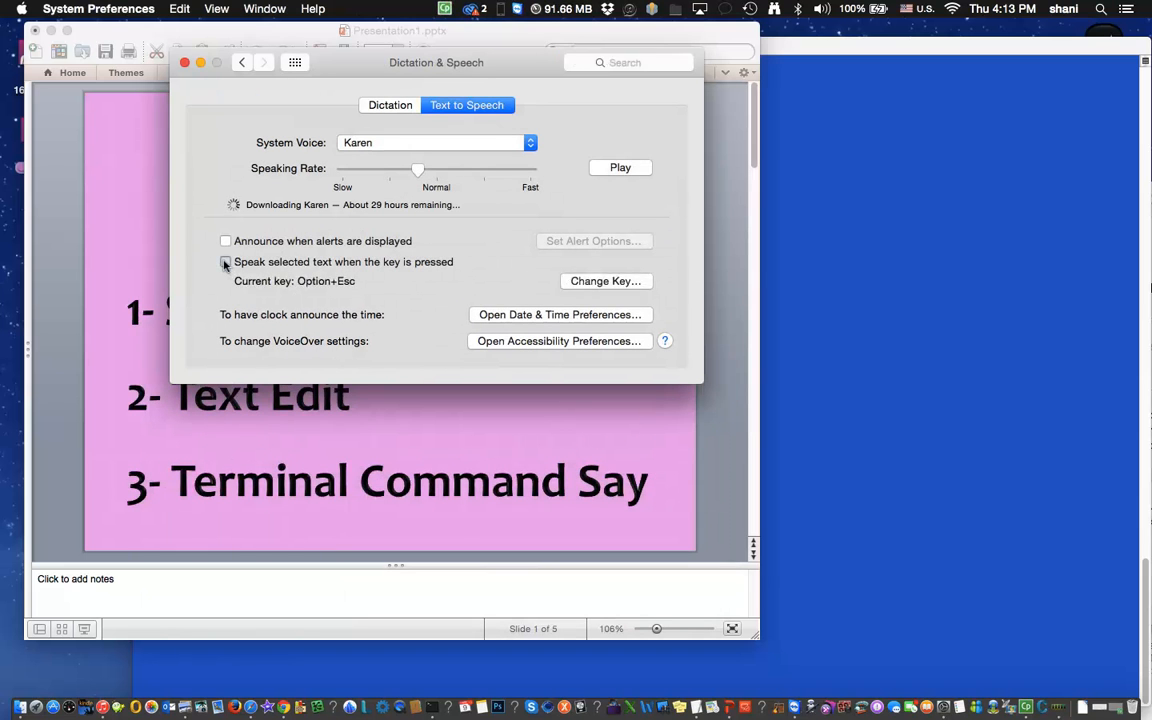
{"action": "left_click", "coordinate": [225, 261]}
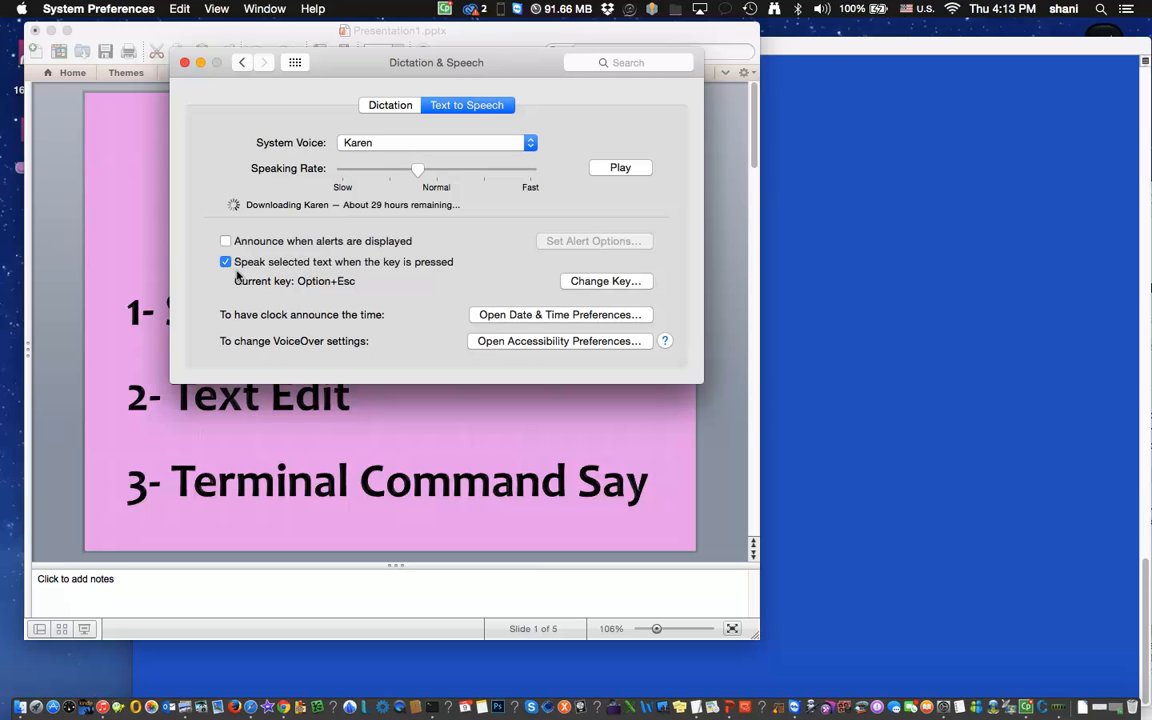
{"action": "mouse_move", "coordinate": [295, 298]}
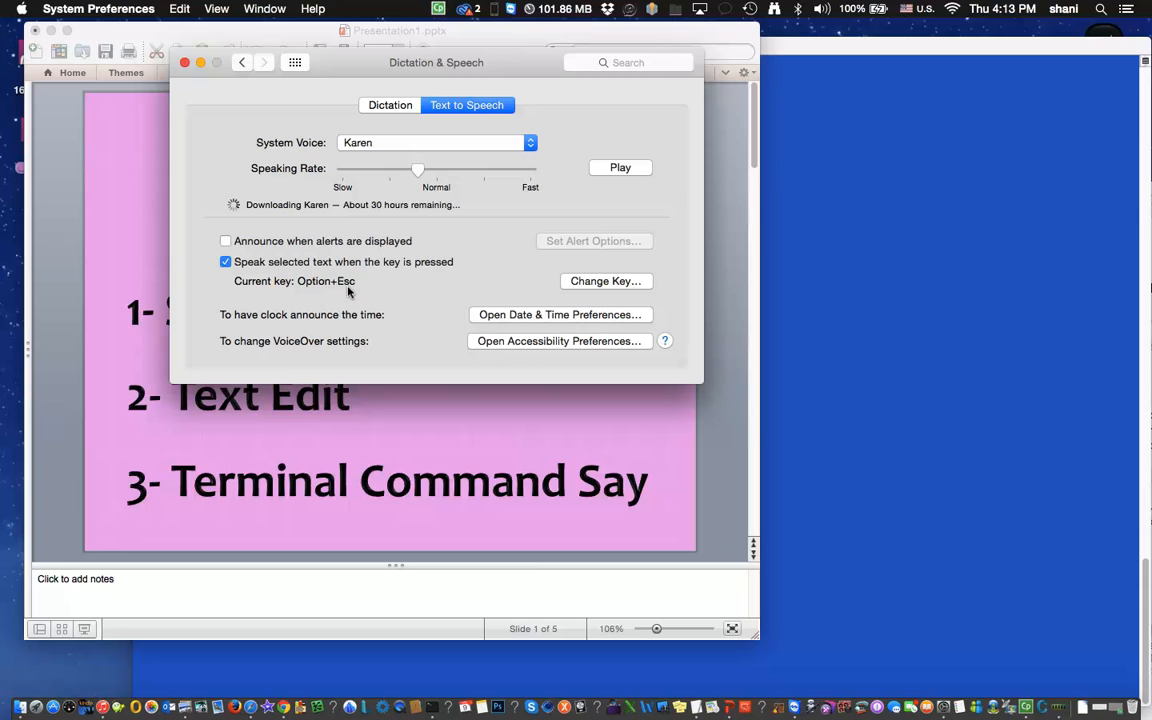
{"action": "mouse_move", "coordinate": [363, 291]}
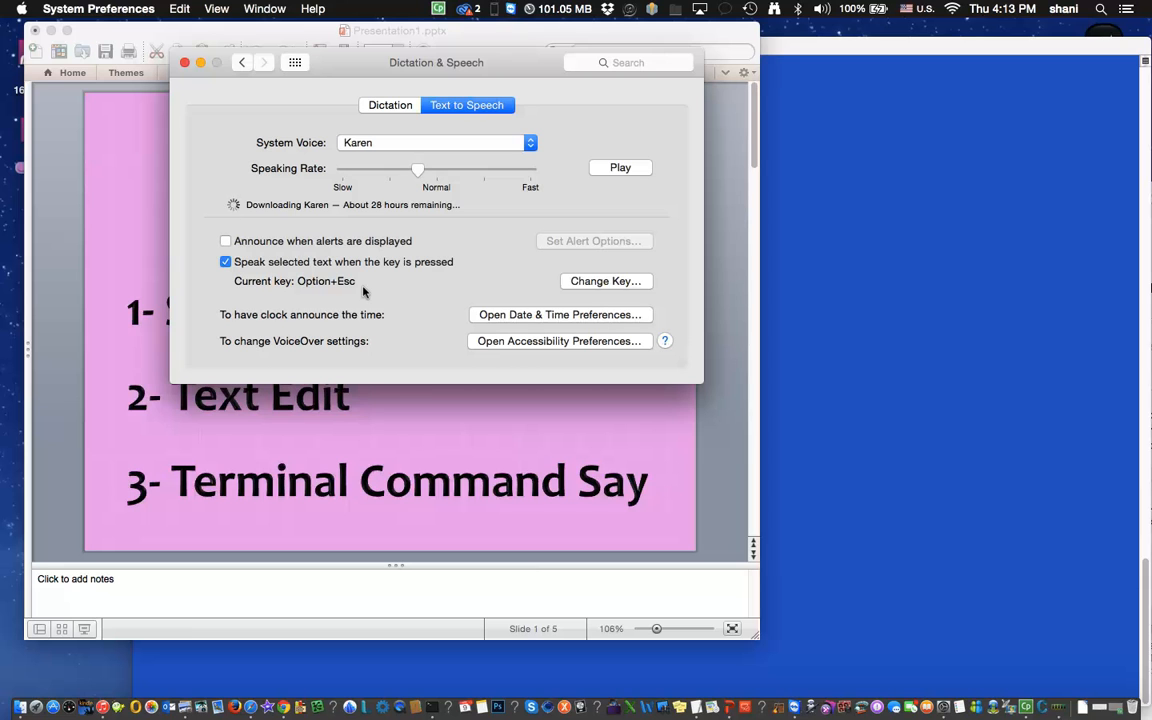
{"action": "mouse_move", "coordinate": [450, 294]}
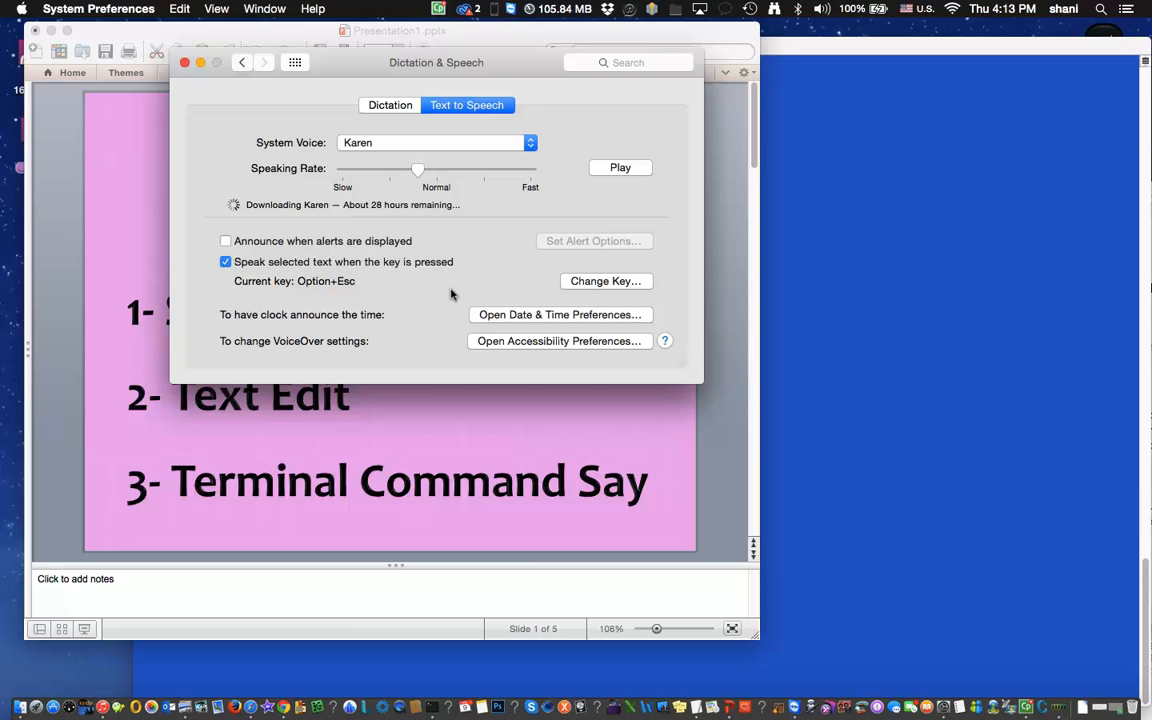
{"action": "left_click", "coordinate": [184, 62]}
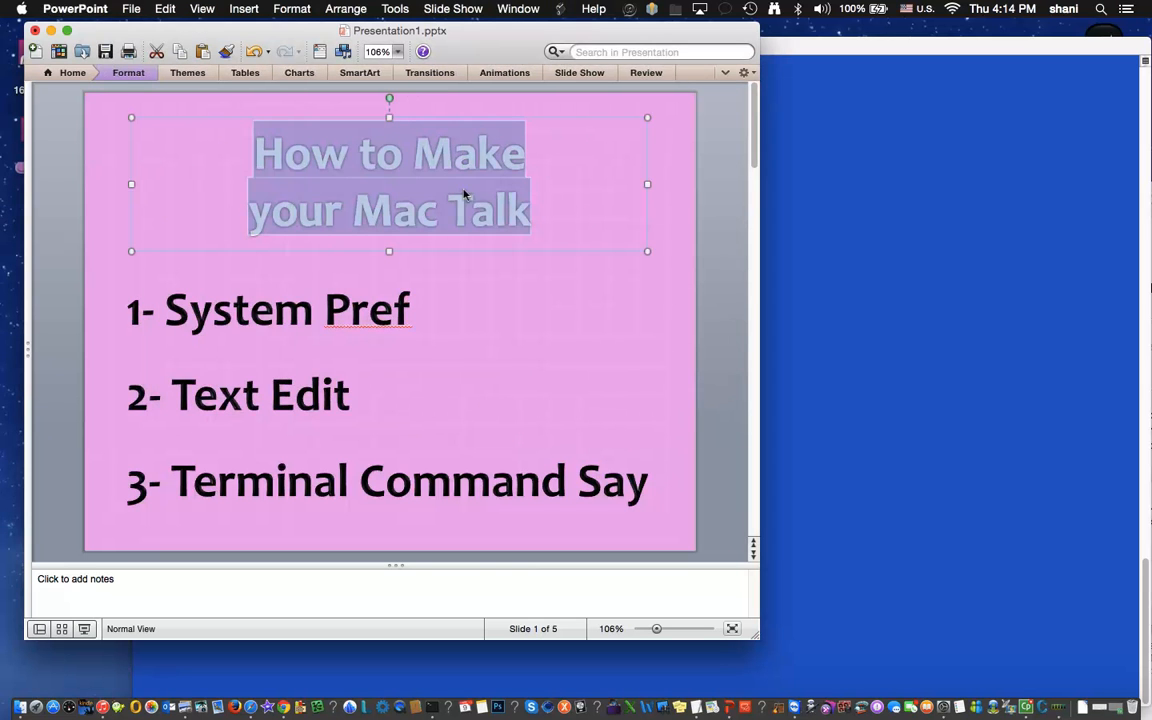
{"action": "mouse_move", "coordinate": [507, 248]}
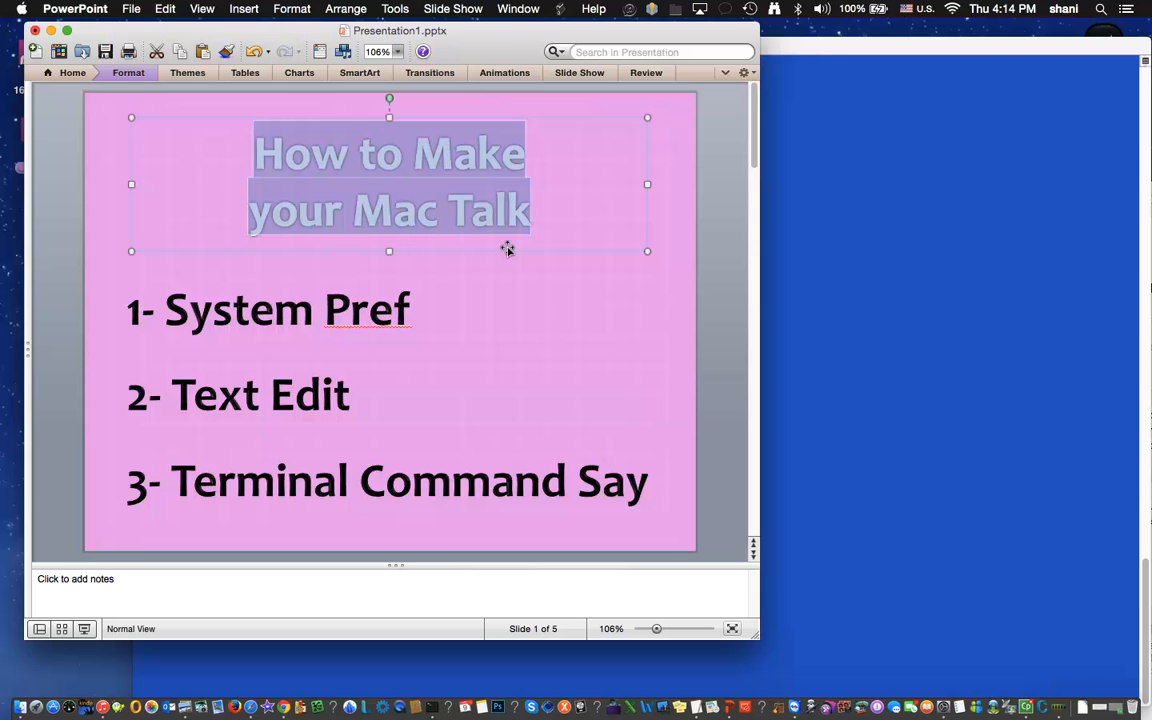
{"action": "mouse_move", "coordinate": [183, 41]}
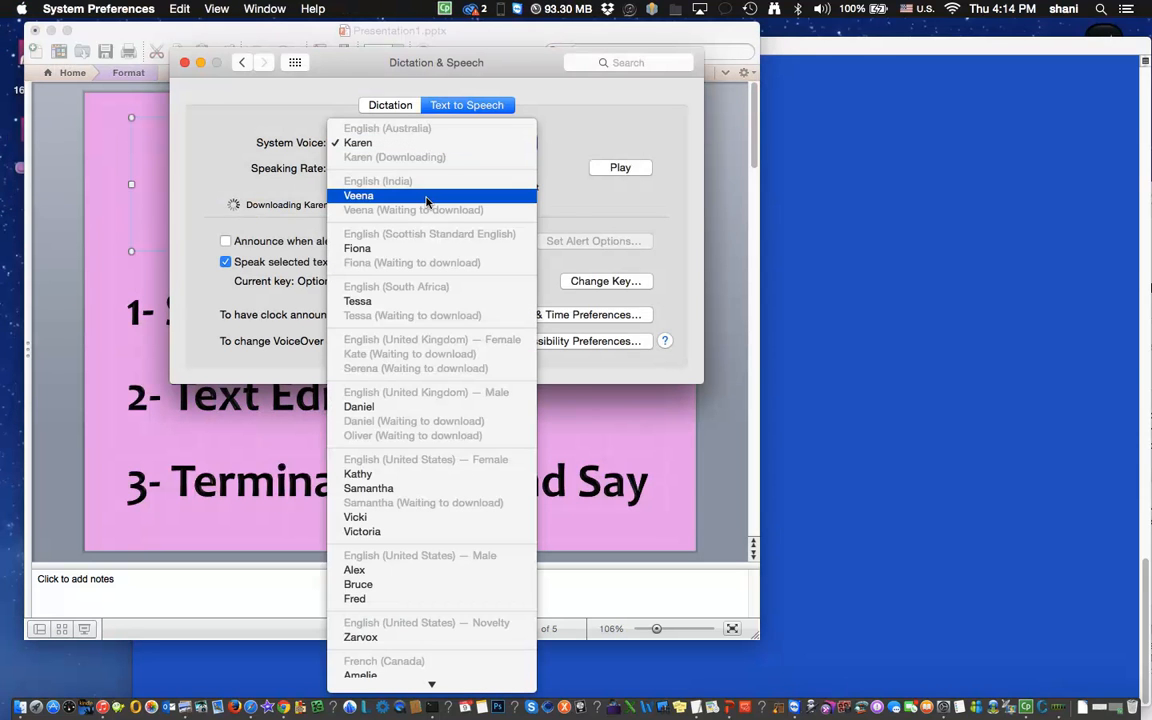
- Pick Fiona from the System Voice pop-up, replacing Karen
{"action": "left_click", "coordinate": [357, 248]}
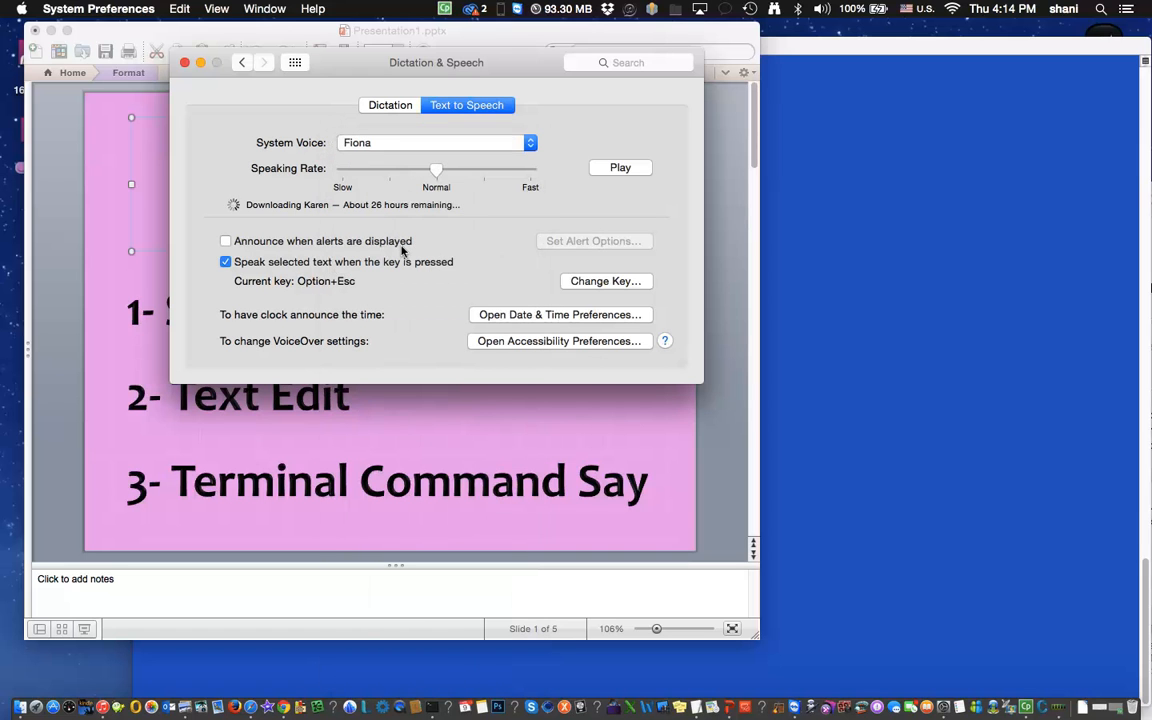
{"action": "mouse_move", "coordinate": [93, 203]}
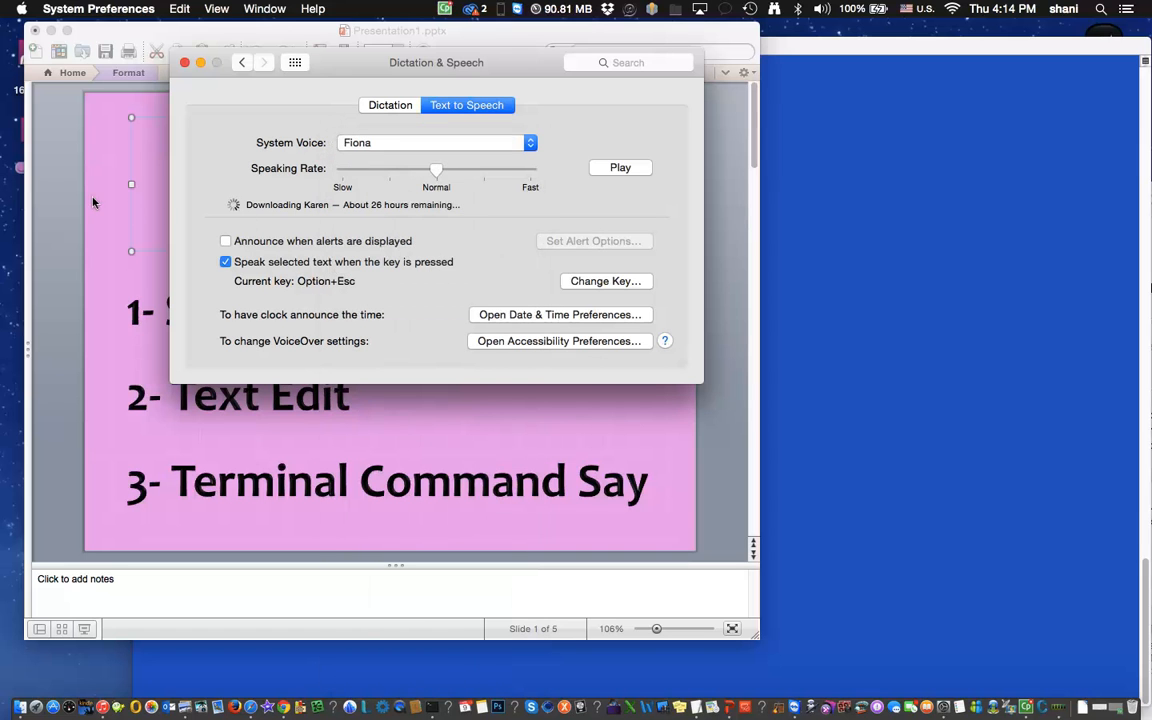
{"action": "left_click", "coordinate": [184, 62]}
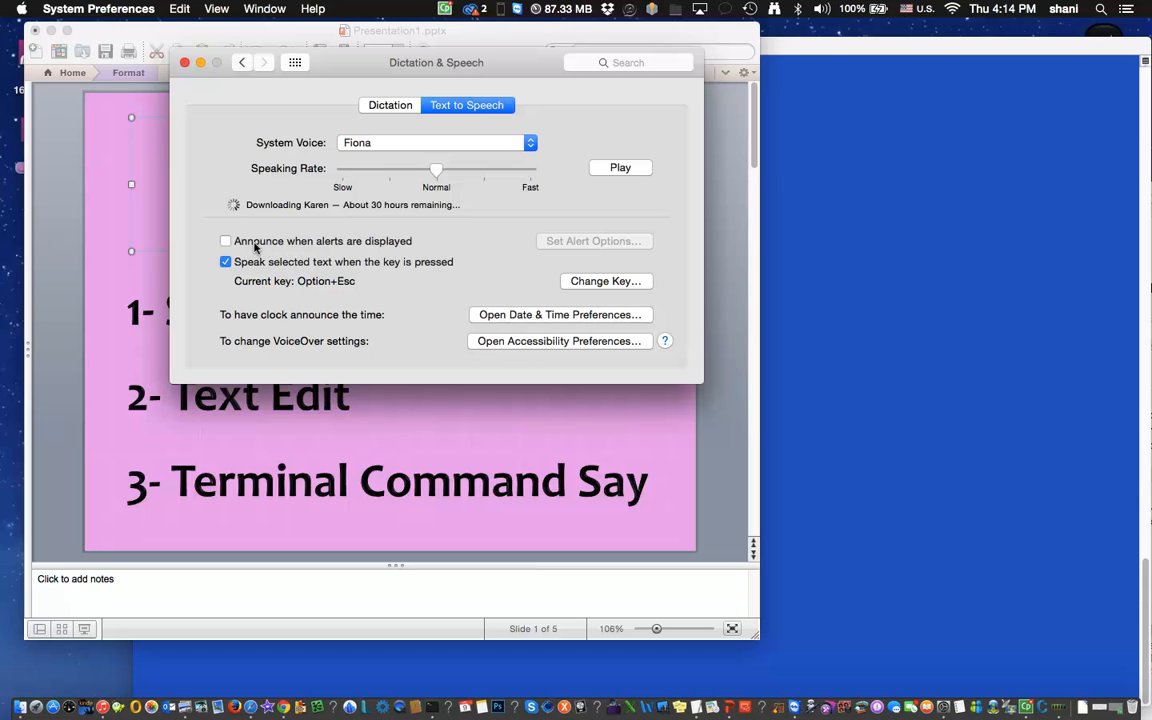
- Tick 'Announce when alerts are displayed' and open the alert options' Phrase pop-up
{"action": "left_click", "coordinate": [225, 241]}
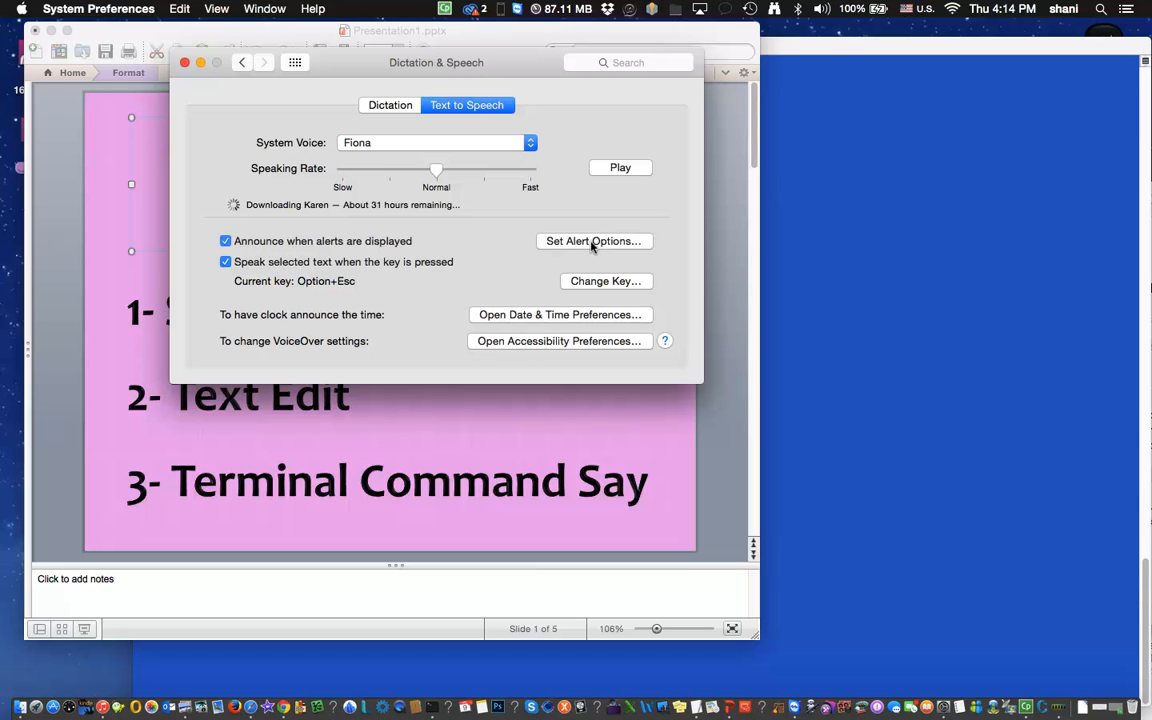
{"action": "left_click", "coordinate": [592, 241]}
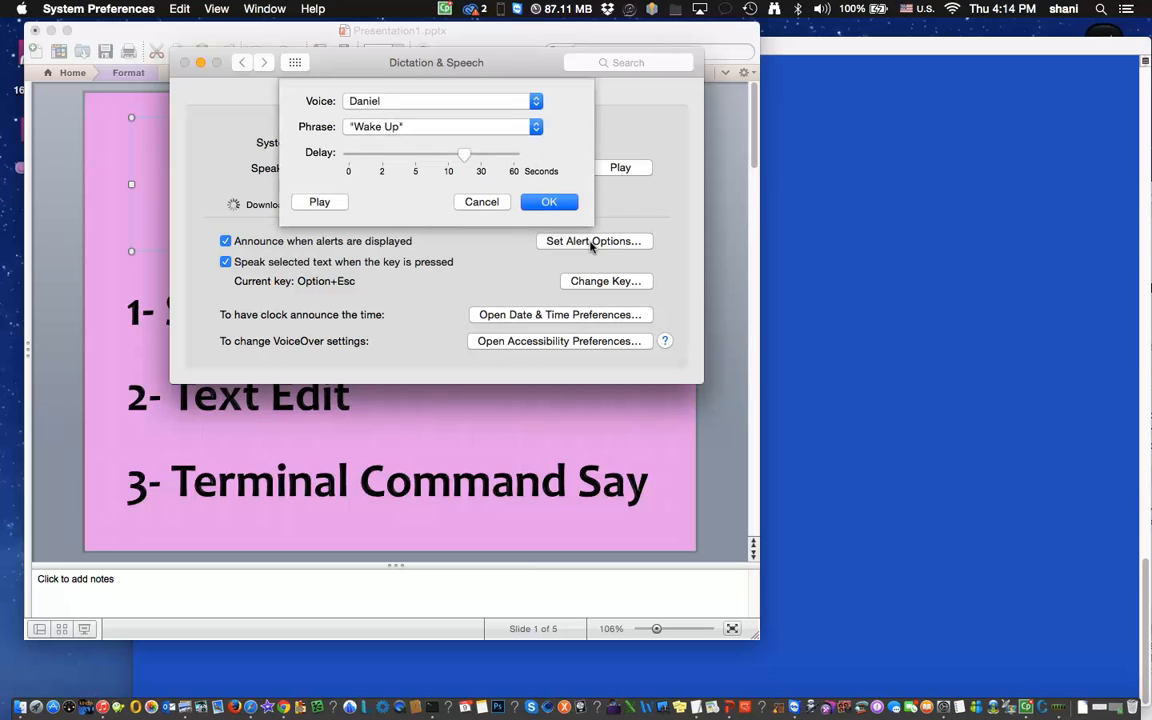
{"action": "mouse_move", "coordinate": [435, 97]}
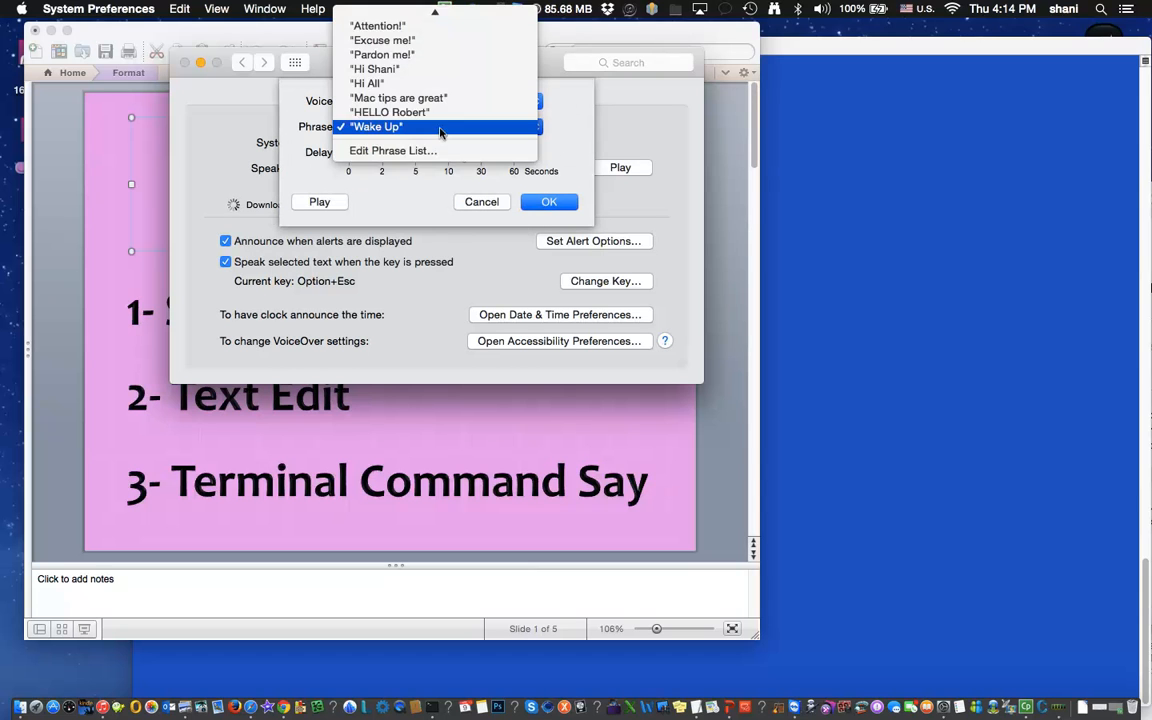
{"action": "scroll", "scroll_direction": "up", "scroll_amount": 3}
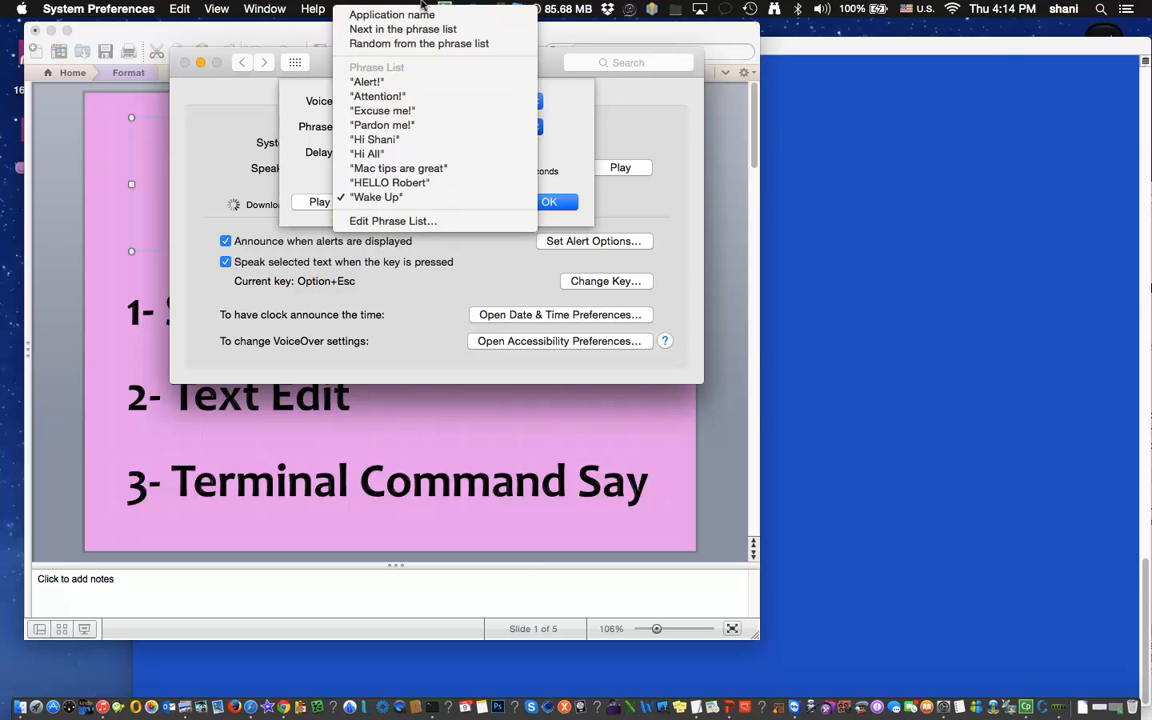
{"action": "left_click", "coordinate": [376, 197]}
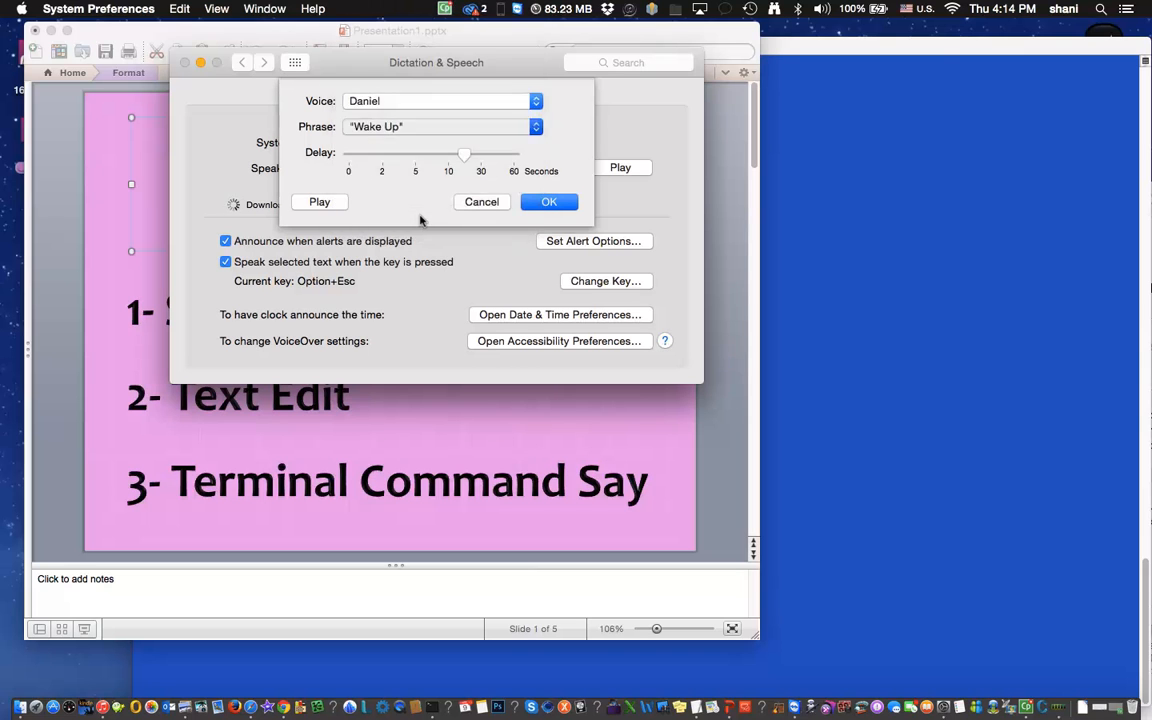
- Add the phrase 'Hi There' to the alert phrase list
{"action": "left_click", "coordinate": [536, 126]}
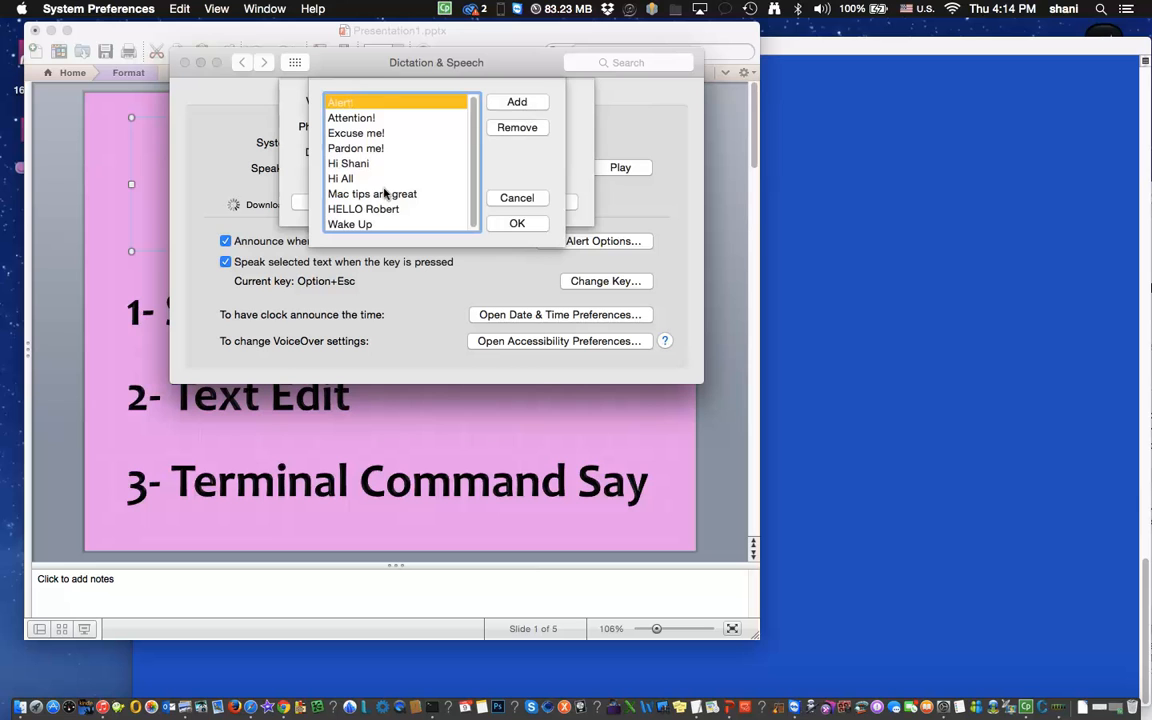
{"action": "left_click", "coordinate": [517, 101]}
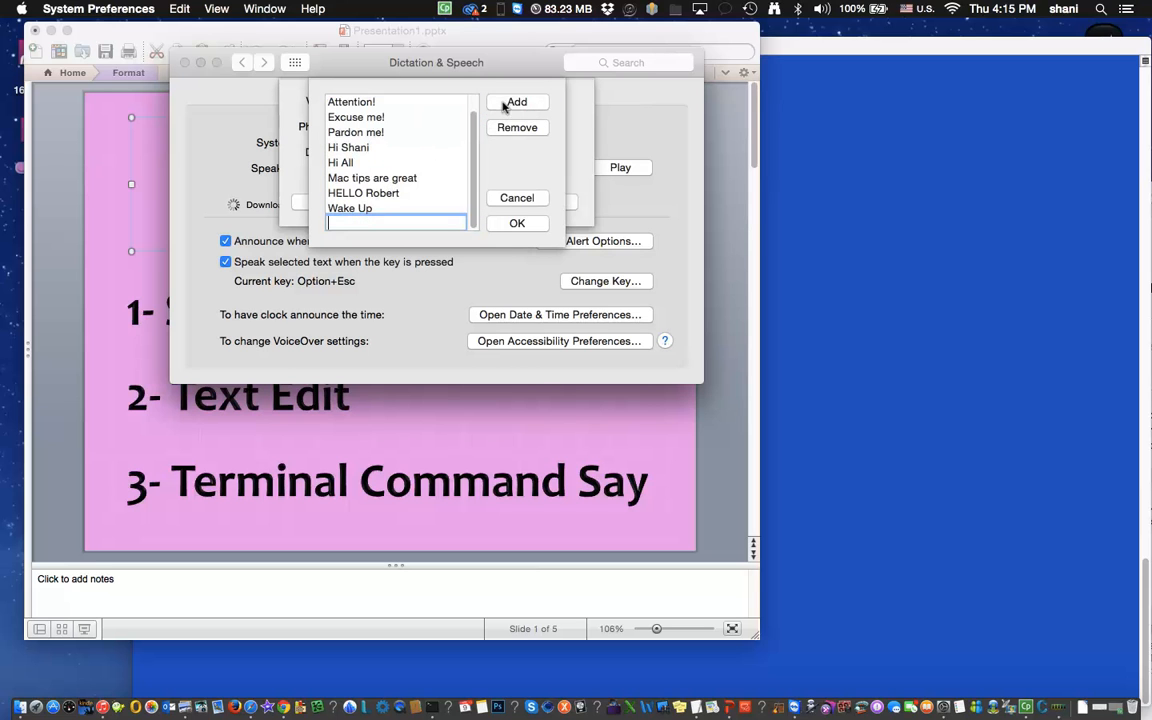
{"action": "type", "text": "Hi"}
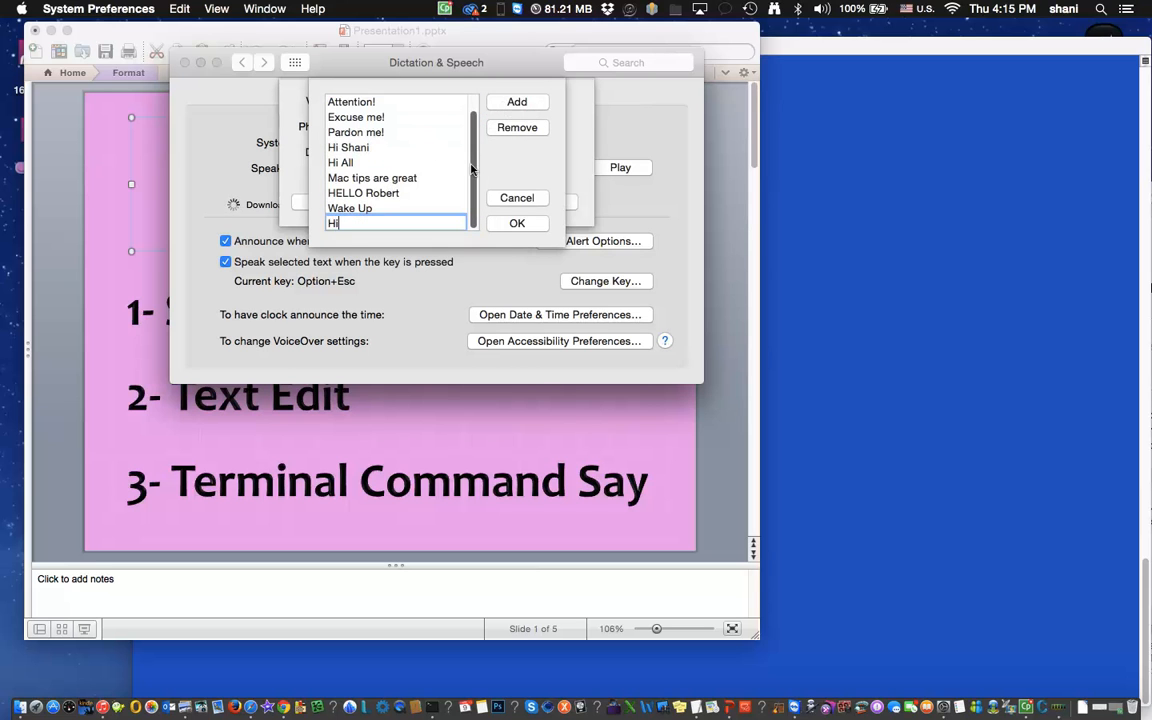
{"action": "type", "text": "There"}
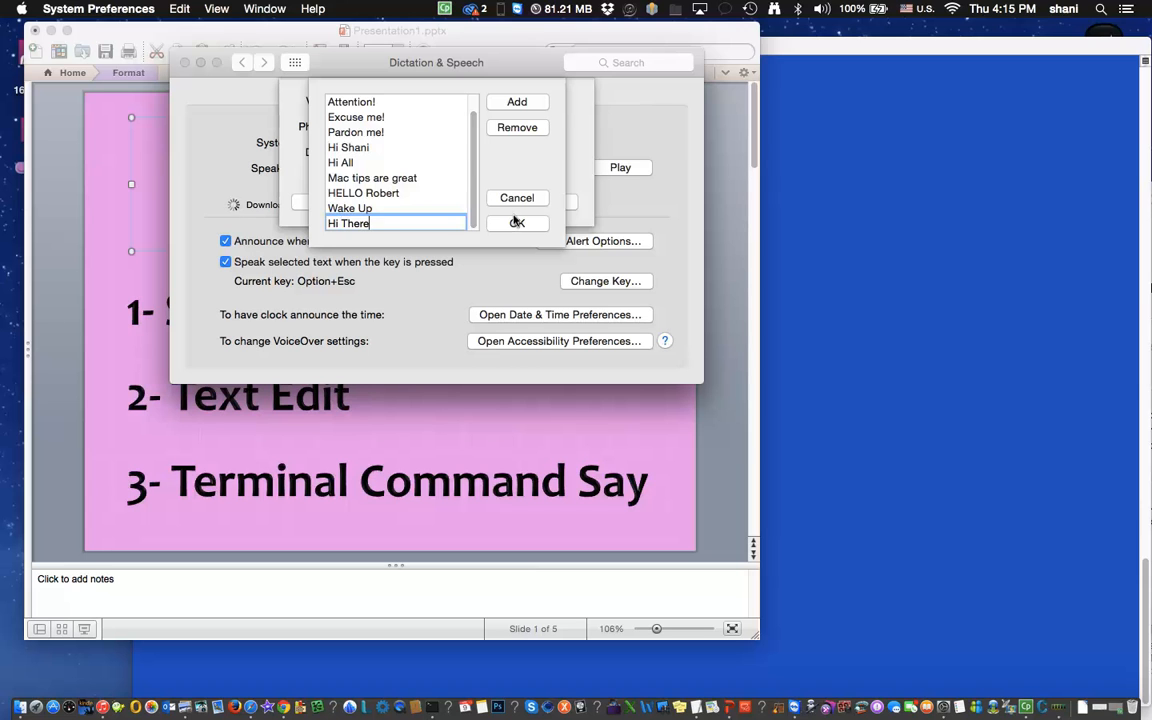
{"action": "left_click", "coordinate": [517, 223]}
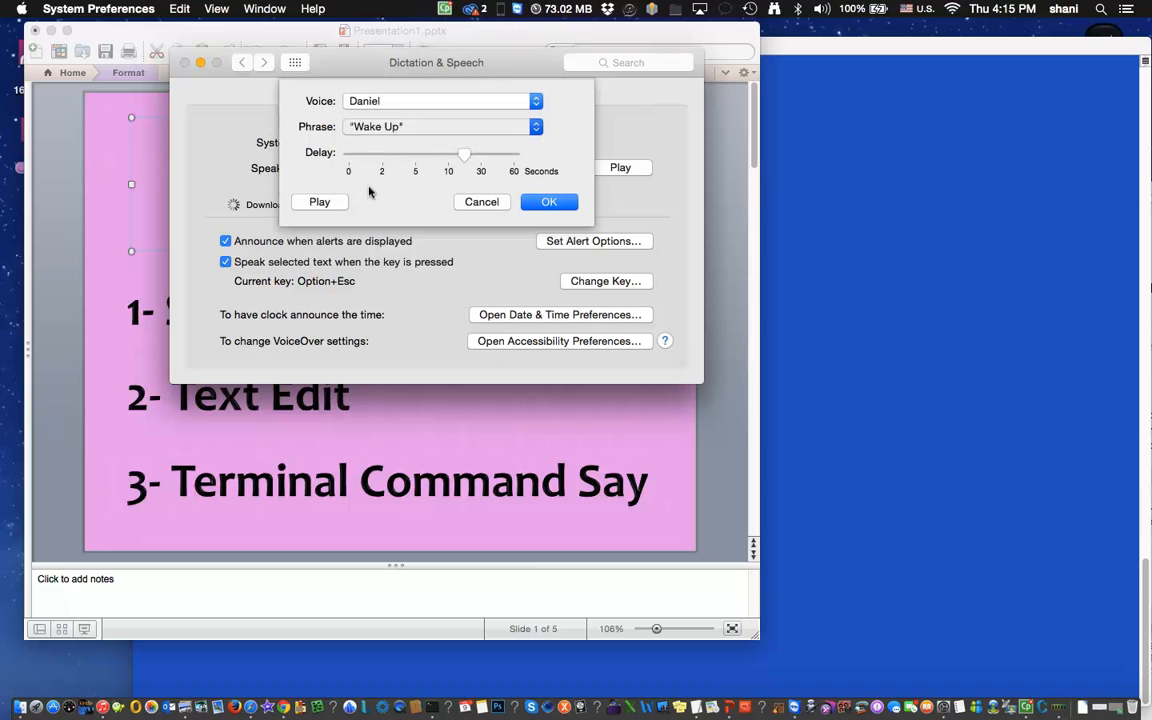
- Select 'Hi There' as the alert phrase, preview it, and confirm the alert options
{"action": "left_click", "coordinate": [536, 126]}
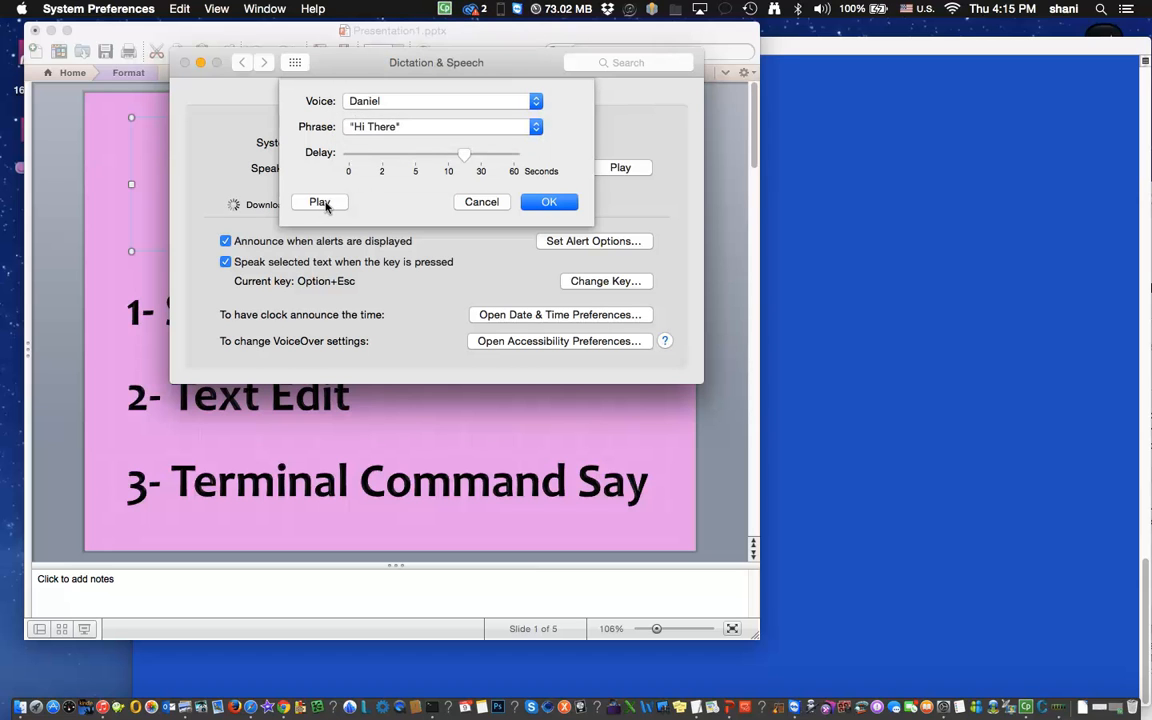
{"action": "left_click", "coordinate": [320, 202]}
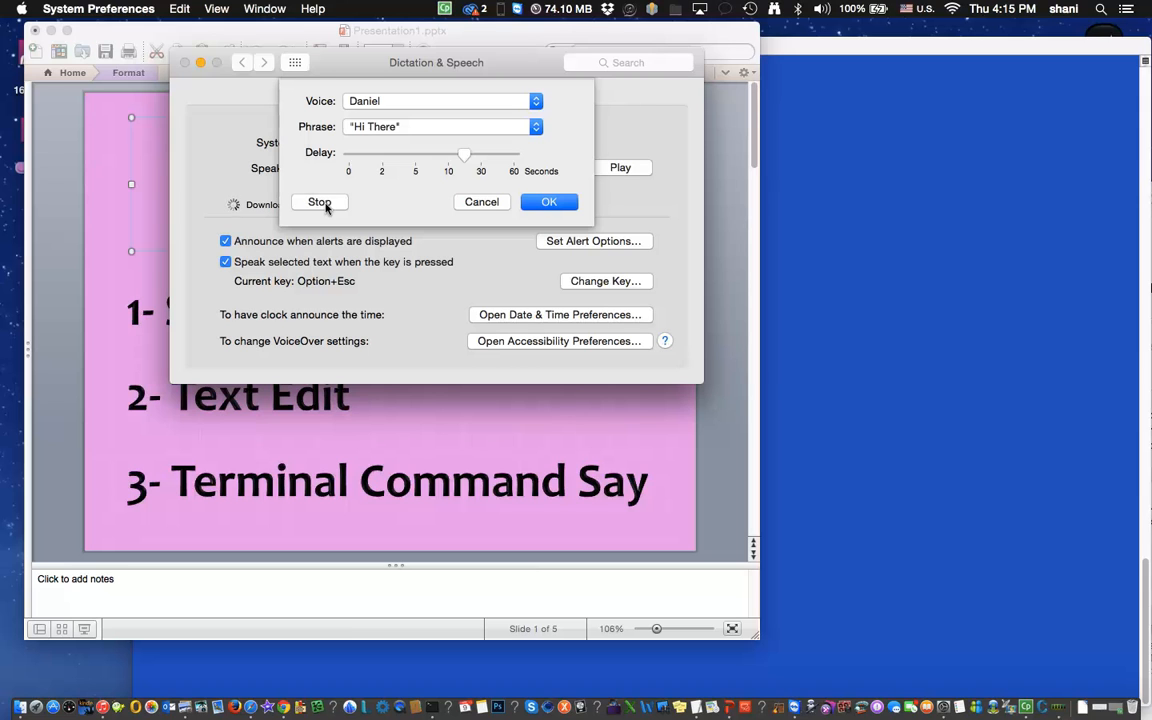
{"action": "left_click", "coordinate": [319, 202]}
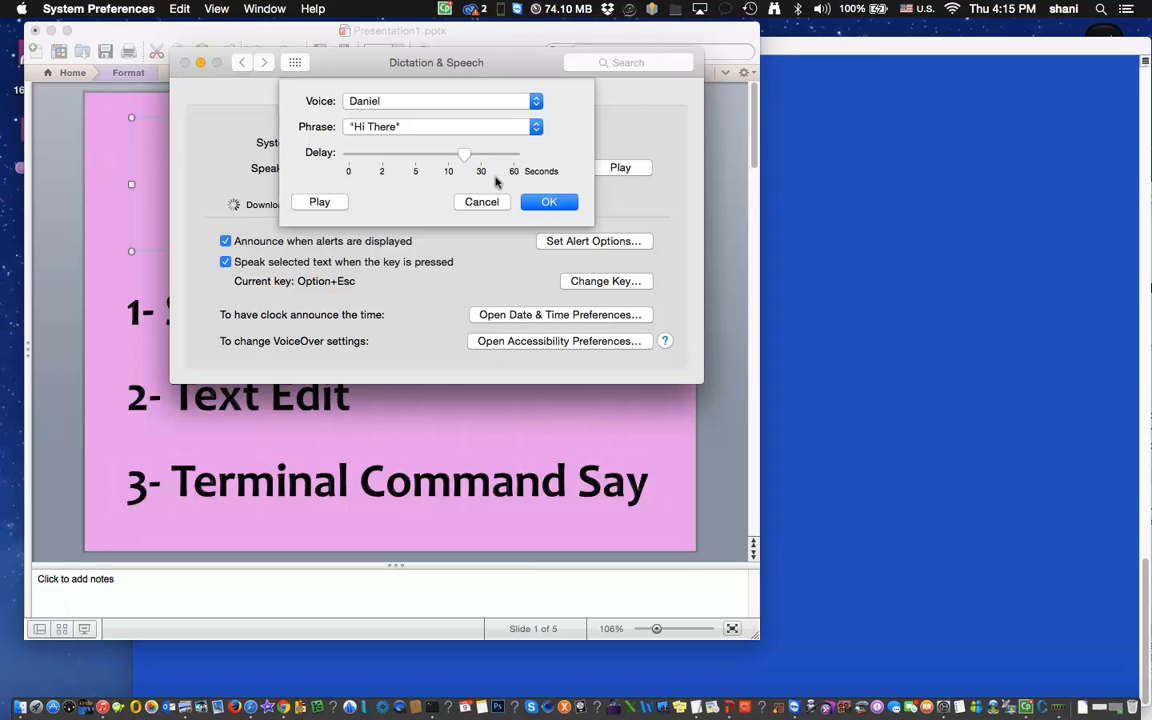
{"action": "left_click", "coordinate": [549, 202]}
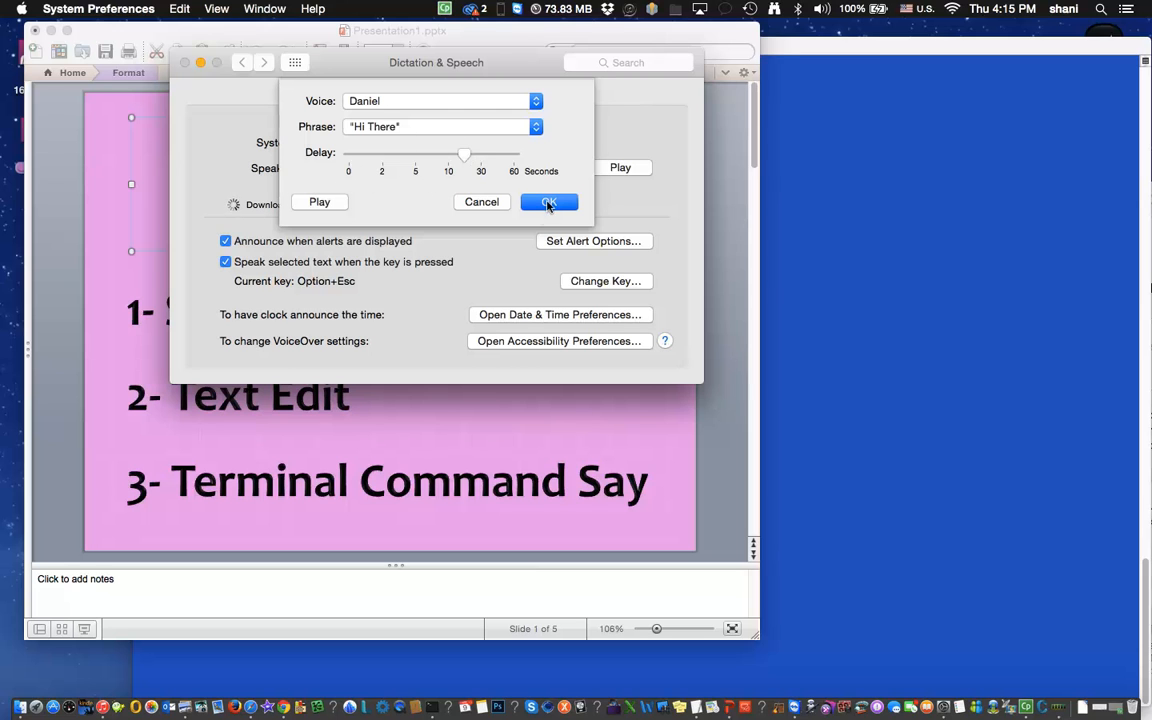
{"action": "left_click", "coordinate": [548, 201]}
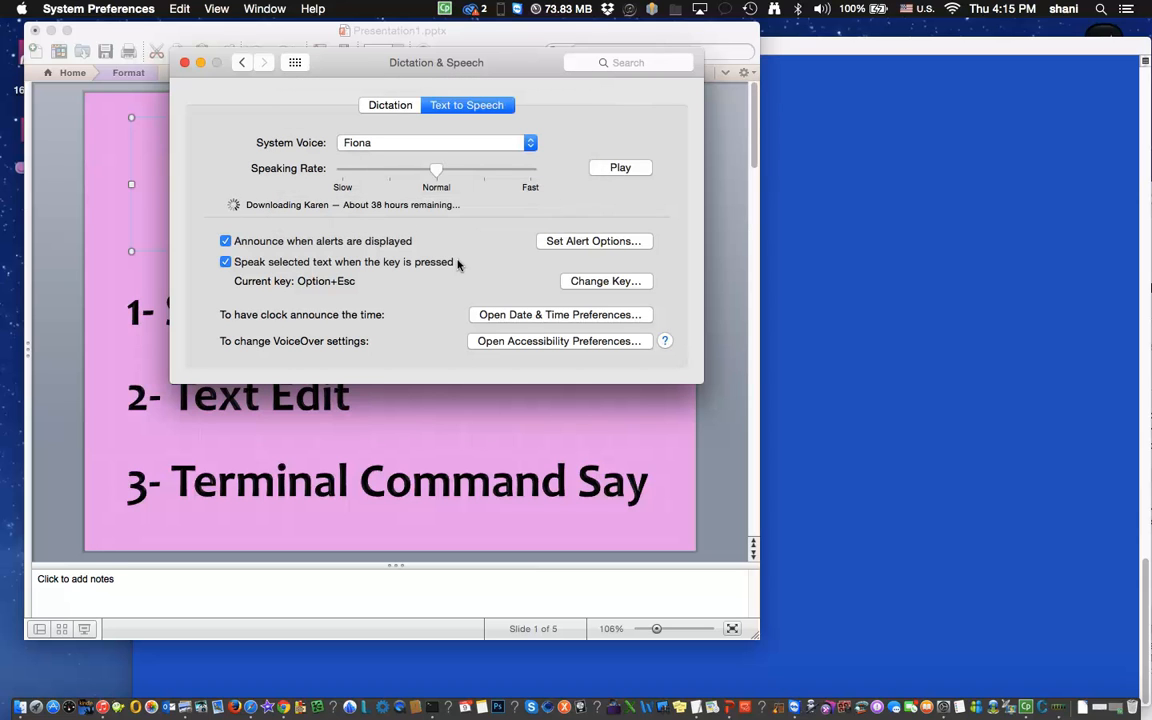
{"action": "mouse_move", "coordinate": [540, 320]}
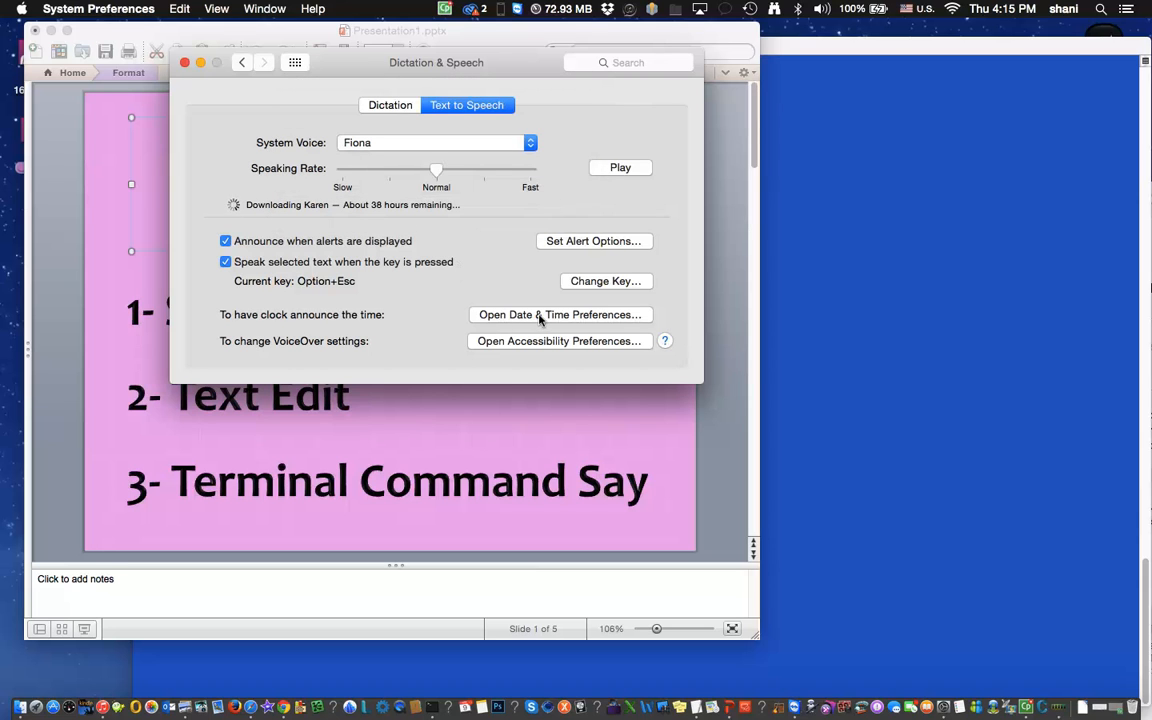
{"action": "left_click", "coordinate": [558, 314]}
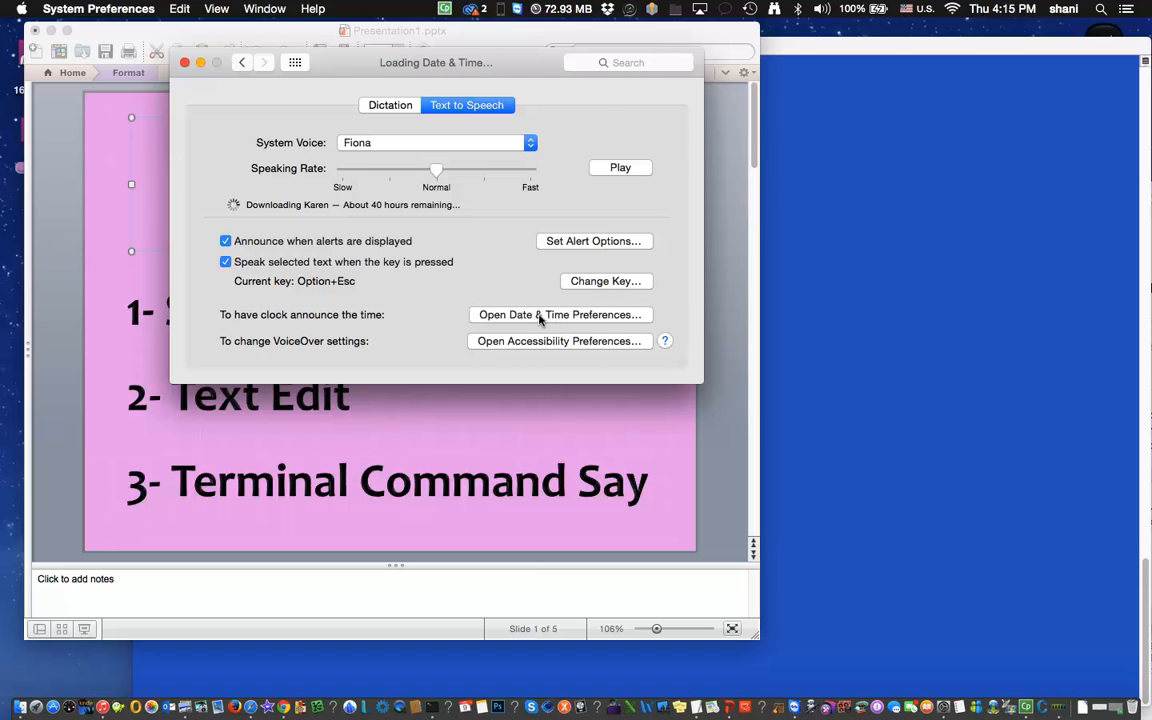
{"action": "left_click", "coordinate": [558, 314]}
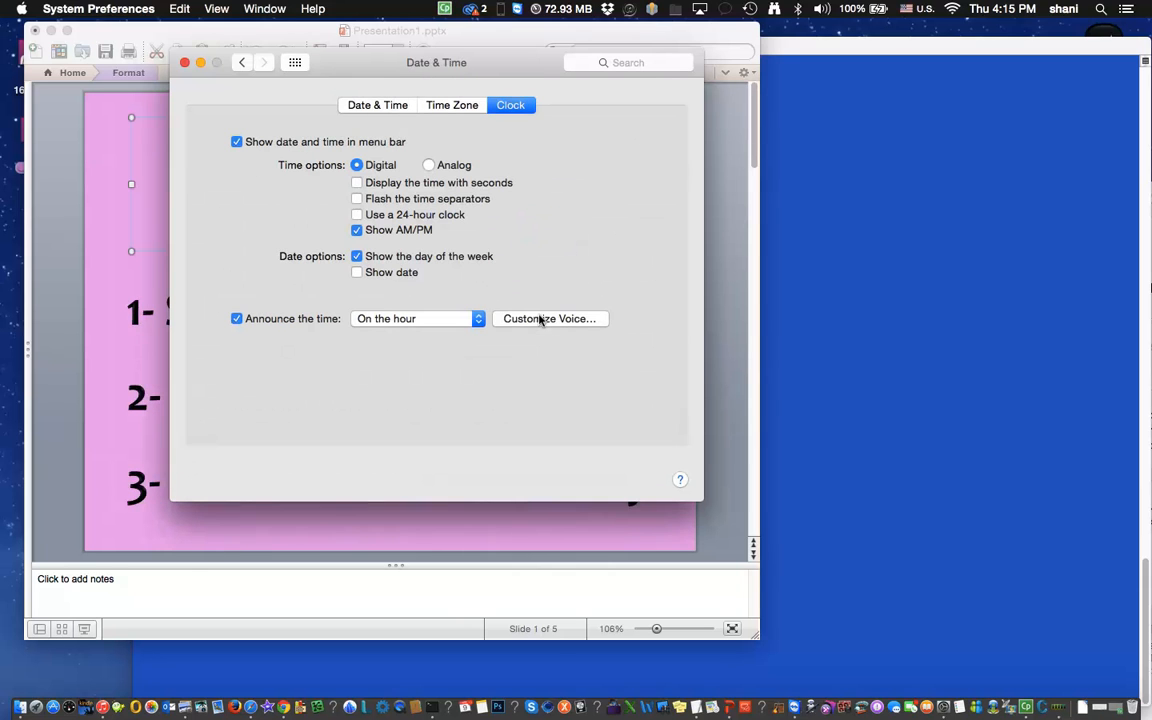
{"action": "mouse_move", "coordinate": [549, 255]}
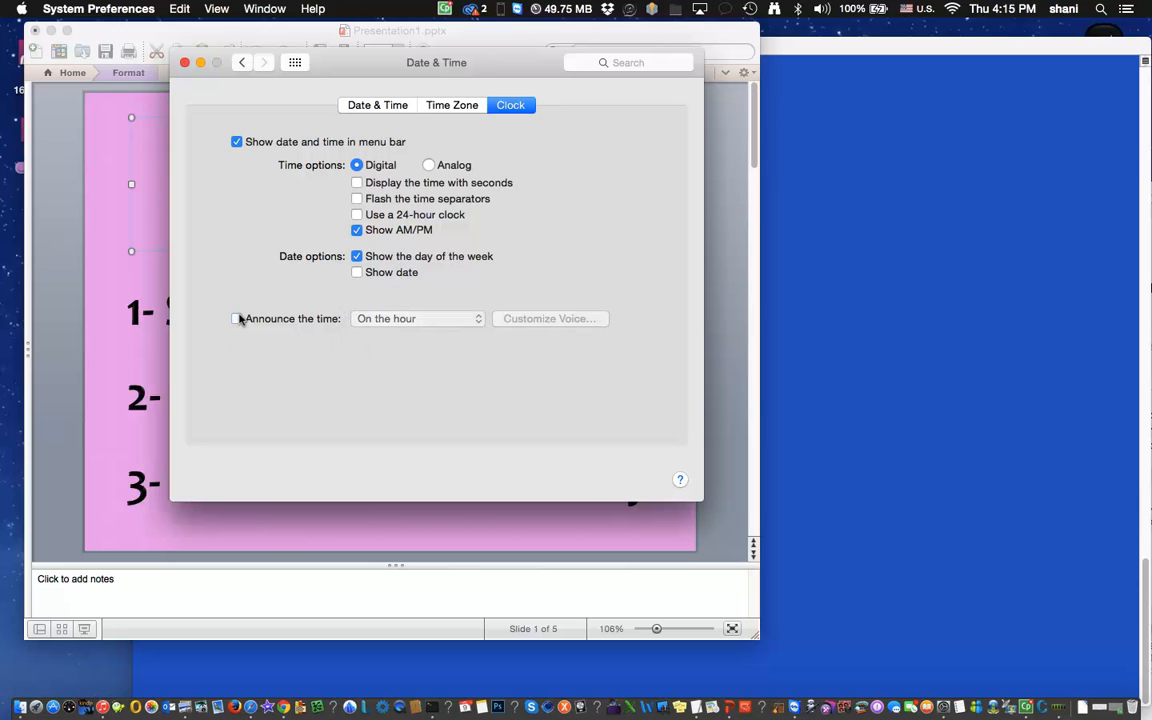
{"action": "left_click", "coordinate": [237, 318]}
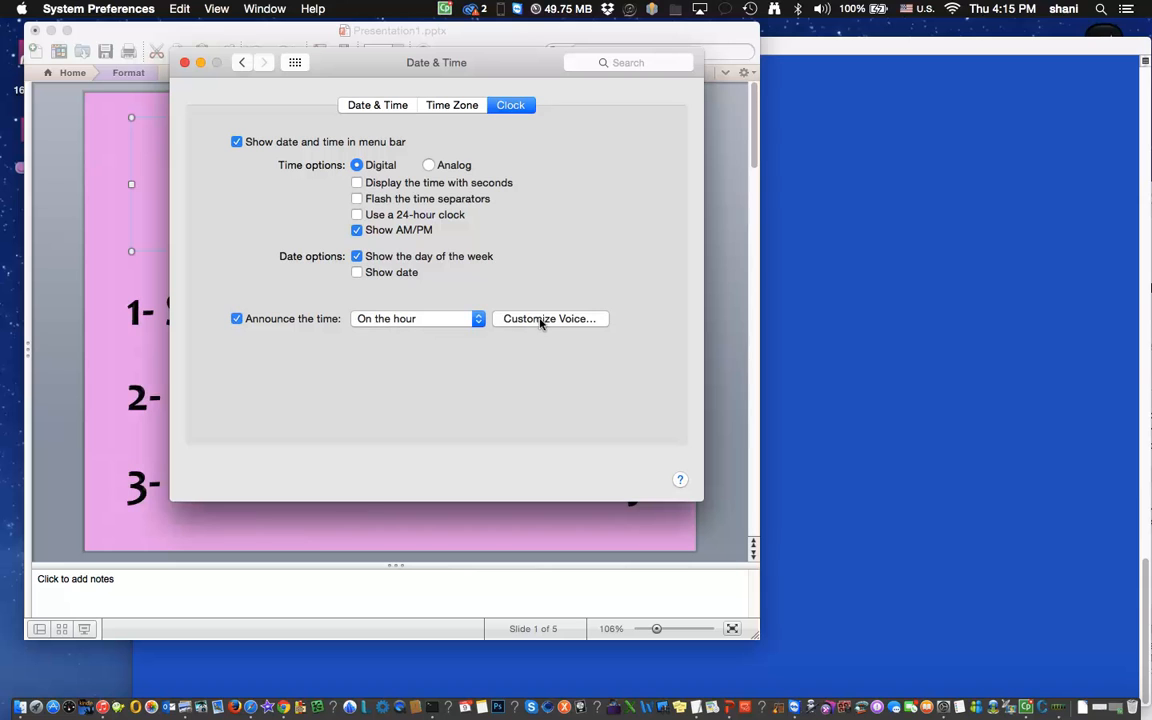
{"action": "left_click", "coordinate": [548, 318]}
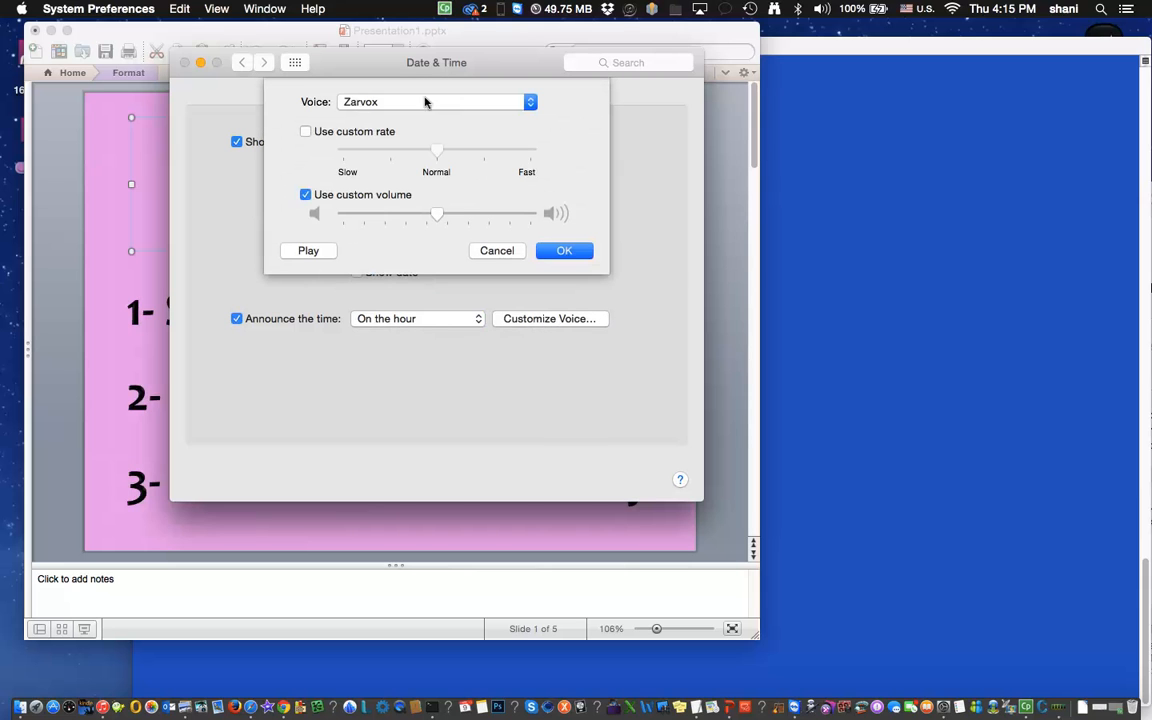
{"action": "mouse_move", "coordinate": [400, 120]}
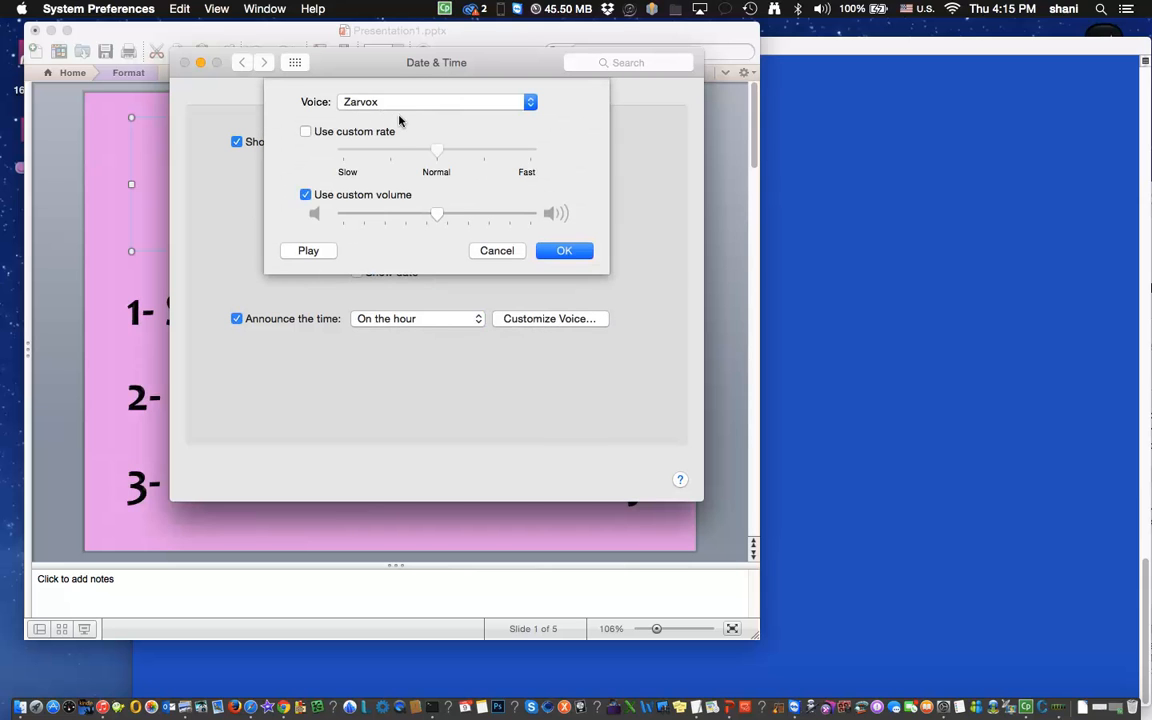
{"action": "left_click", "coordinate": [308, 250]}
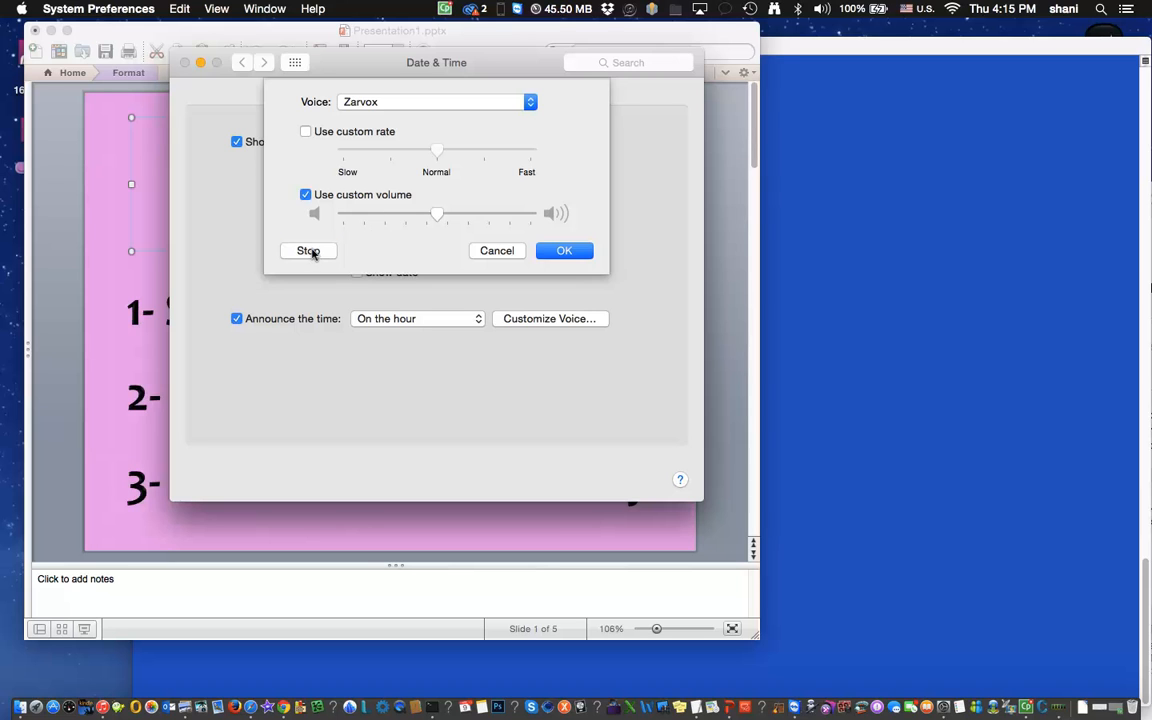
{"action": "left_click", "coordinate": [309, 251]}
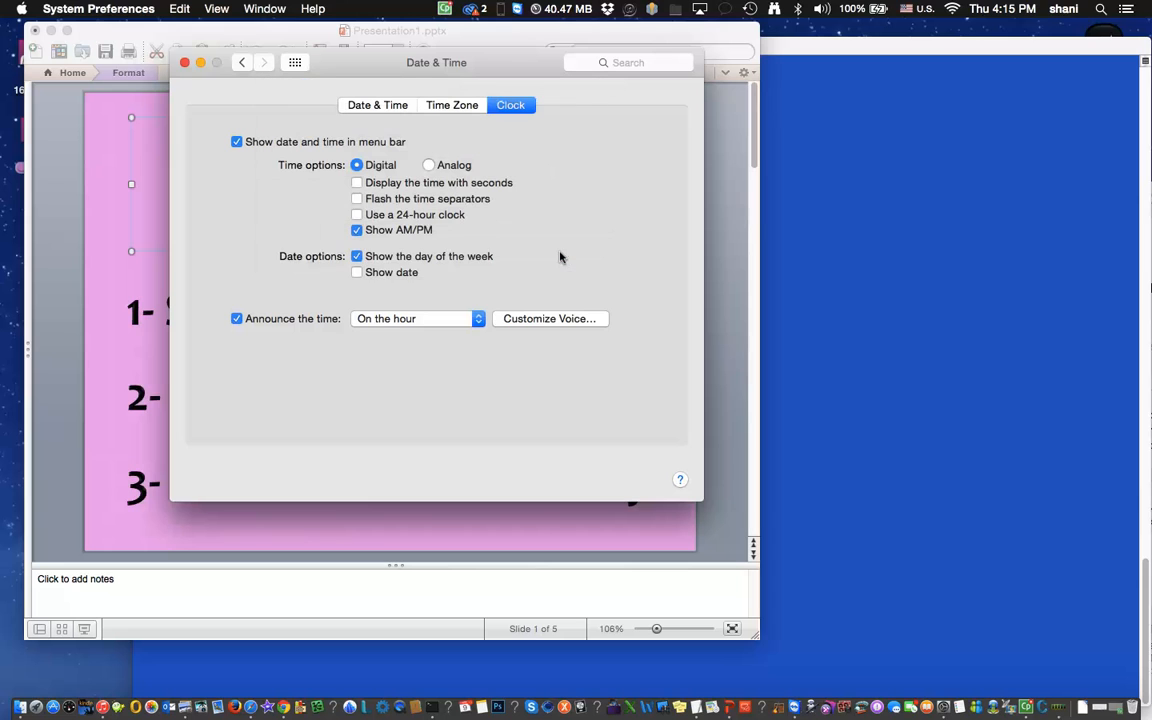
{"action": "mouse_move", "coordinate": [285, 140]}
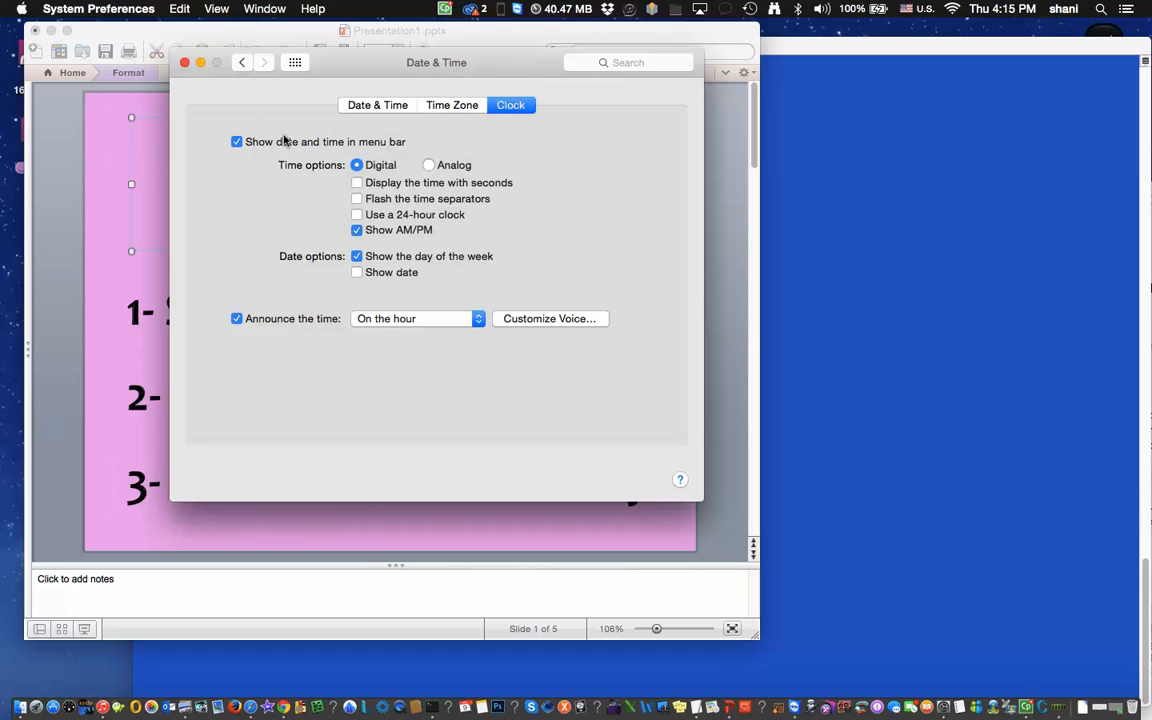
{"action": "left_click", "coordinate": [242, 62]}
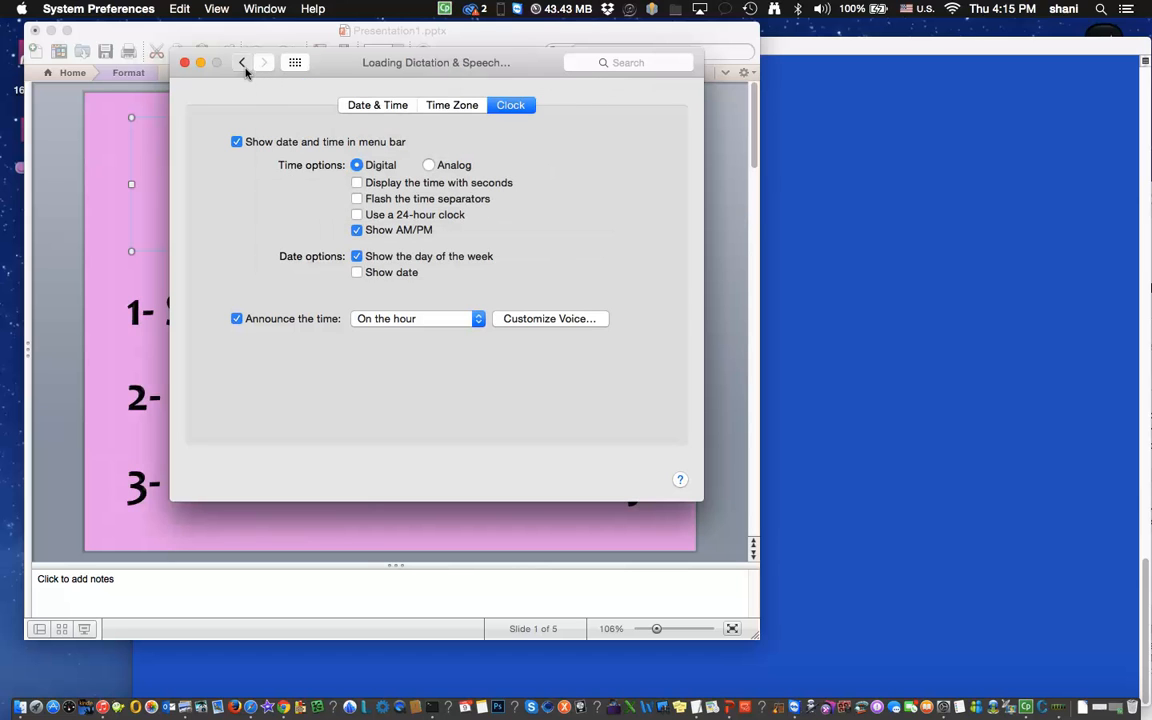
{"action": "left_click", "coordinate": [241, 62]}
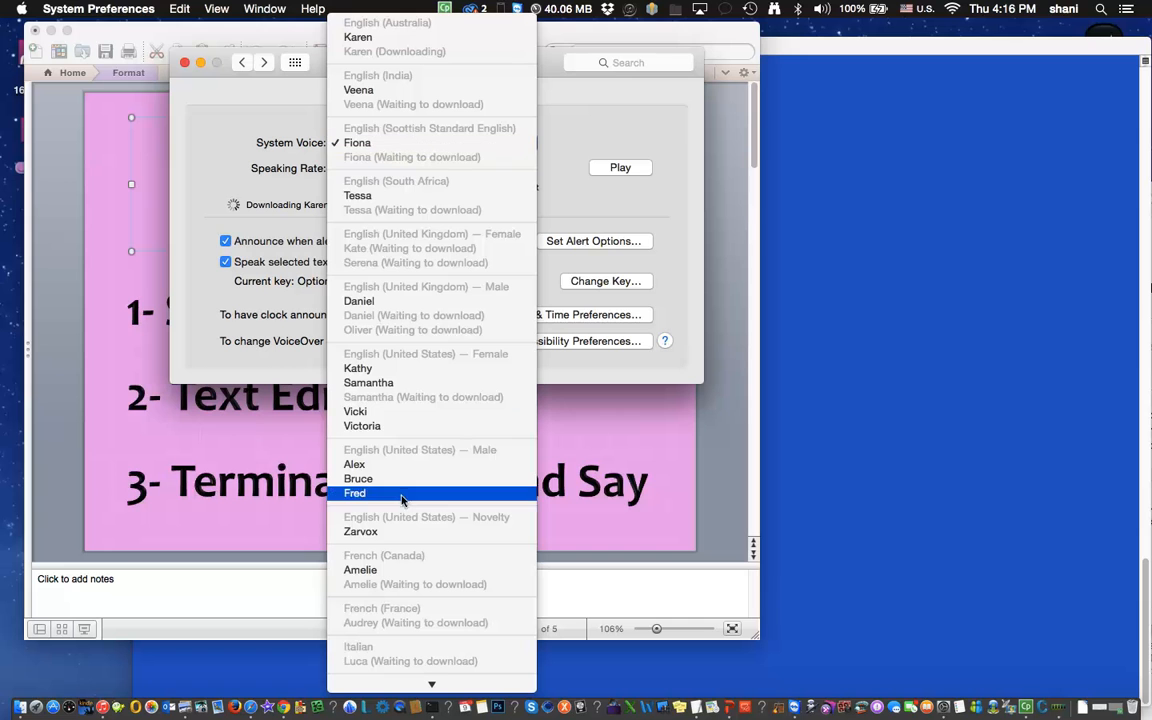
- Open the voice Customize catalogue and scroll down to the Novelty voices
{"action": "scroll", "scroll_direction": "down", "scroll_amount": 3}
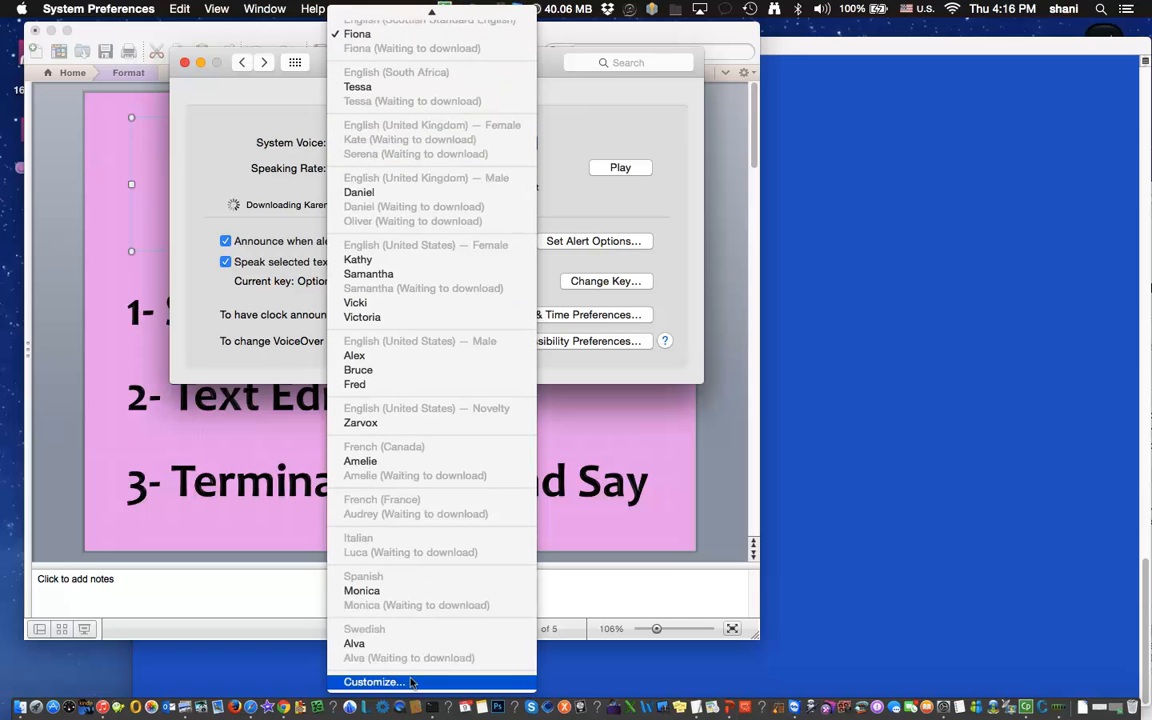
{"action": "left_click", "coordinate": [373, 682]}
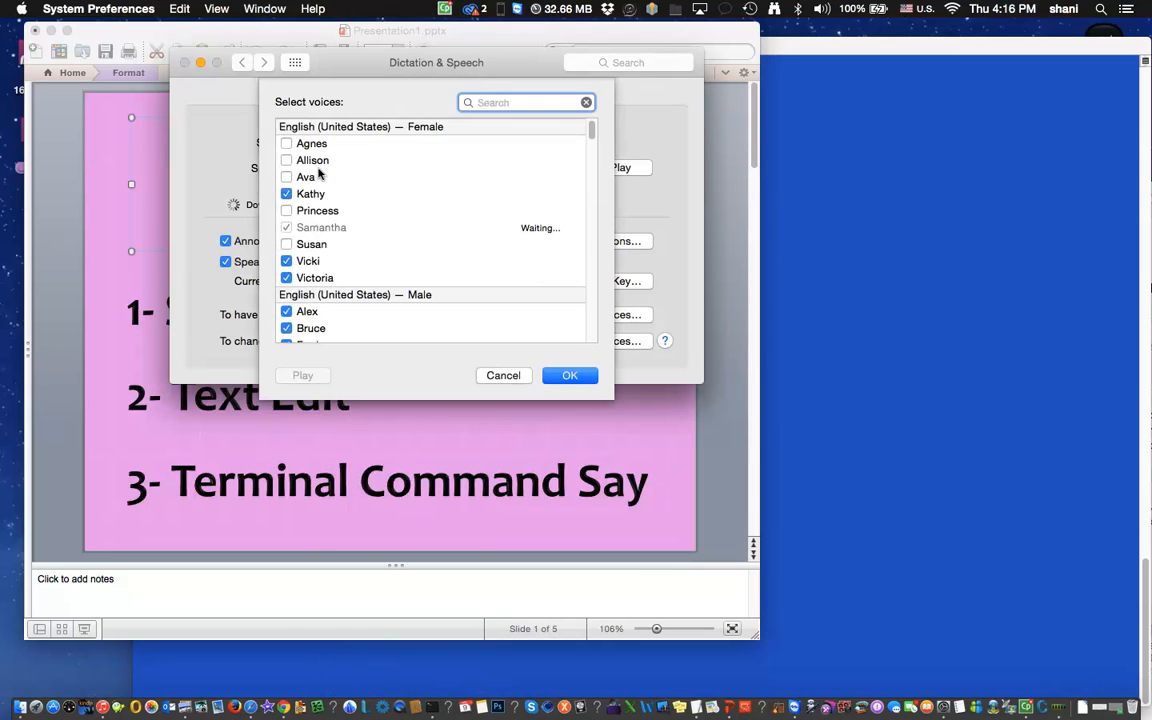
{"action": "scroll", "scroll_direction": "down", "scroll_amount": 3}
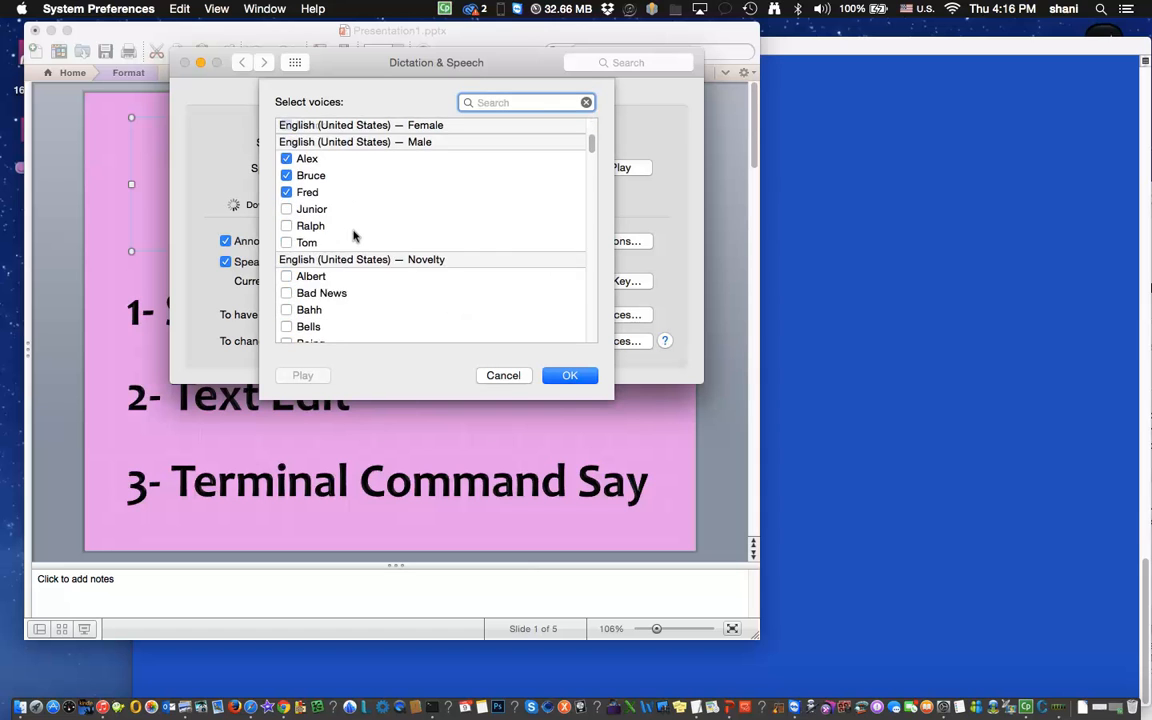
{"action": "scroll", "scroll_direction": "down", "scroll_amount": 3}
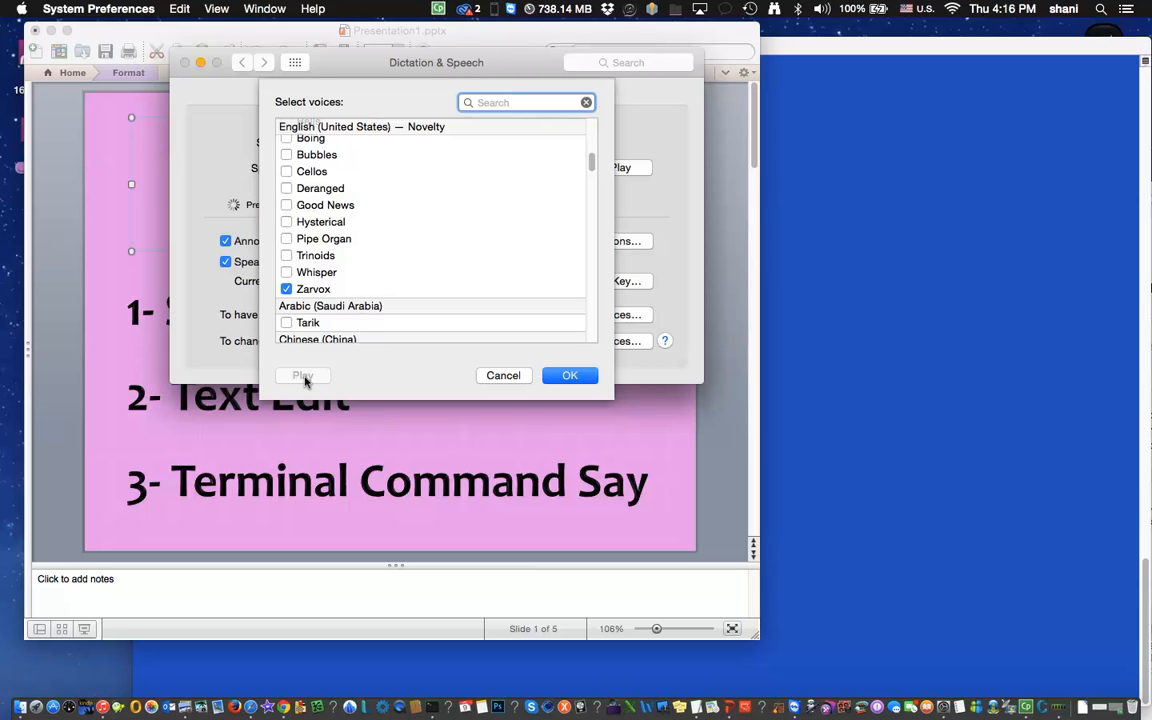
{"action": "mouse_move", "coordinate": [290, 207]}
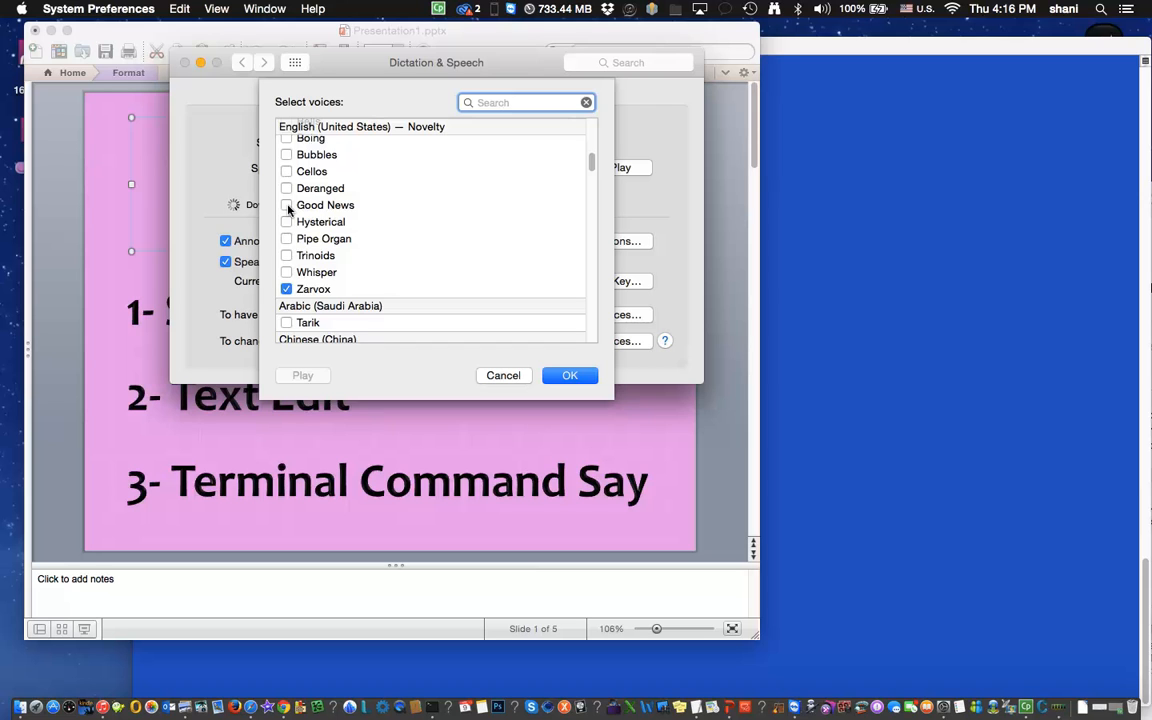
- Check Good News, play its sample, then uncheck it
{"action": "left_click", "coordinate": [287, 205]}
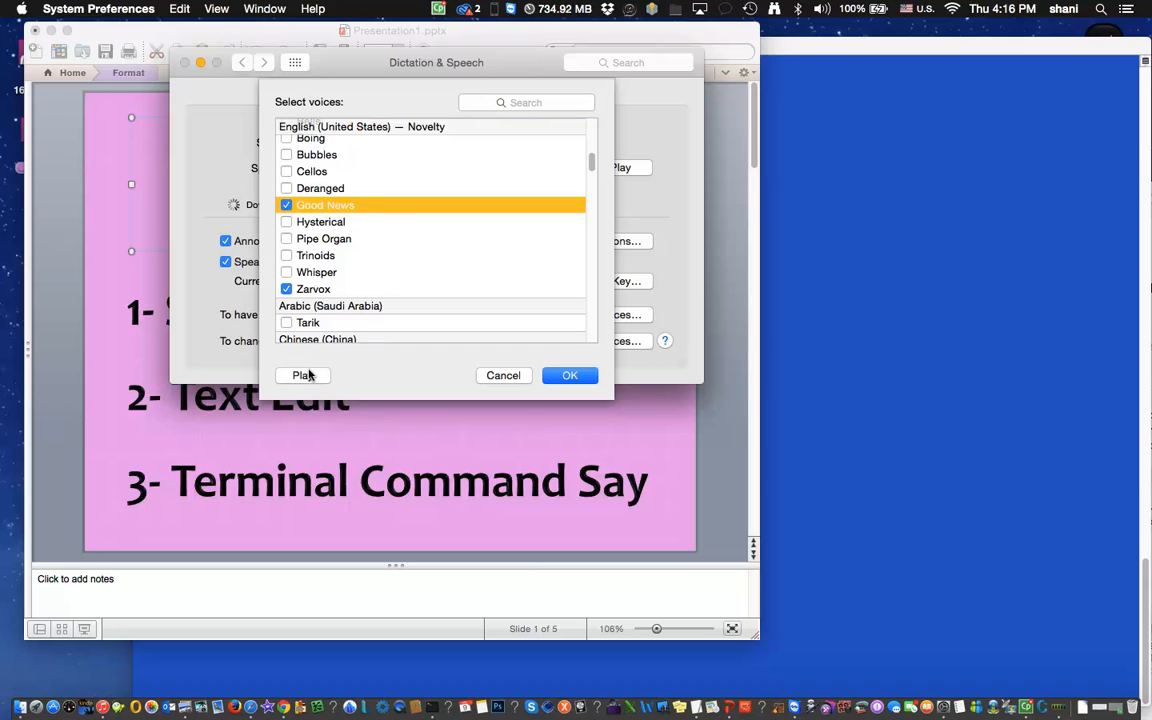
{"action": "left_click", "coordinate": [302, 375]}
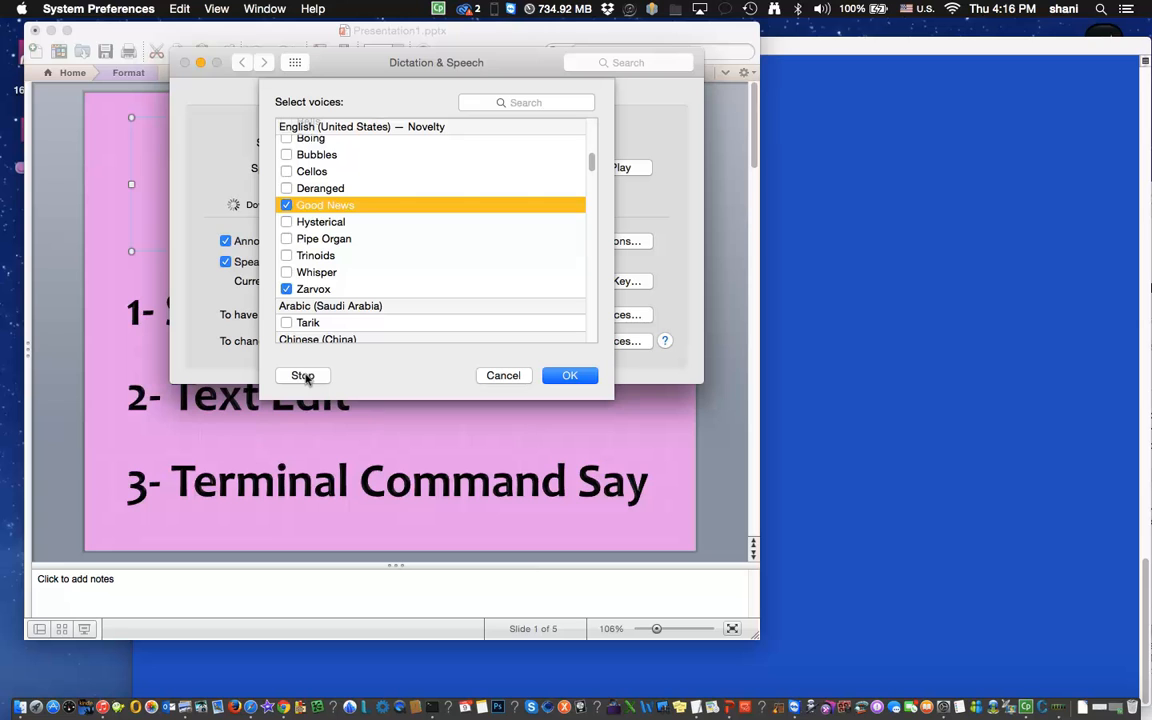
{"action": "left_click", "coordinate": [287, 205]}
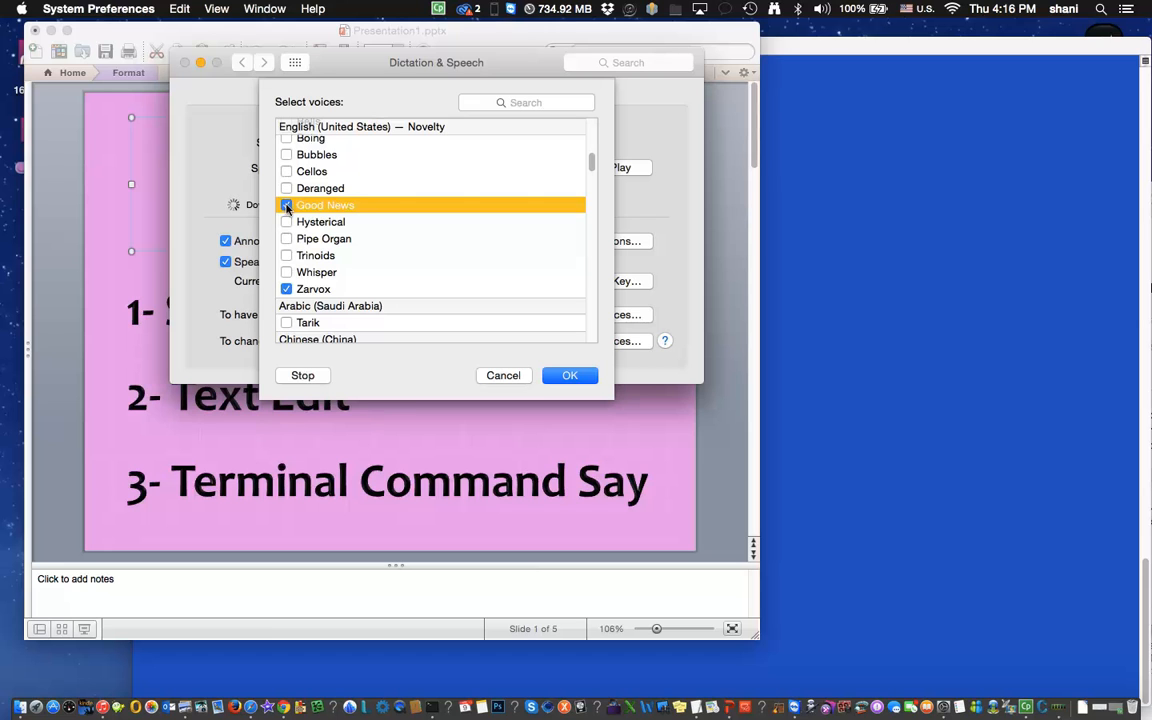
{"action": "left_click", "coordinate": [287, 205]}
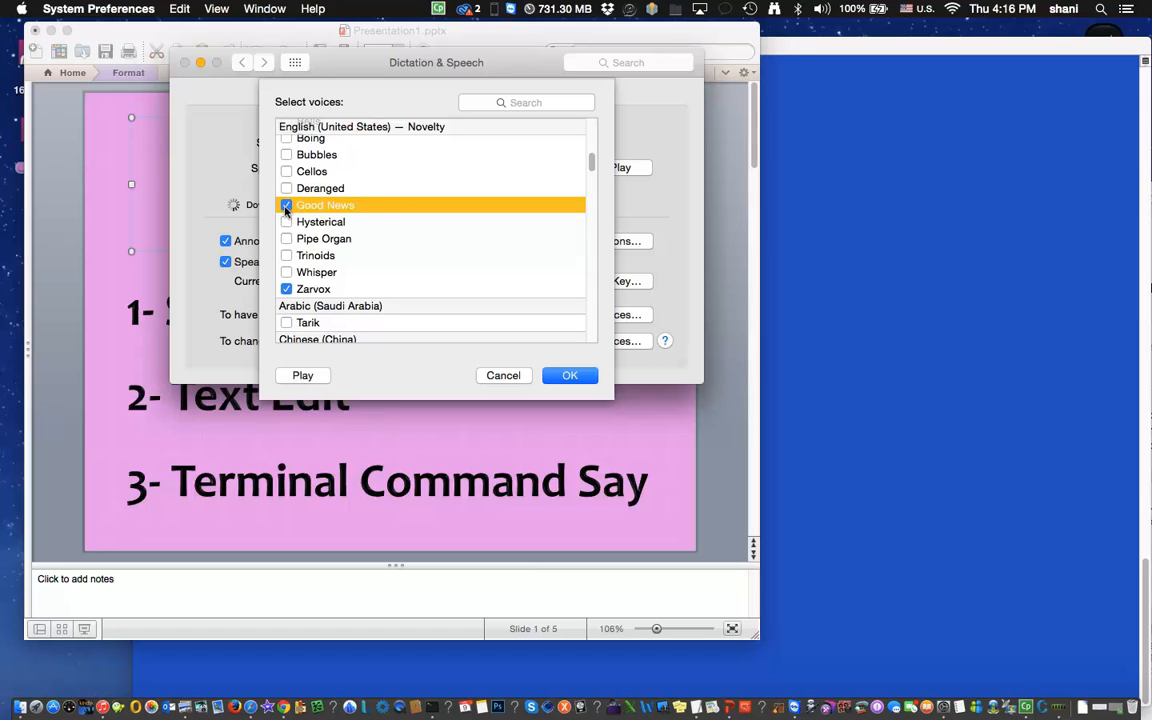
{"action": "left_click", "coordinate": [287, 205]}
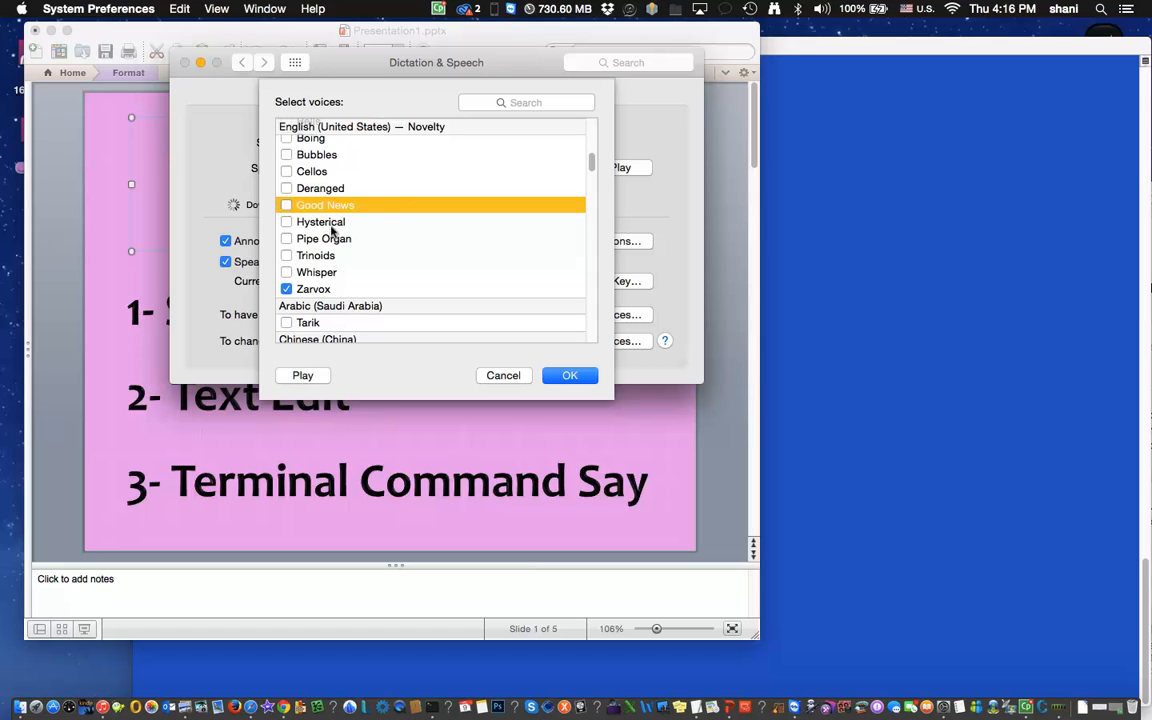
{"action": "mouse_move", "coordinate": [487, 336]}
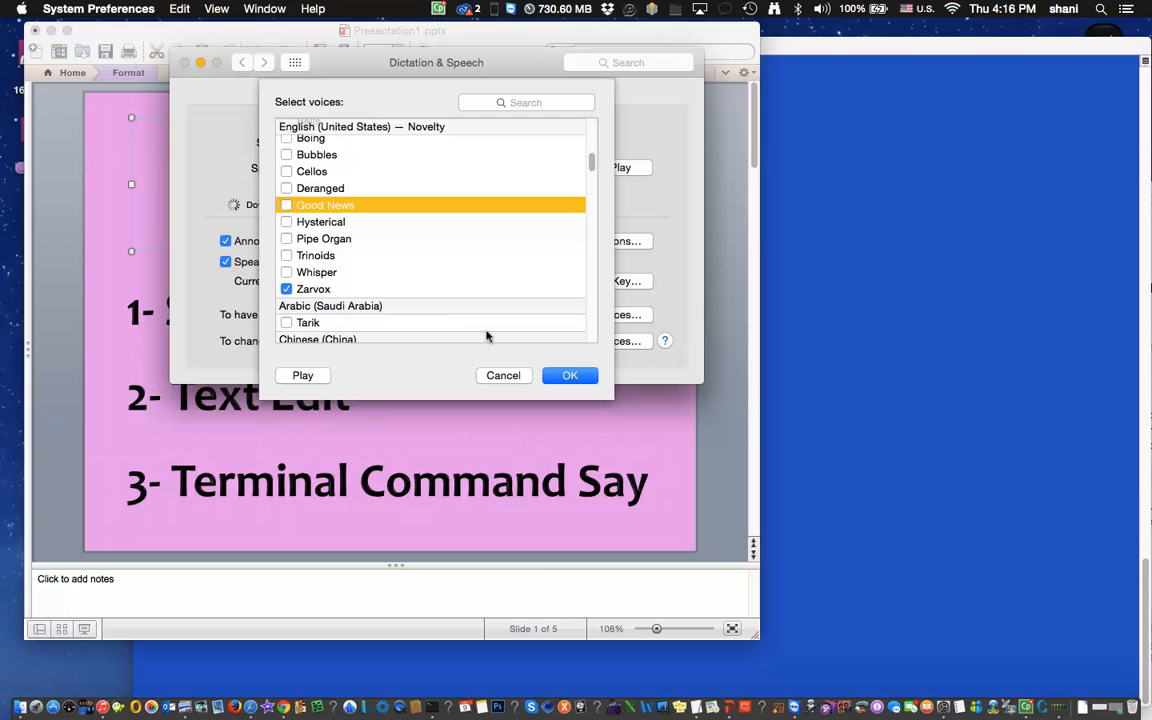
{"action": "mouse_move", "coordinate": [570, 375]}
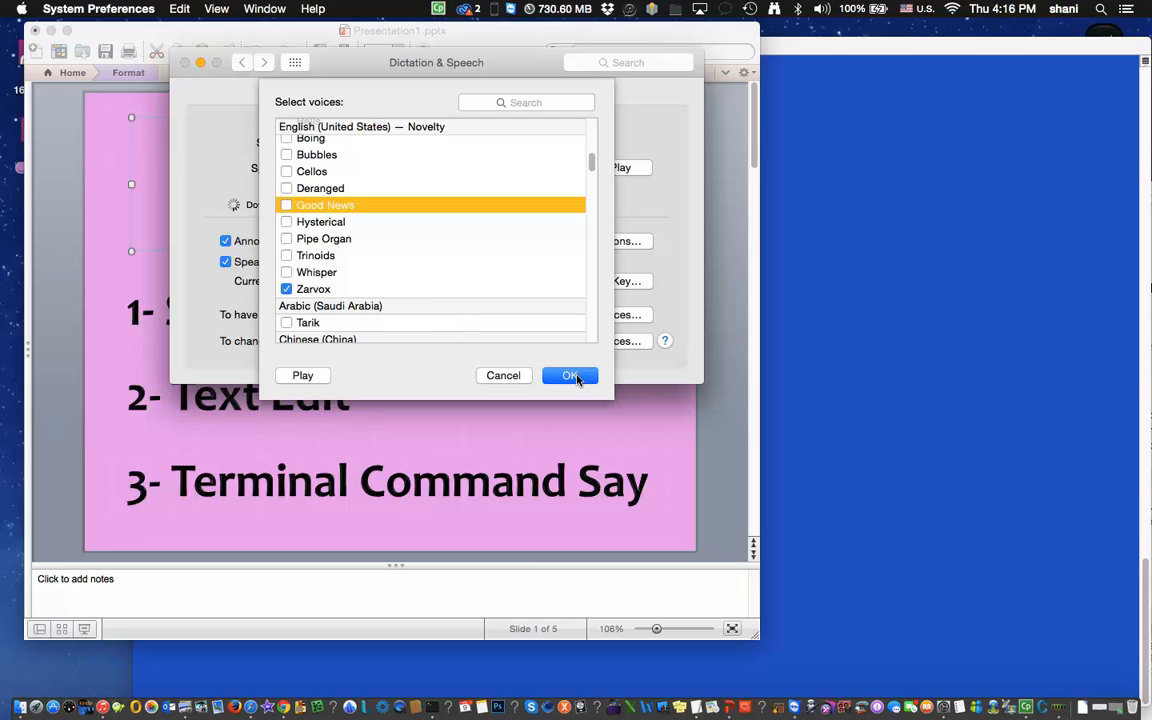
- Confirm the voice list, close System Preferences, and scroll PowerPoint to the TextEdit slide
{"action": "left_click", "coordinate": [570, 375]}
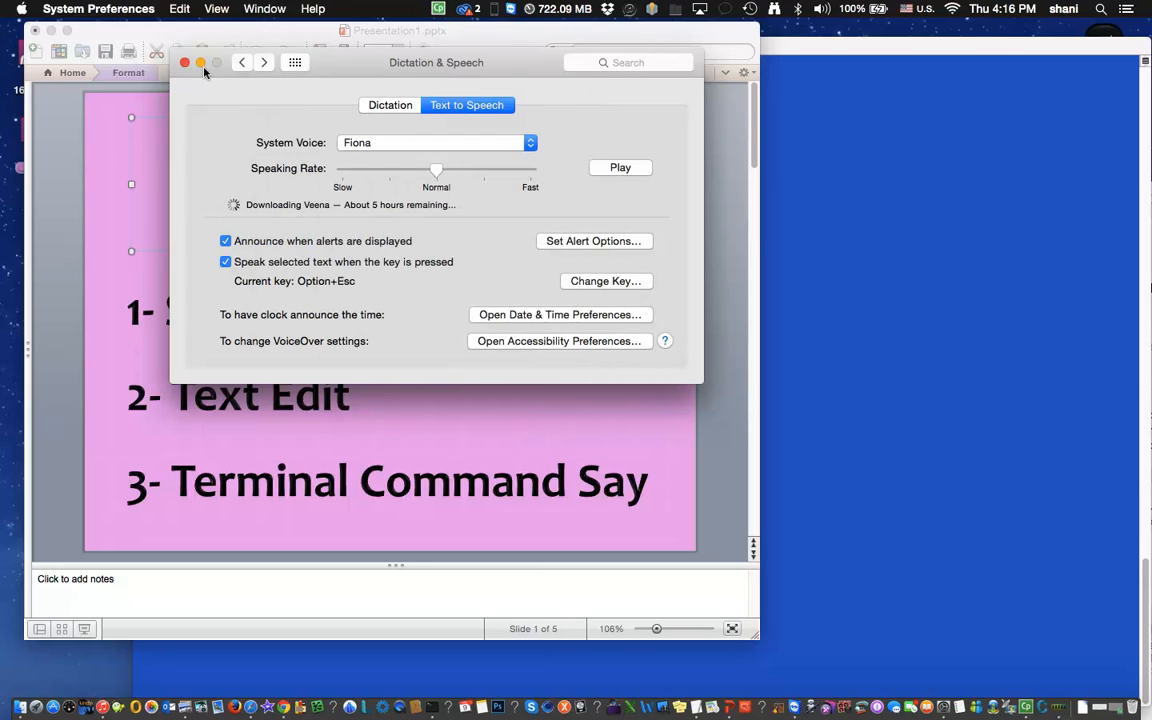
{"action": "left_click", "coordinate": [184, 62]}
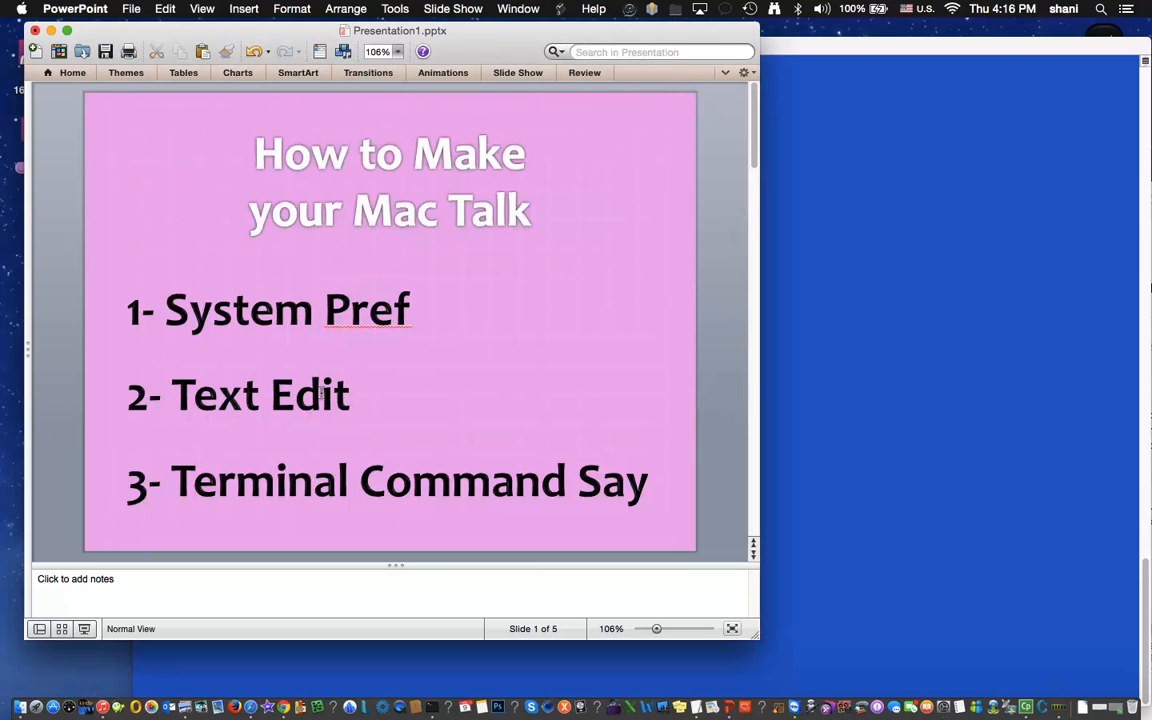
{"action": "scroll", "scroll_direction": "down", "scroll_amount": 3}
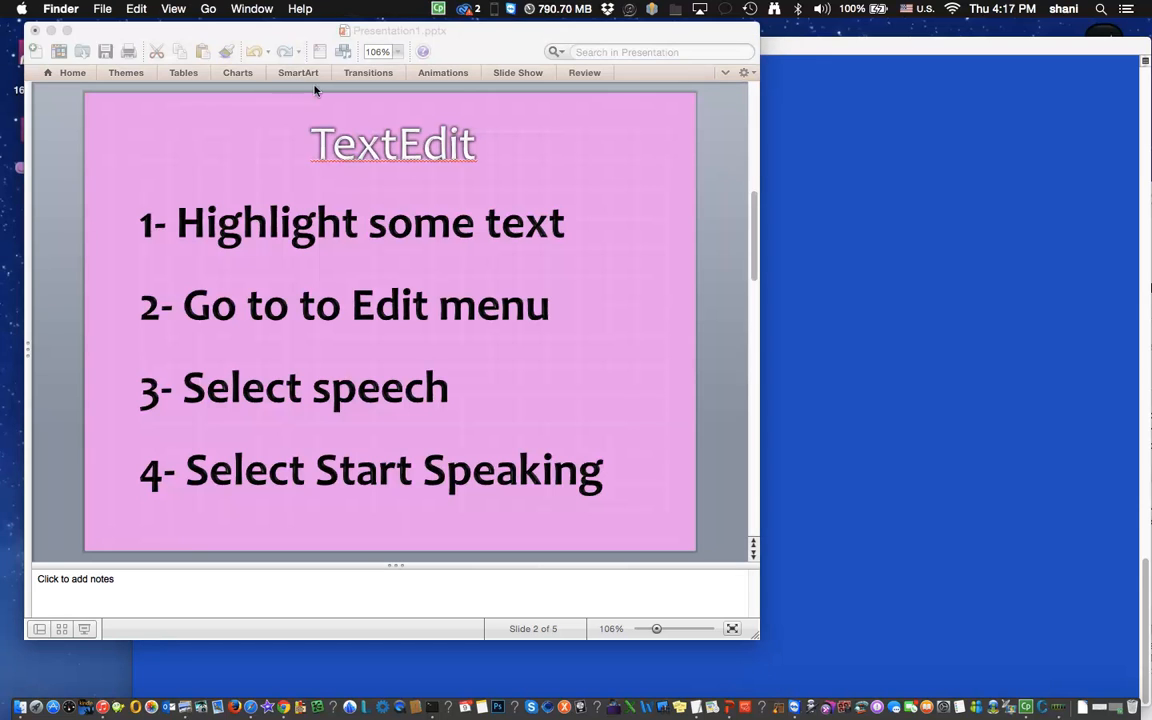
- Open Finder's Go menu to browse to the prince story
{"action": "left_click", "coordinate": [208, 8]}
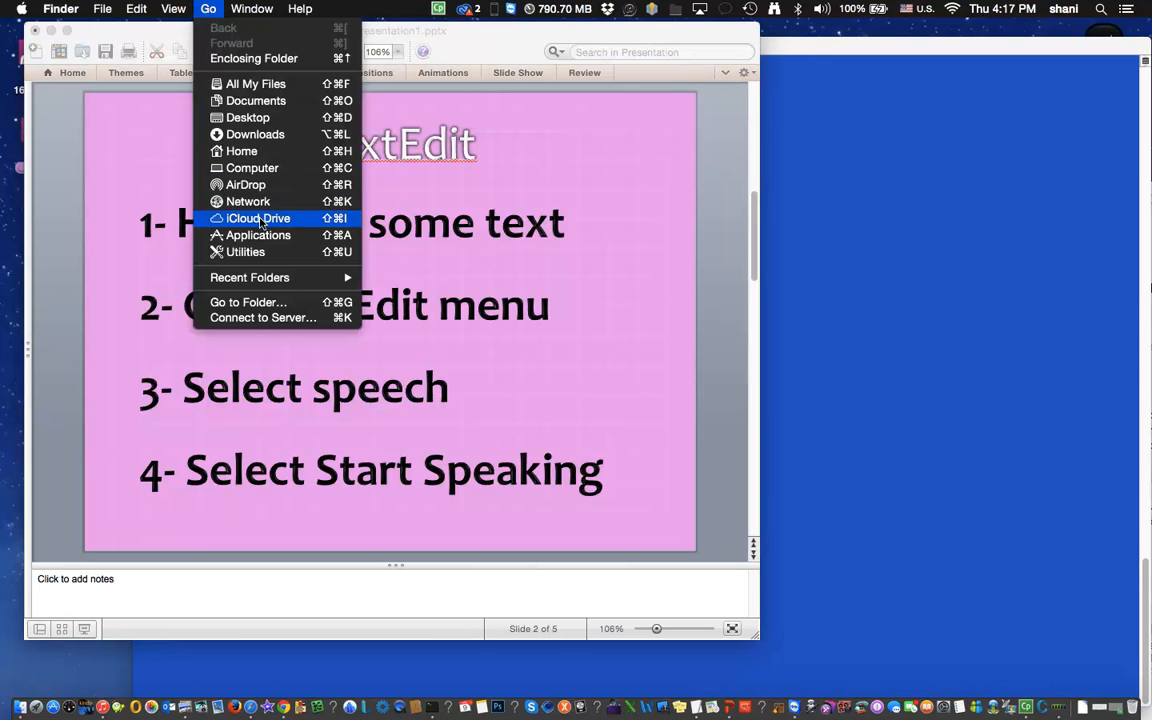
{"action": "mouse_move", "coordinate": [258, 235]}
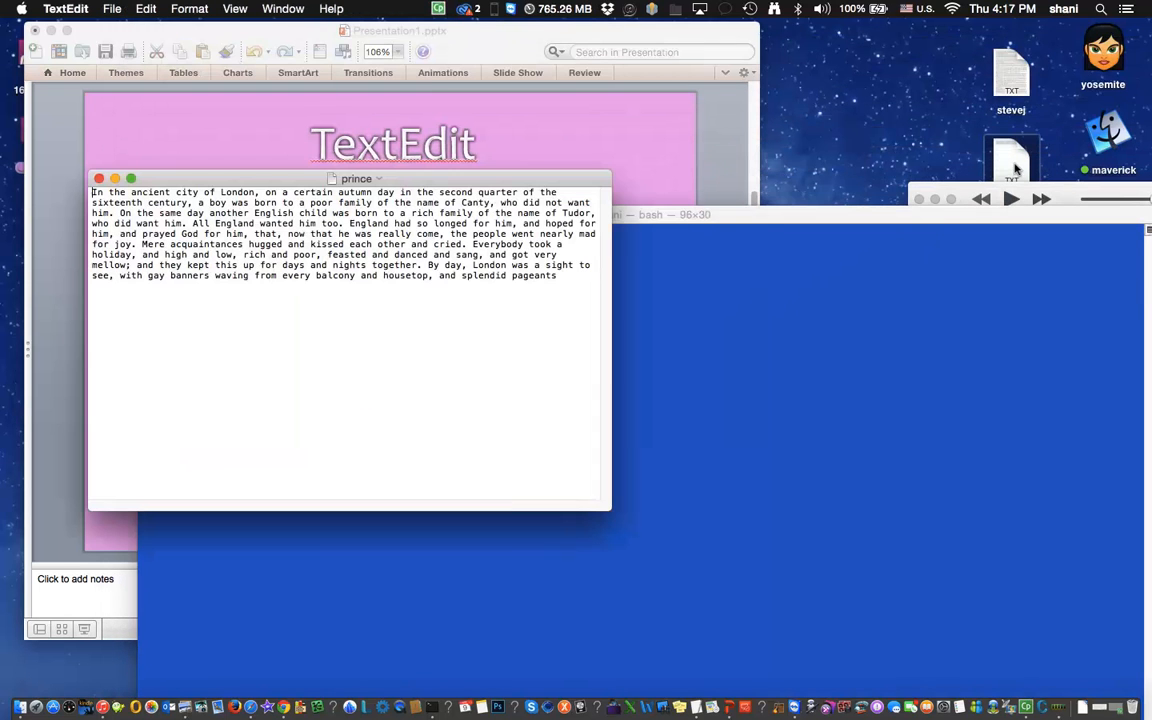
{"action": "mouse_move", "coordinate": [450, 265]}
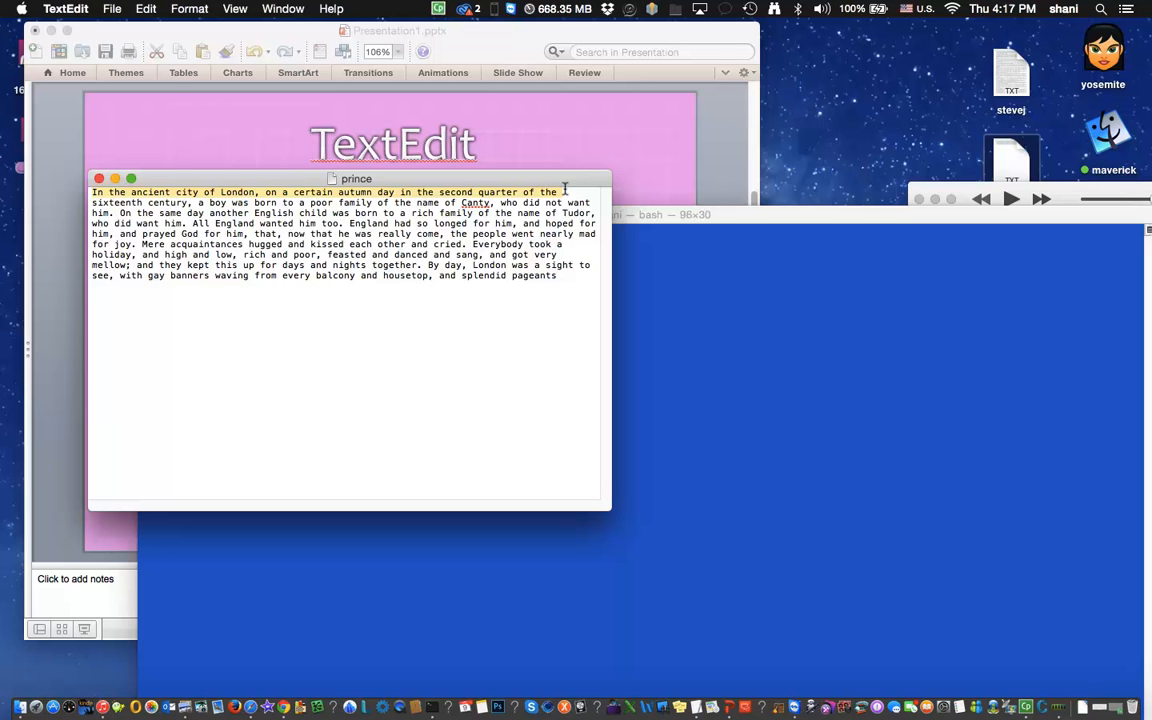
{"action": "left_click", "coordinate": [20, 9]}
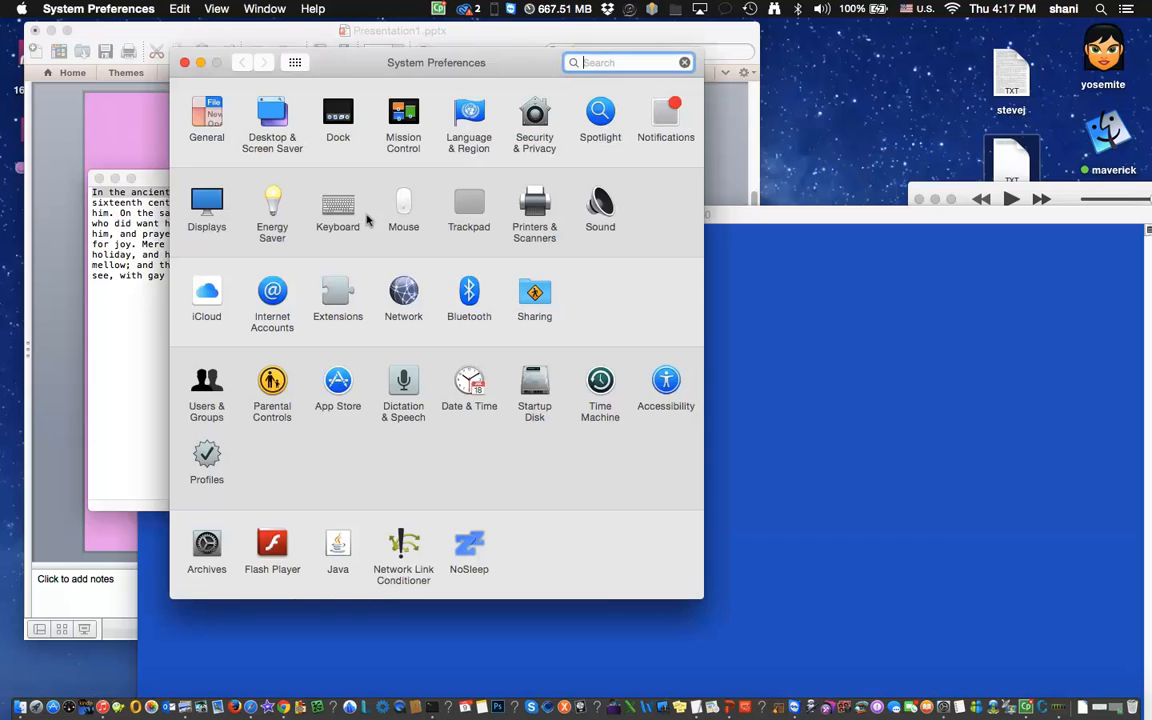
{"action": "left_click", "coordinate": [403, 390]}
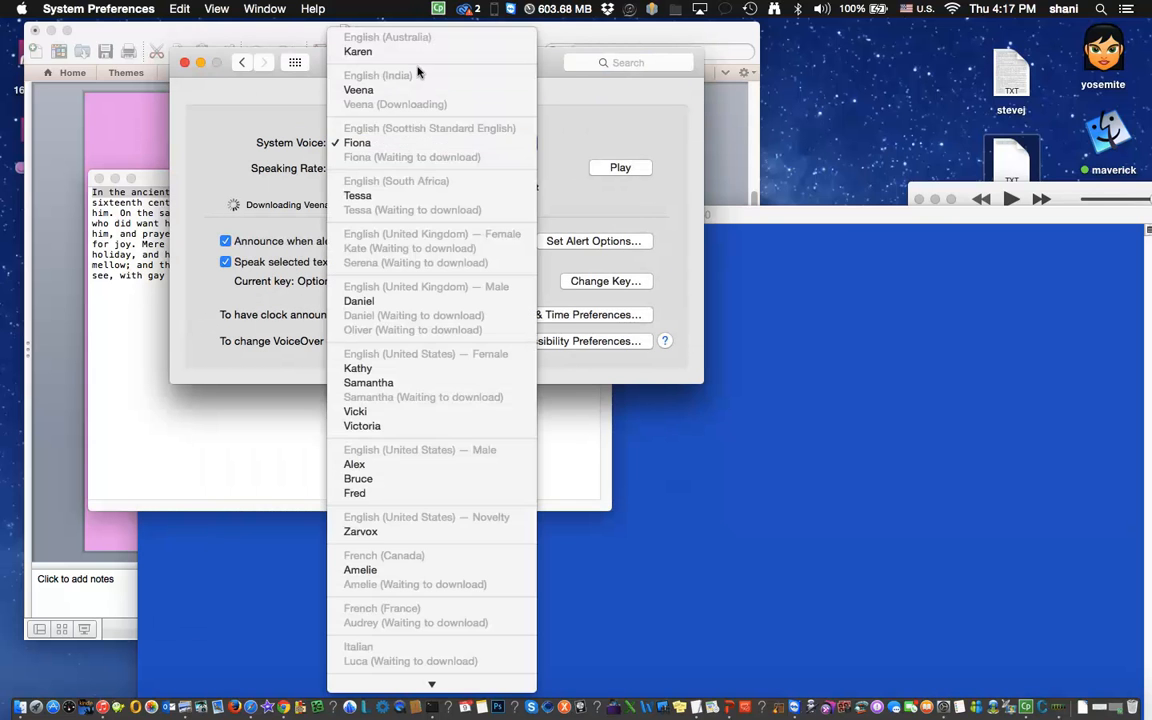
{"action": "left_click", "coordinate": [358, 51]}
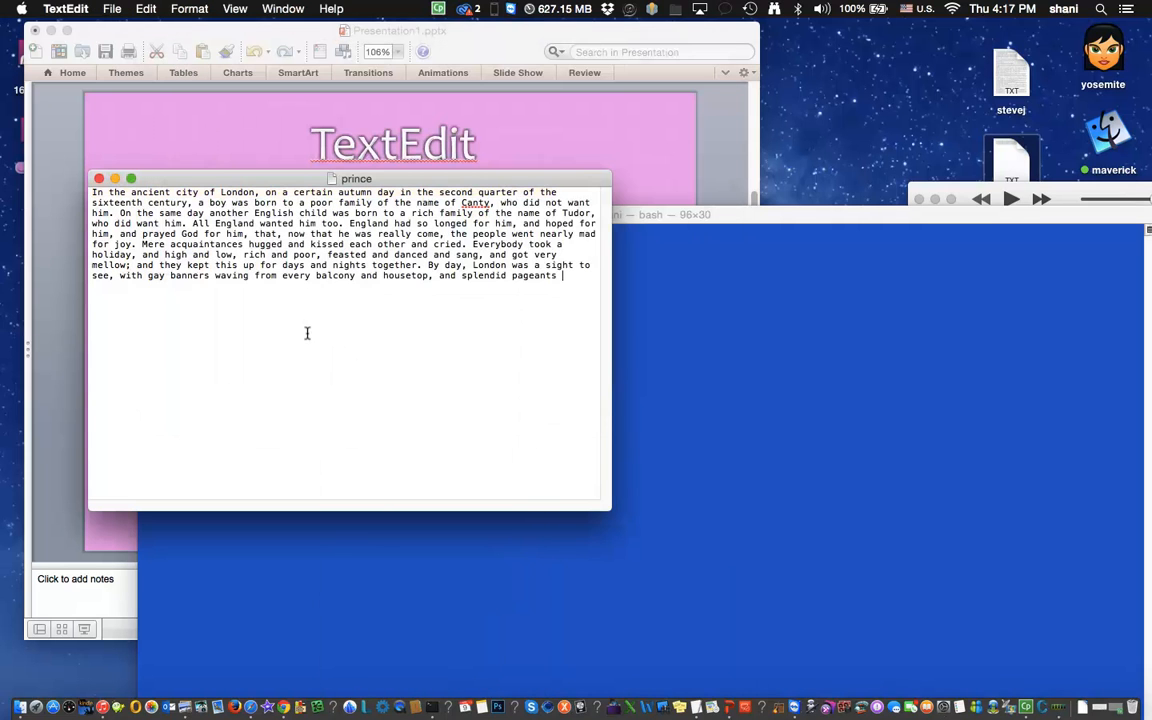
- Create a new untitled TextEdit document containing 'Hi how are you'
{"action": "left_click", "coordinate": [112, 8]}
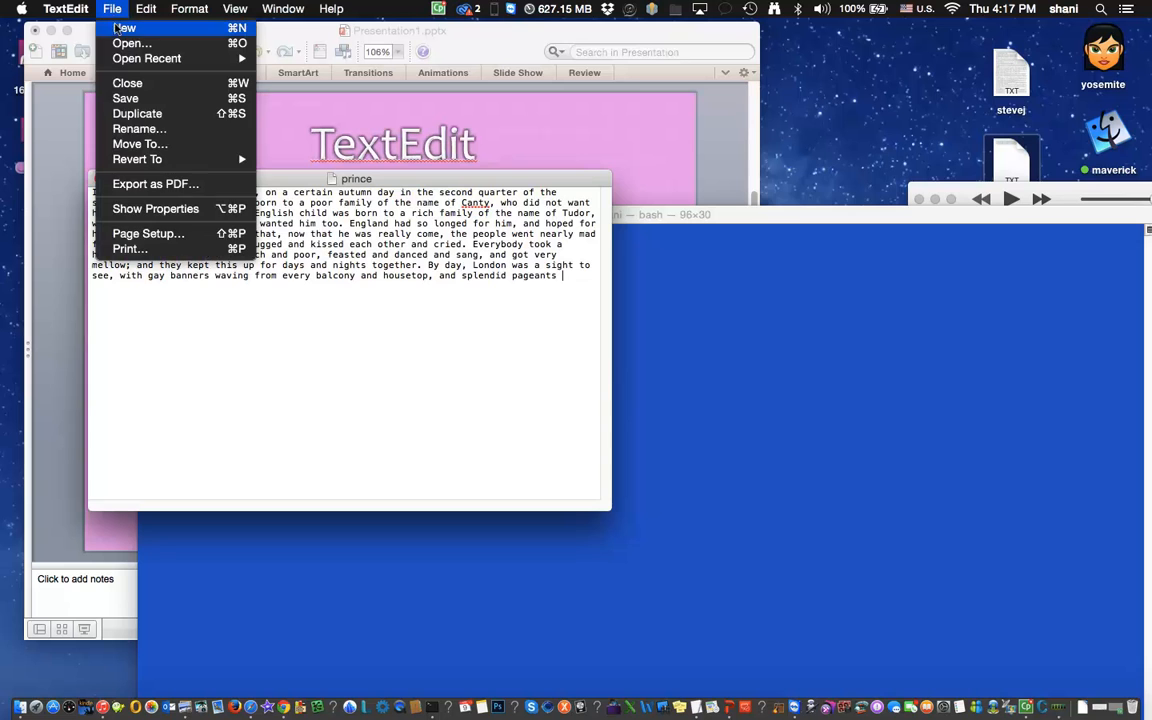
{"action": "left_click", "coordinate": [123, 27]}
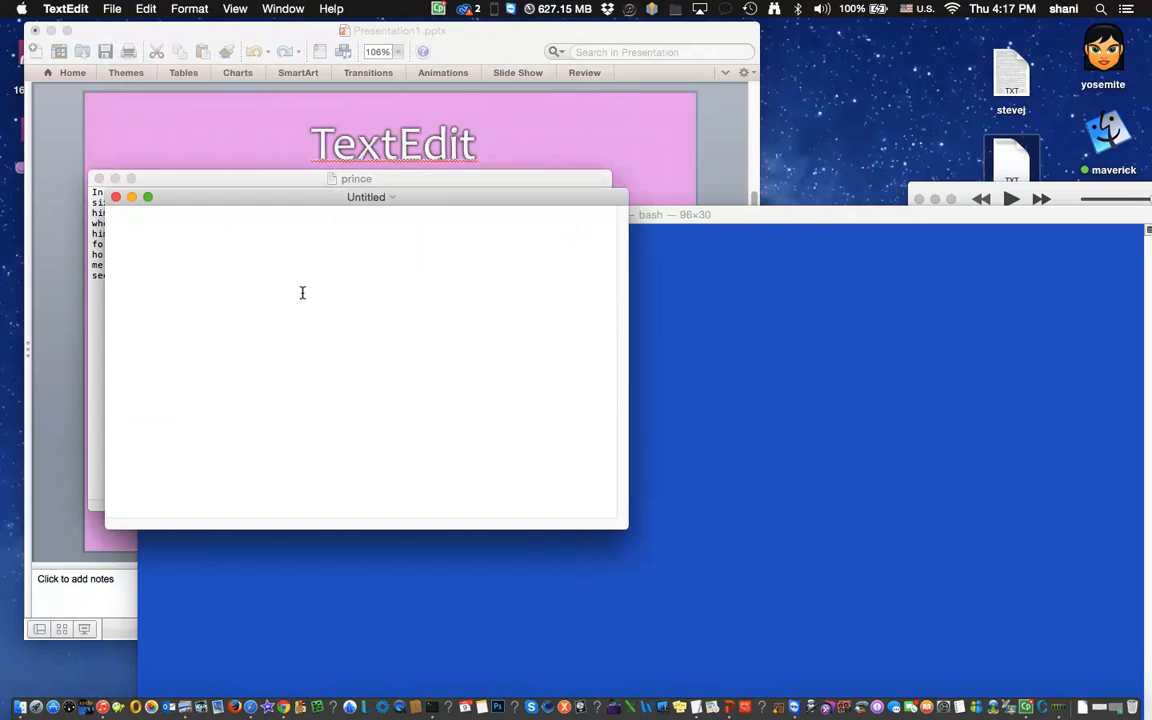
{"action": "type", "text": "Hi"}
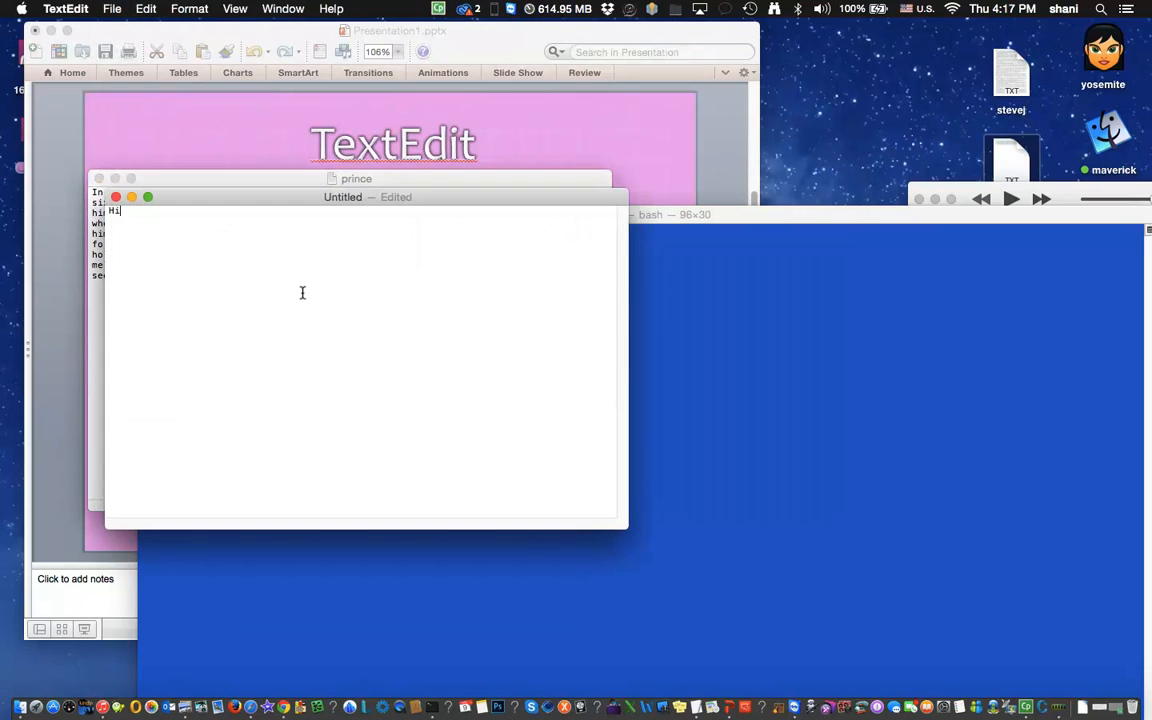
{"action": "type", "text": "how"}
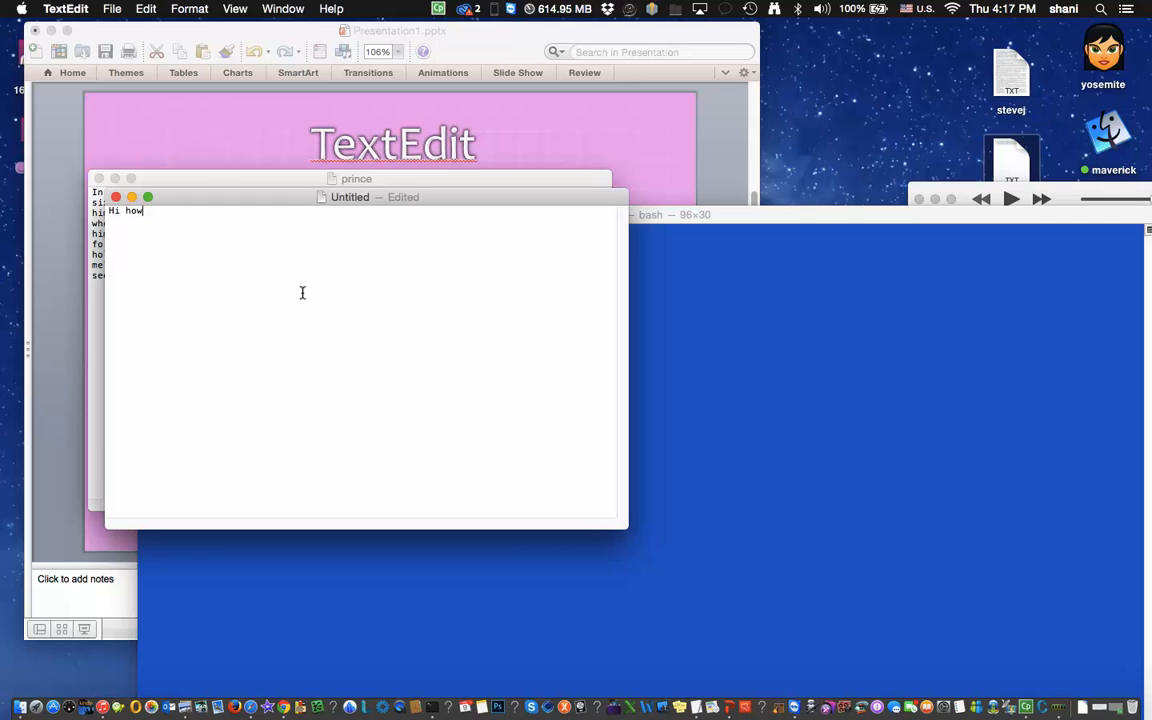
{"action": "type", "text": "are you"}
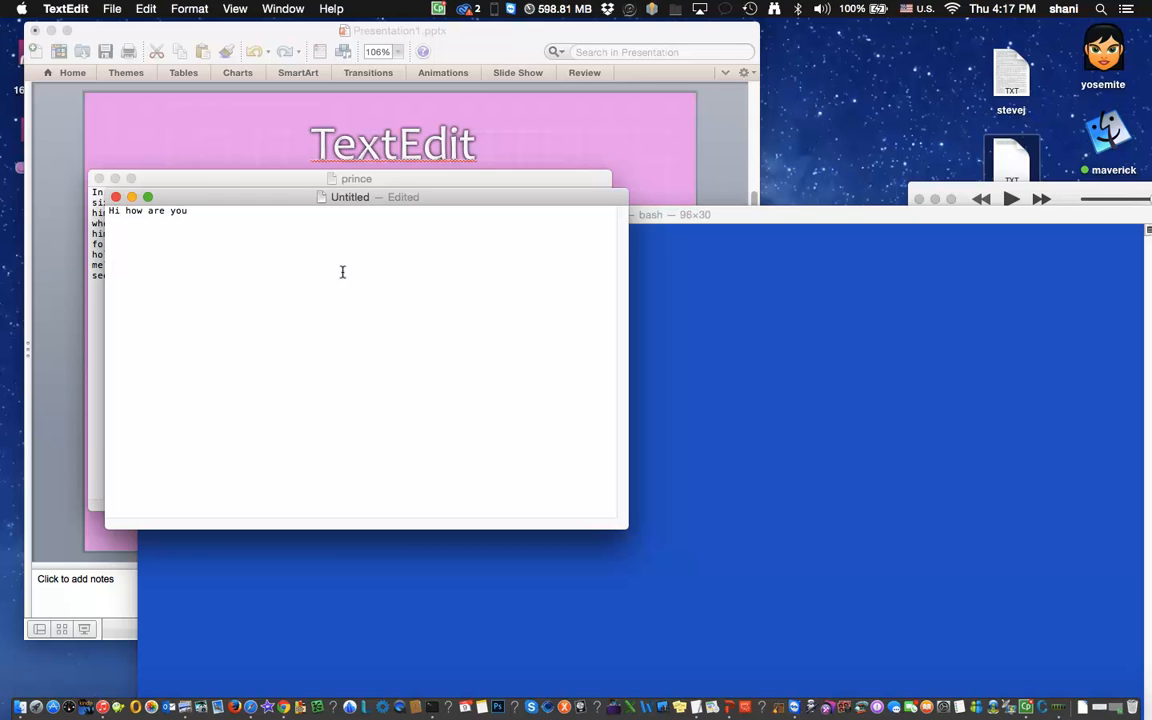
{"action": "double_click", "coordinate": [147, 211]}
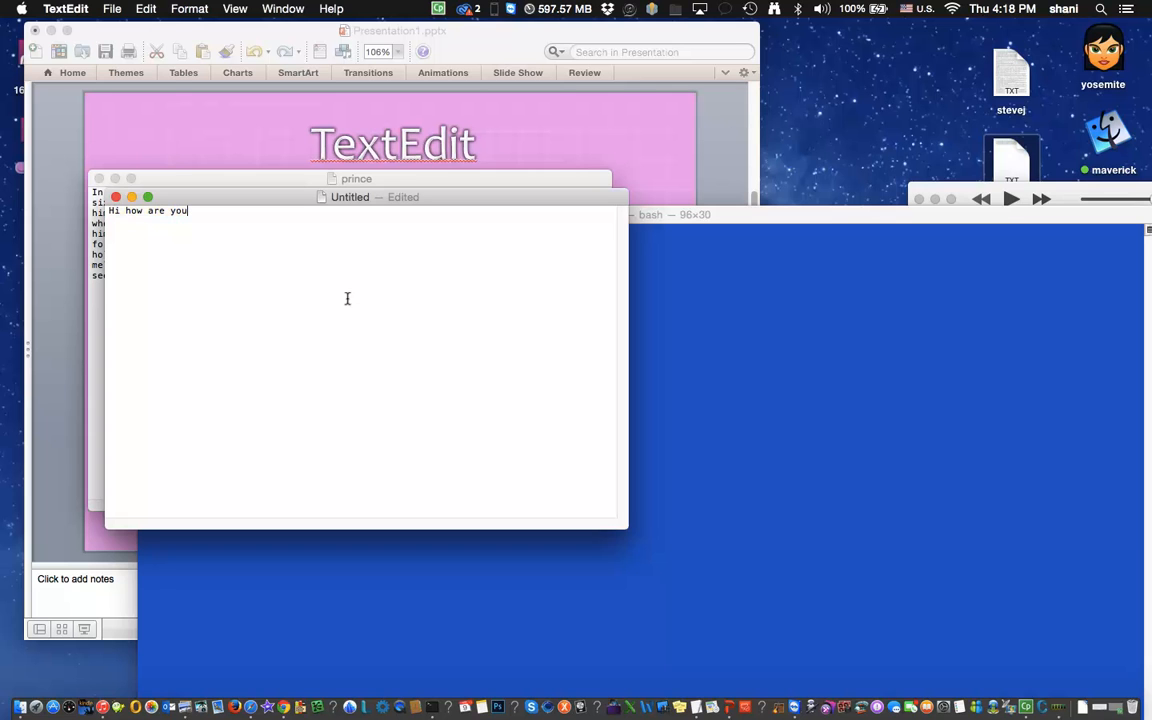
{"action": "left_click", "coordinate": [65, 8]}
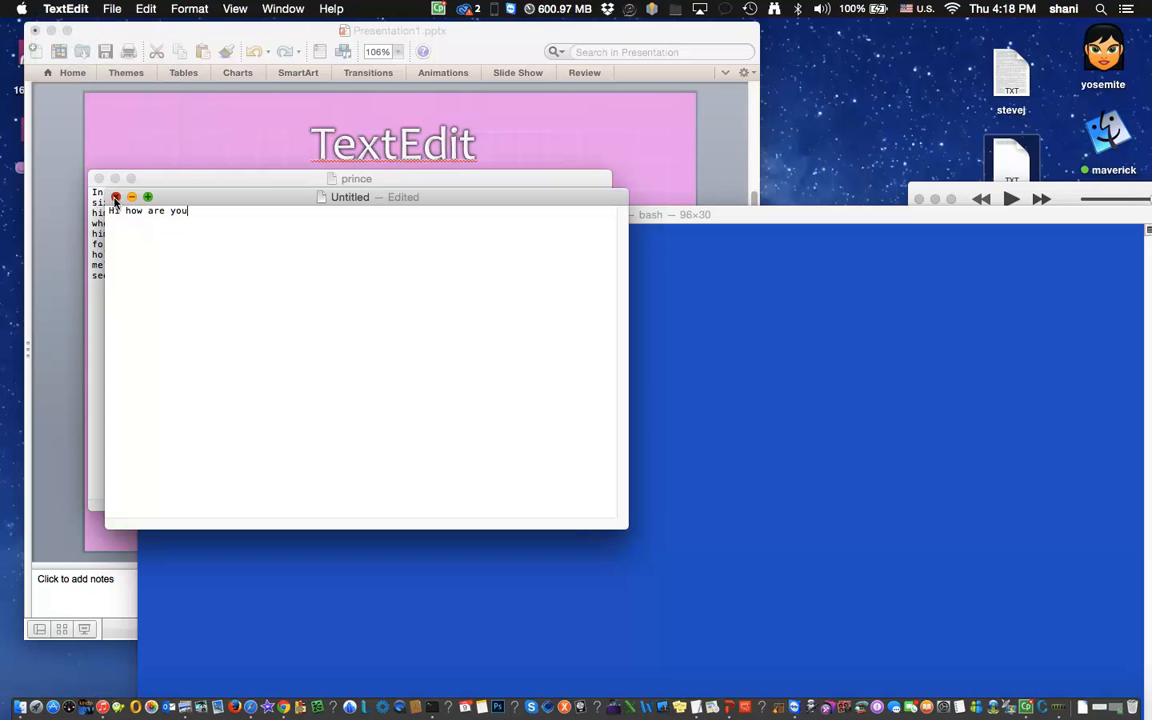
- Close the TextEdit documents to reveal the Say Command slide
{"action": "left_click", "coordinate": [115, 197]}
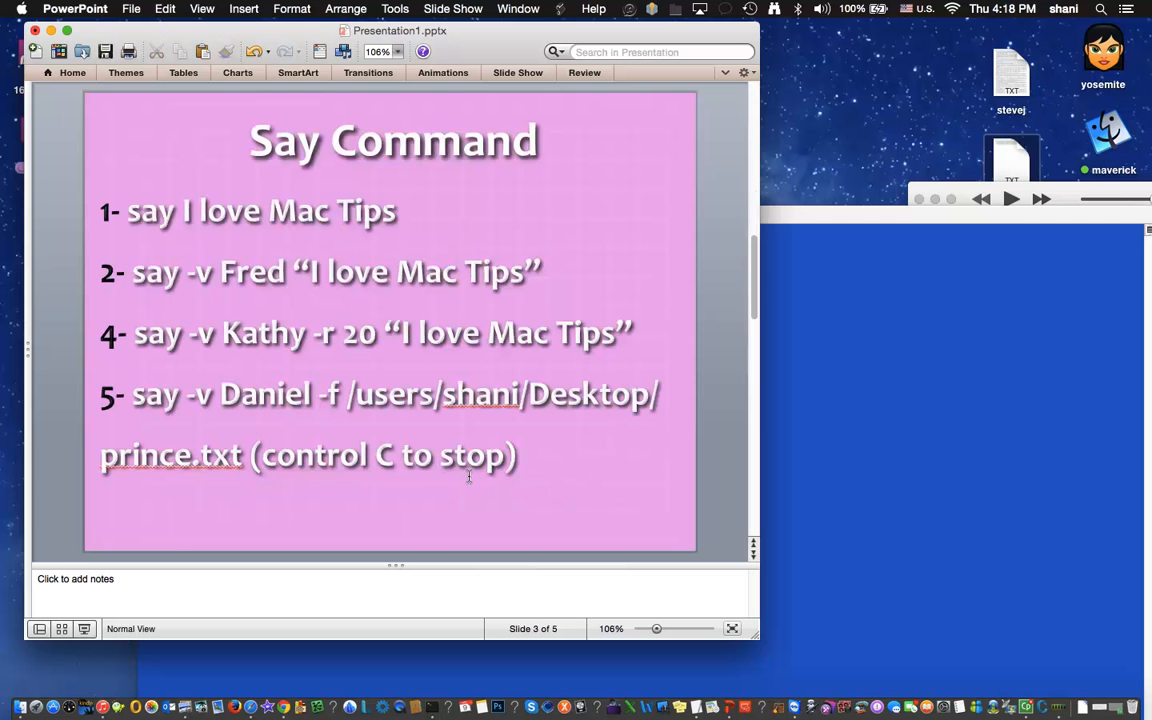
{"action": "mouse_move", "coordinate": [772, 486]}
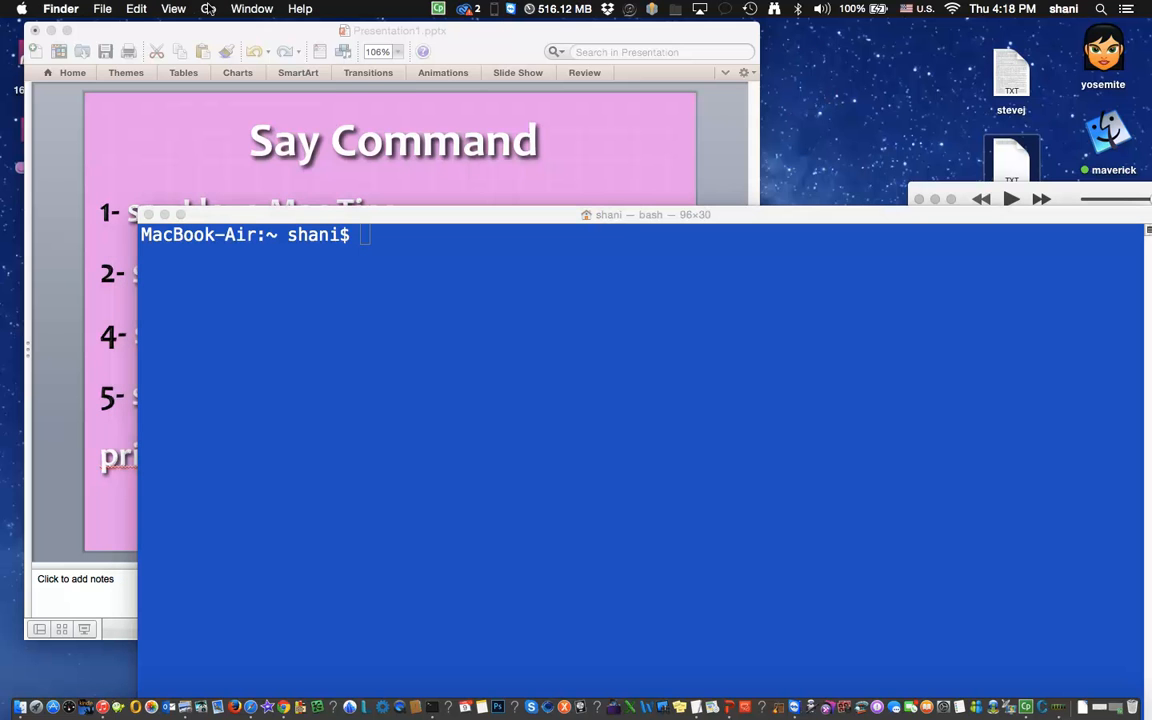
- Go to the Utilities folder in Finder and bring Terminal forward at a bash prompt
{"action": "left_click", "coordinate": [208, 8]}
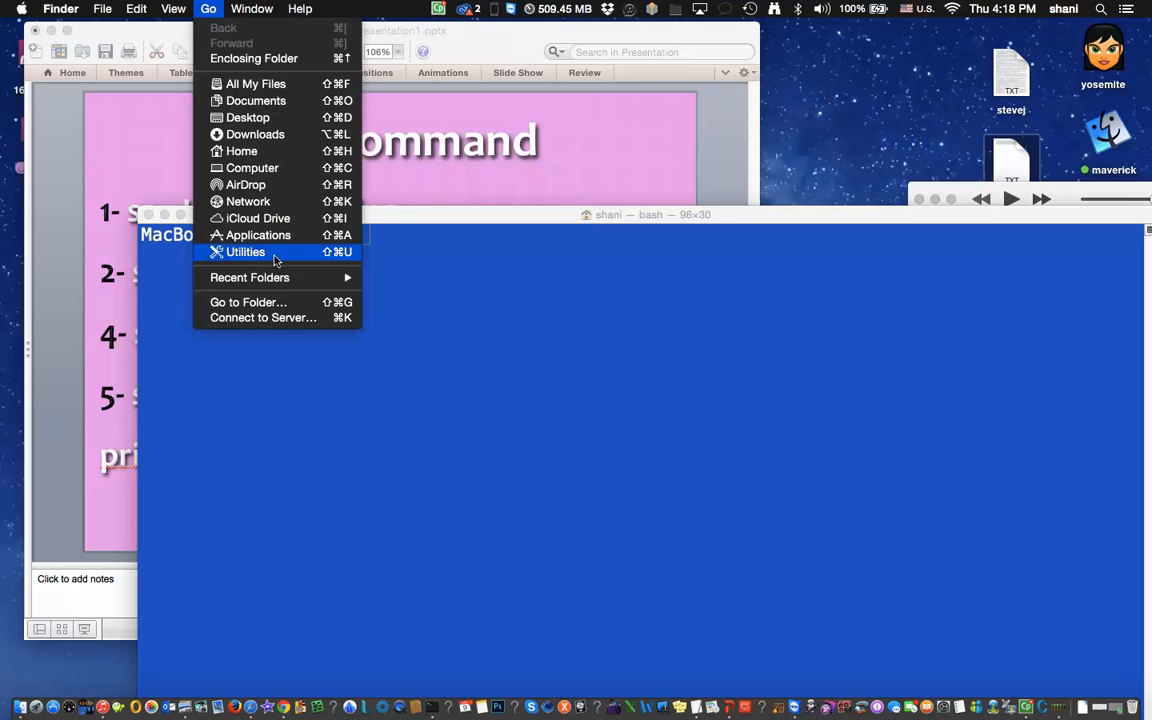
{"action": "left_click", "coordinate": [245, 252]}
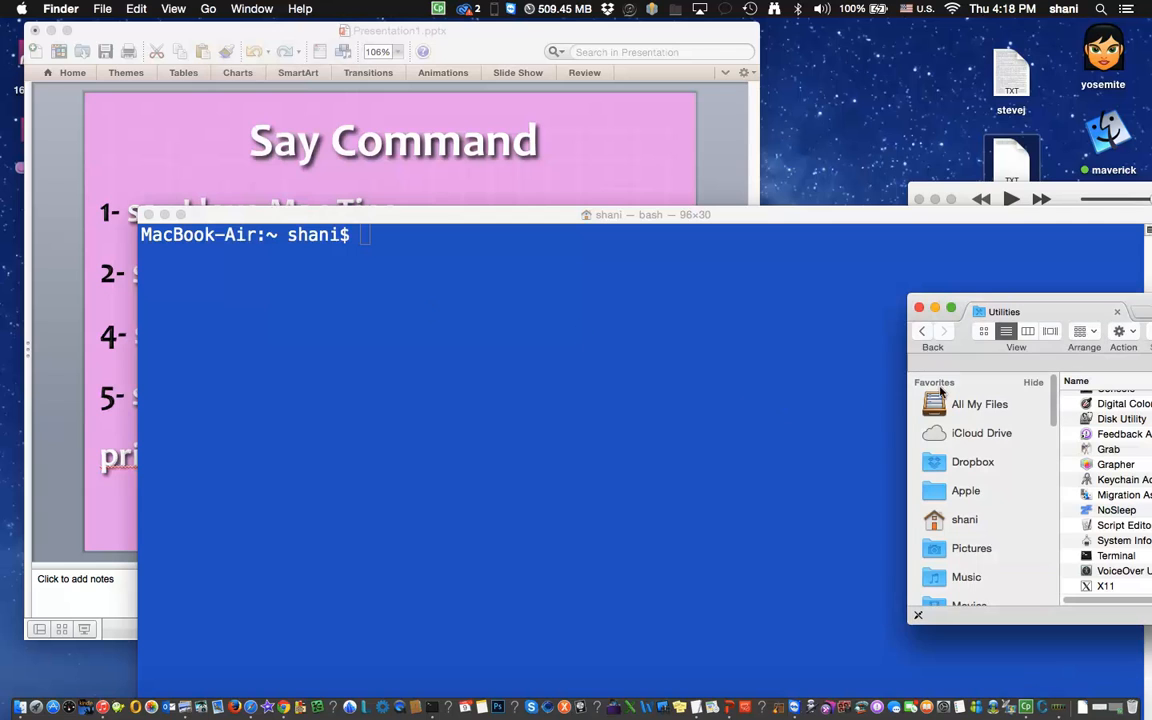
{"action": "left_click", "coordinate": [1115, 555]}
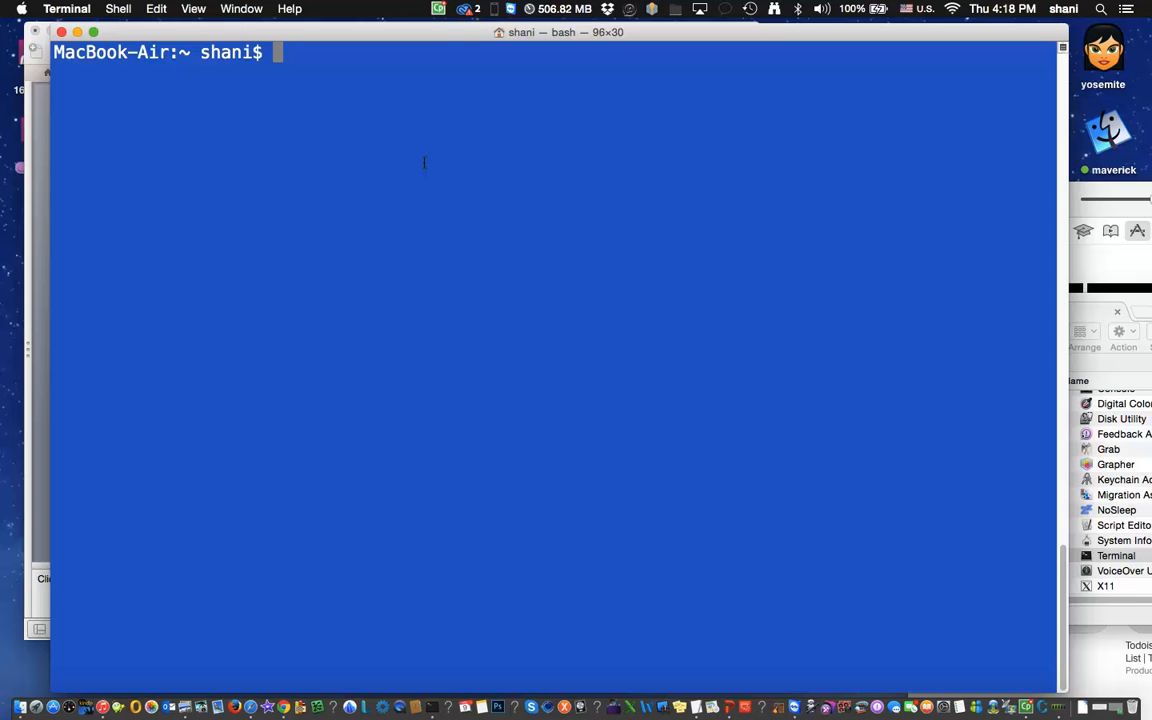
- Run 'say hello' so the Mac speaks hello
{"action": "type", "text": "s"}
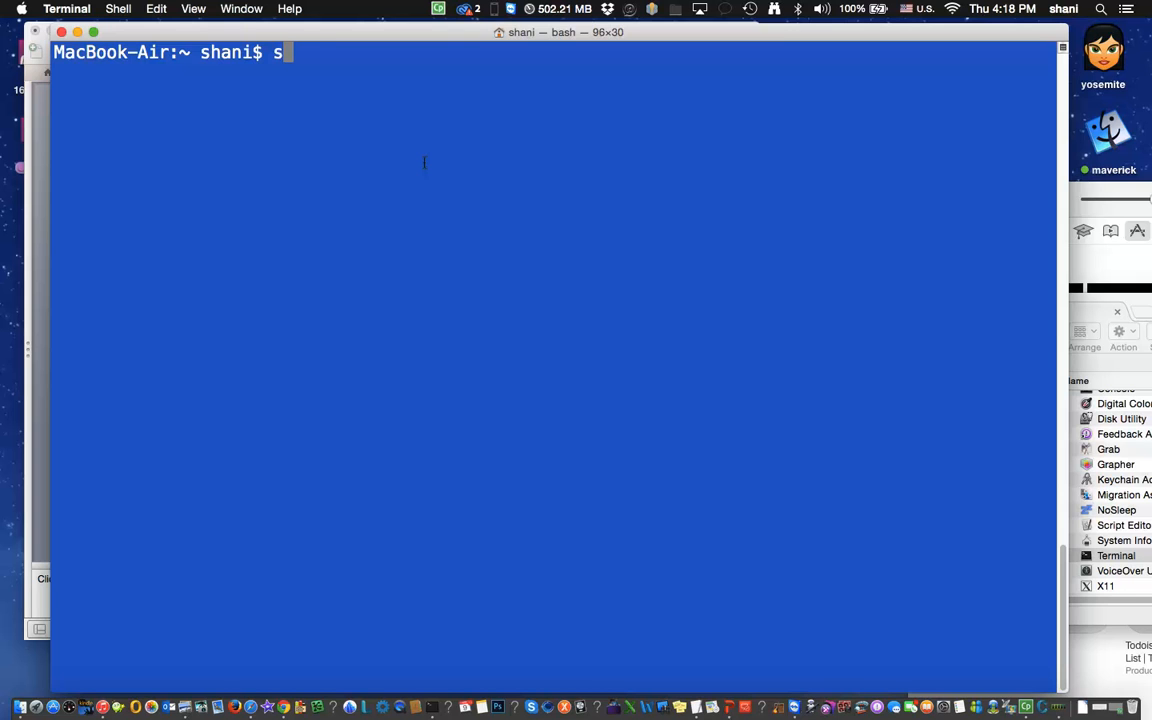
{"action": "type", "text": "ay h"}
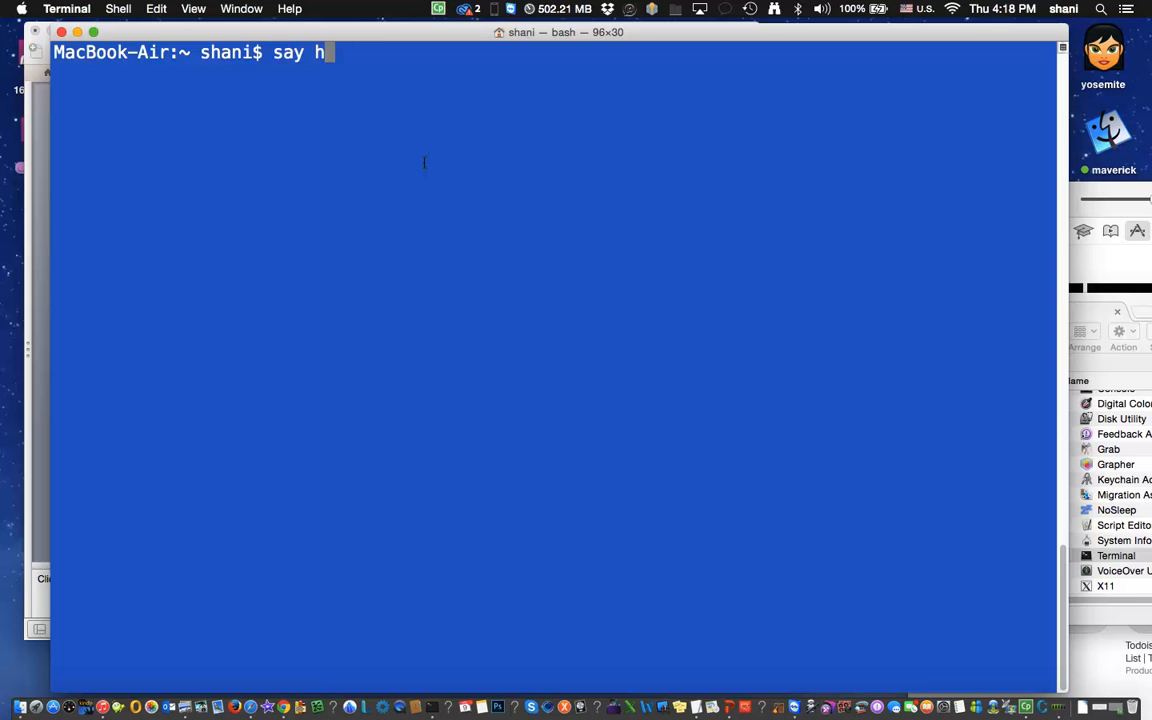
{"action": "type", "text": "ello"}
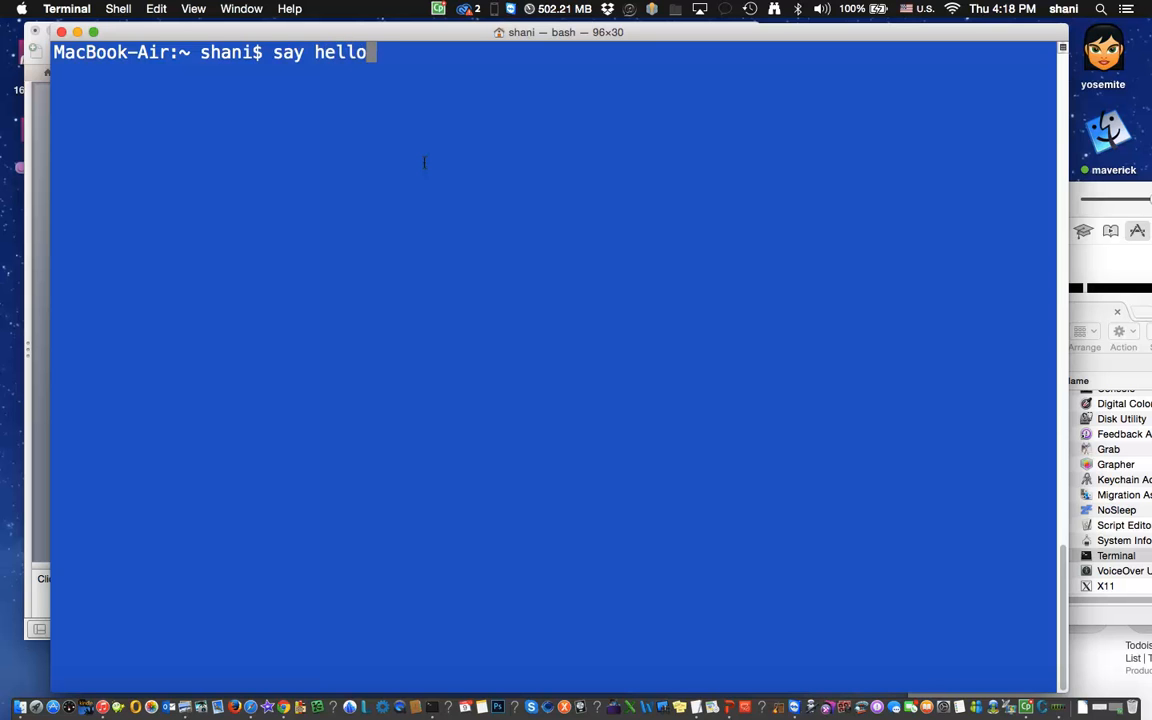
{"action": "key", "text": "Return"}
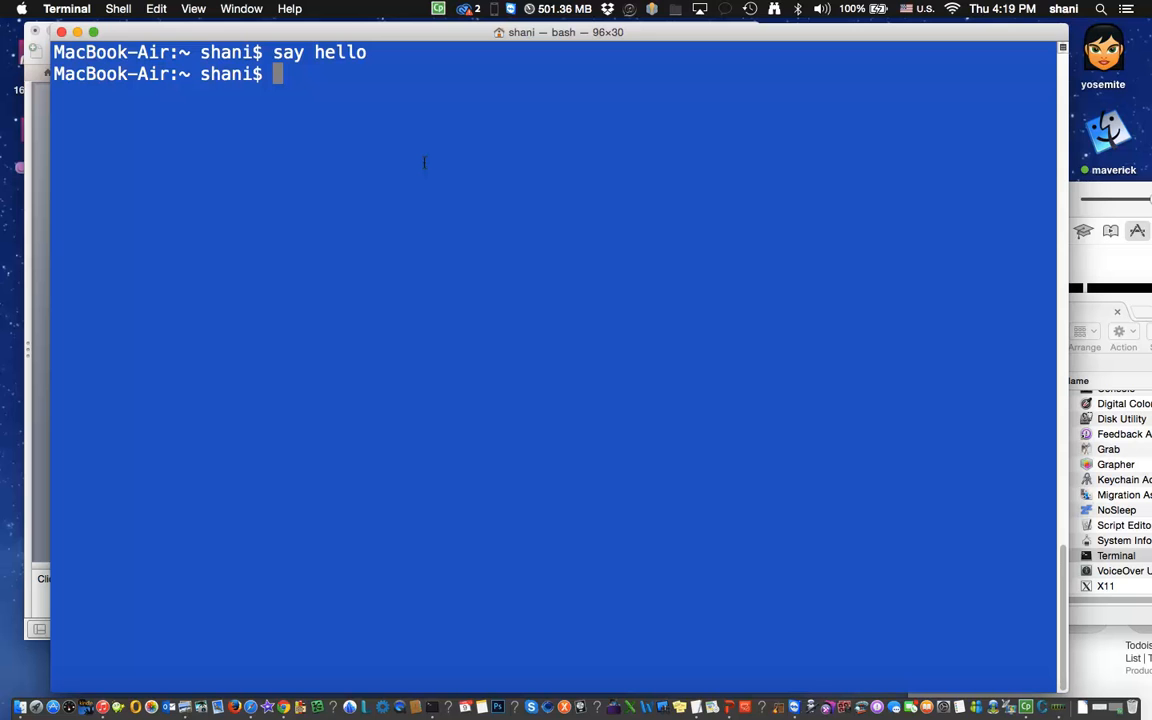
{"action": "mouse_move", "coordinate": [16, 214]}
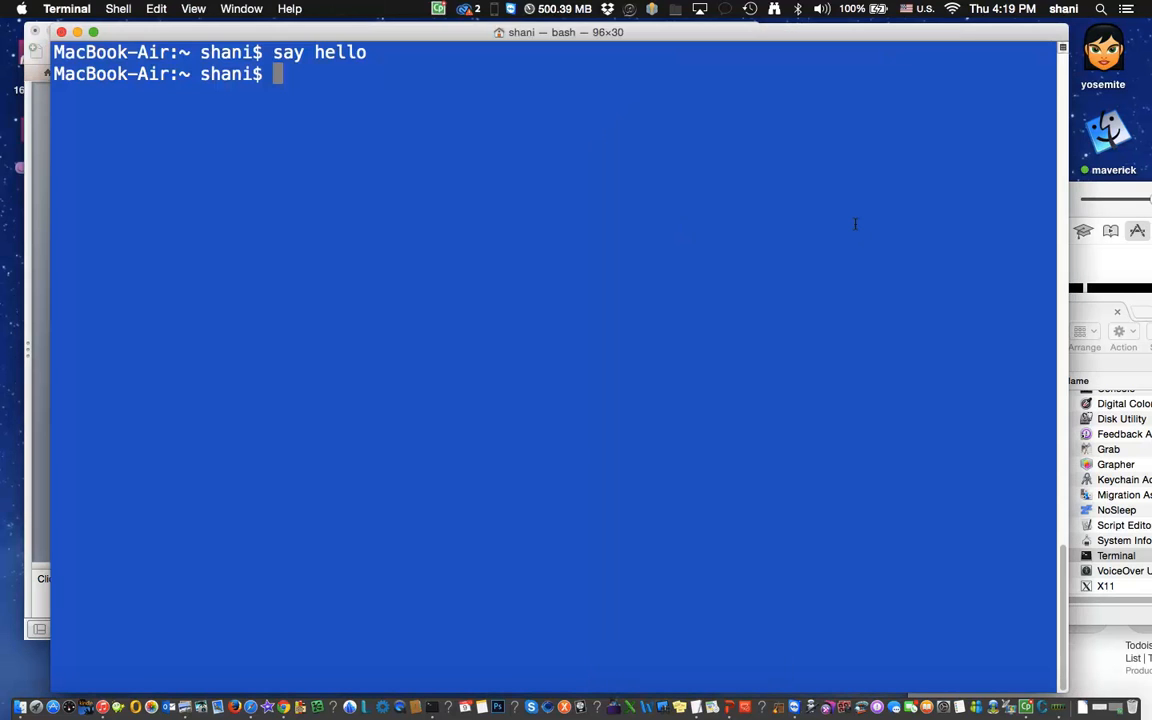
- Speak 'I love Mac Tips', then run it twice in the Fred voice
{"action": "left_click", "coordinate": [156, 8]}
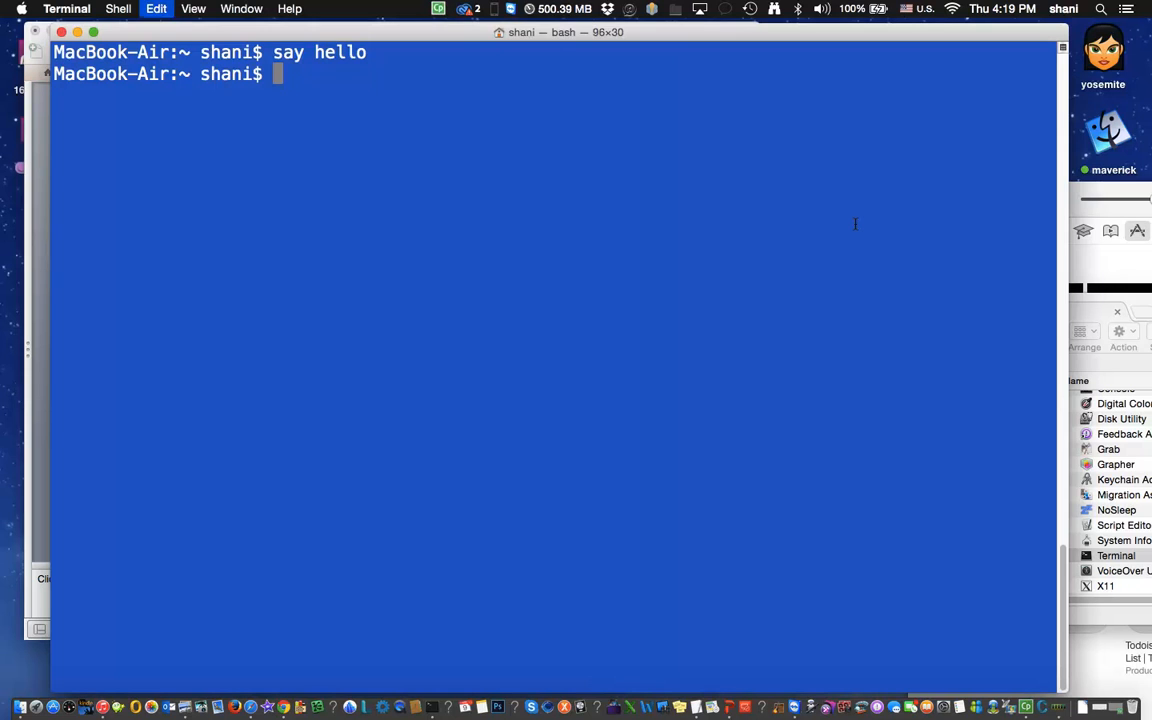
{"action": "type", "text": "say I love Mac Tips"}
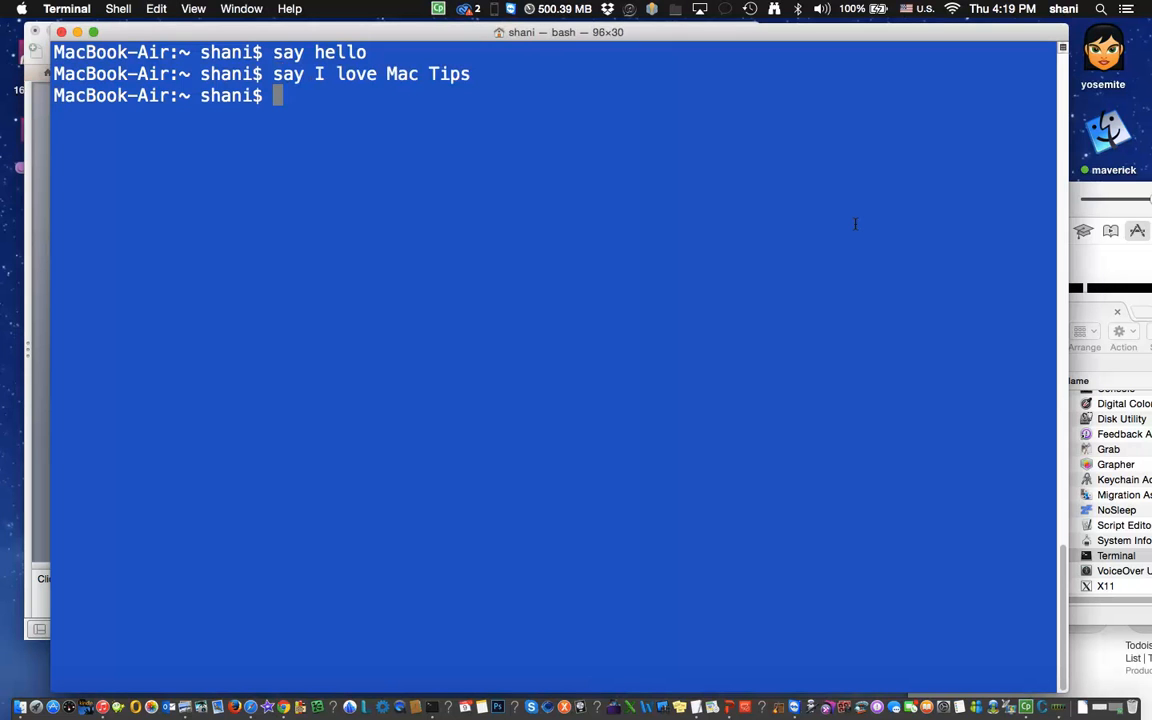
{"action": "type", "text": "say I love Mac Tips now"}
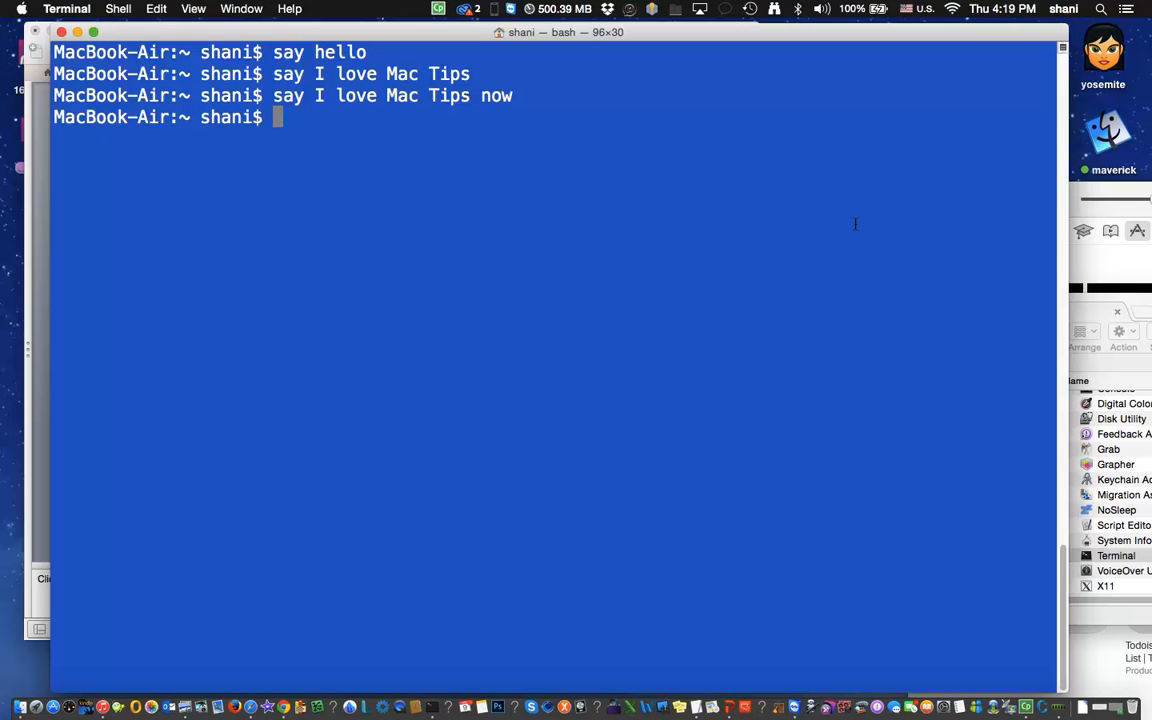
{"action": "mouse_move", "coordinate": [724, 347]}
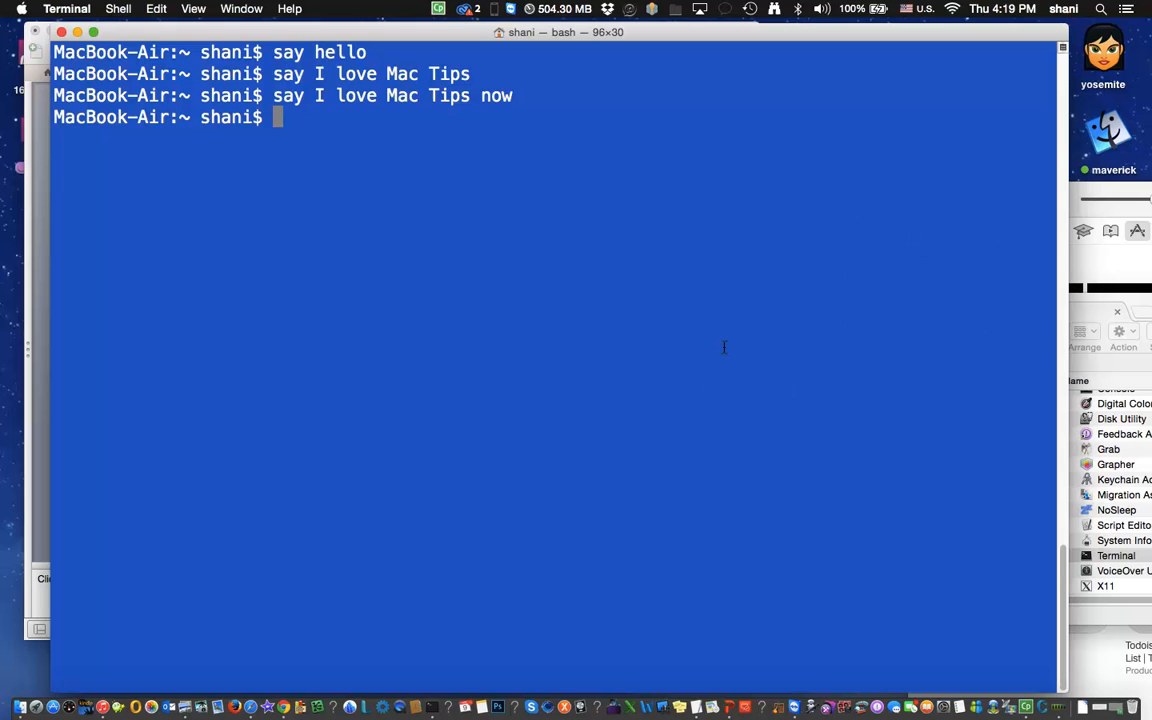
{"action": "mouse_move", "coordinate": [103, 250]}
{"action": "type", "text": "say -v Fred “I love Mac Tips”"}
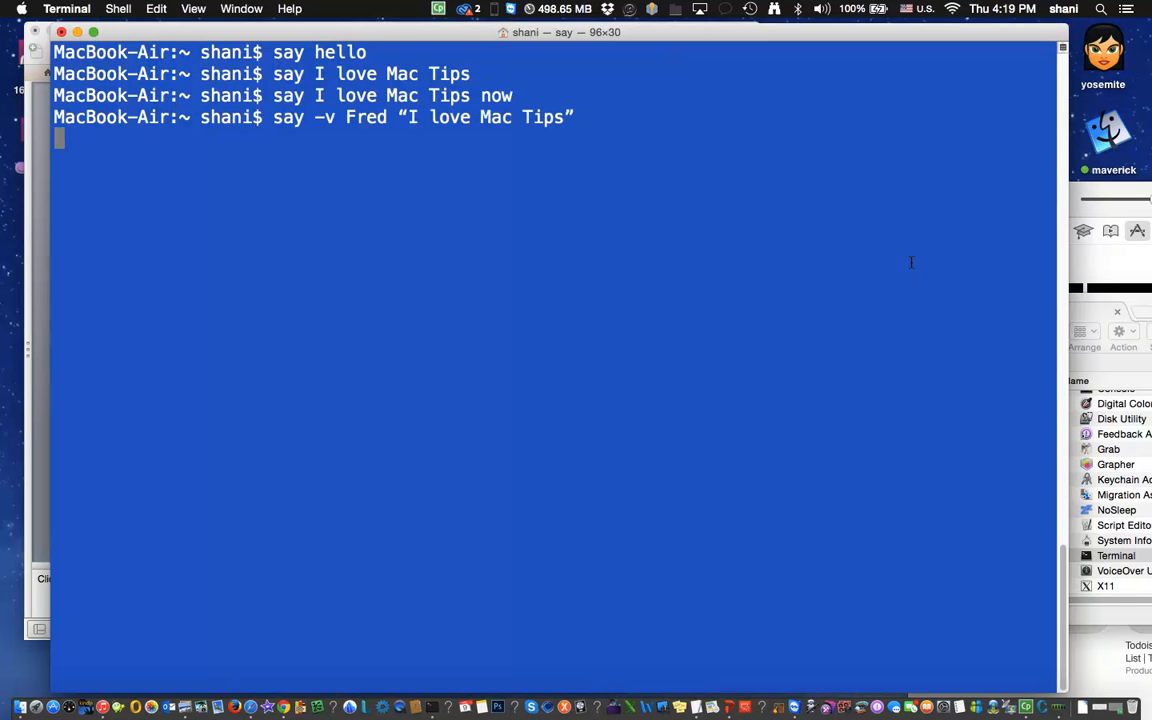
{"action": "key", "text": "Return"}
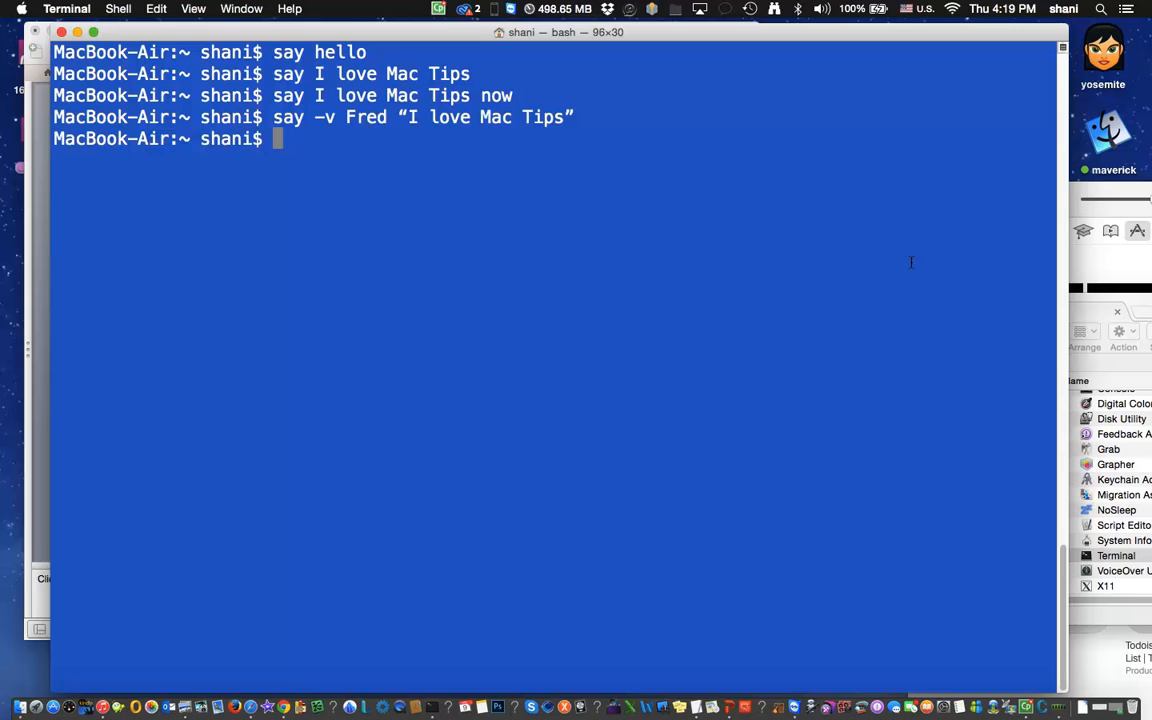
{"action": "mouse_move", "coordinate": [377, 152]}
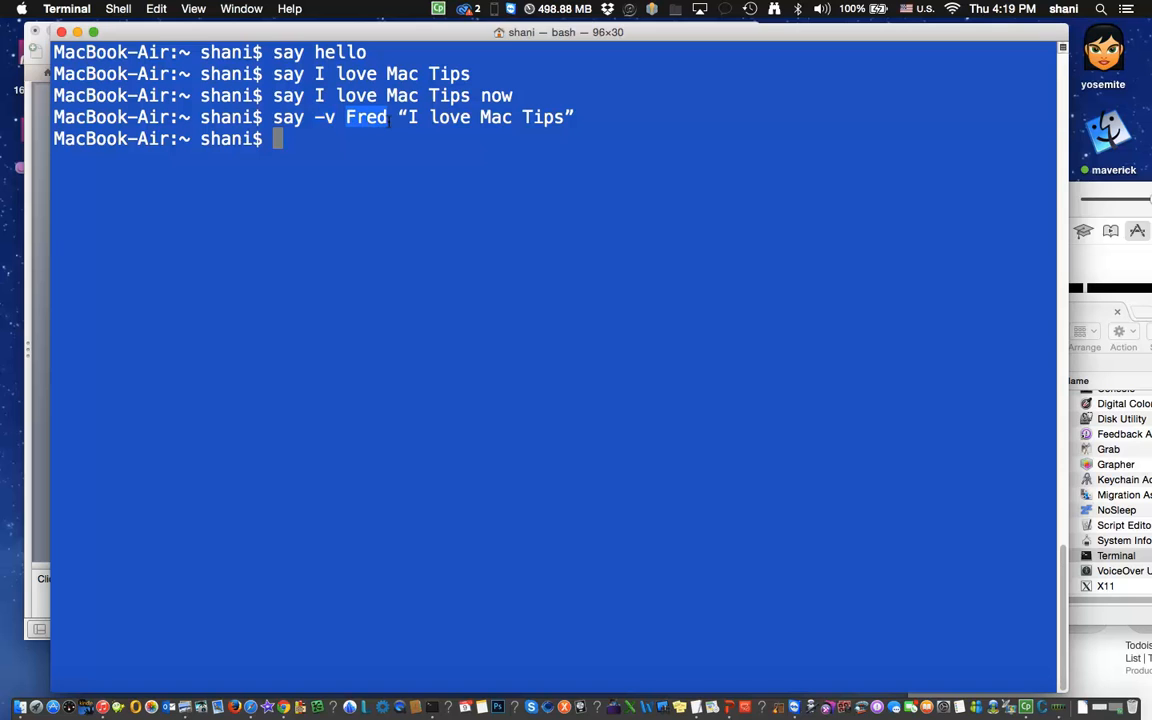
{"action": "mouse_move", "coordinate": [385, 178]}
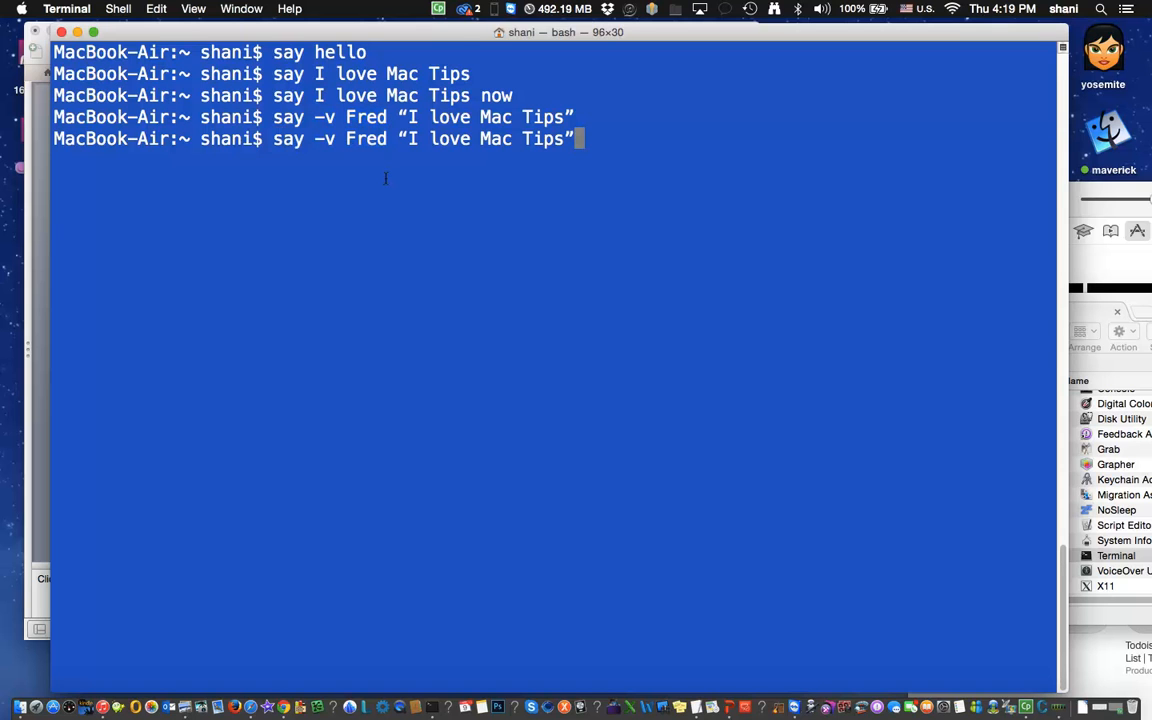
{"action": "key", "text": "Return"}
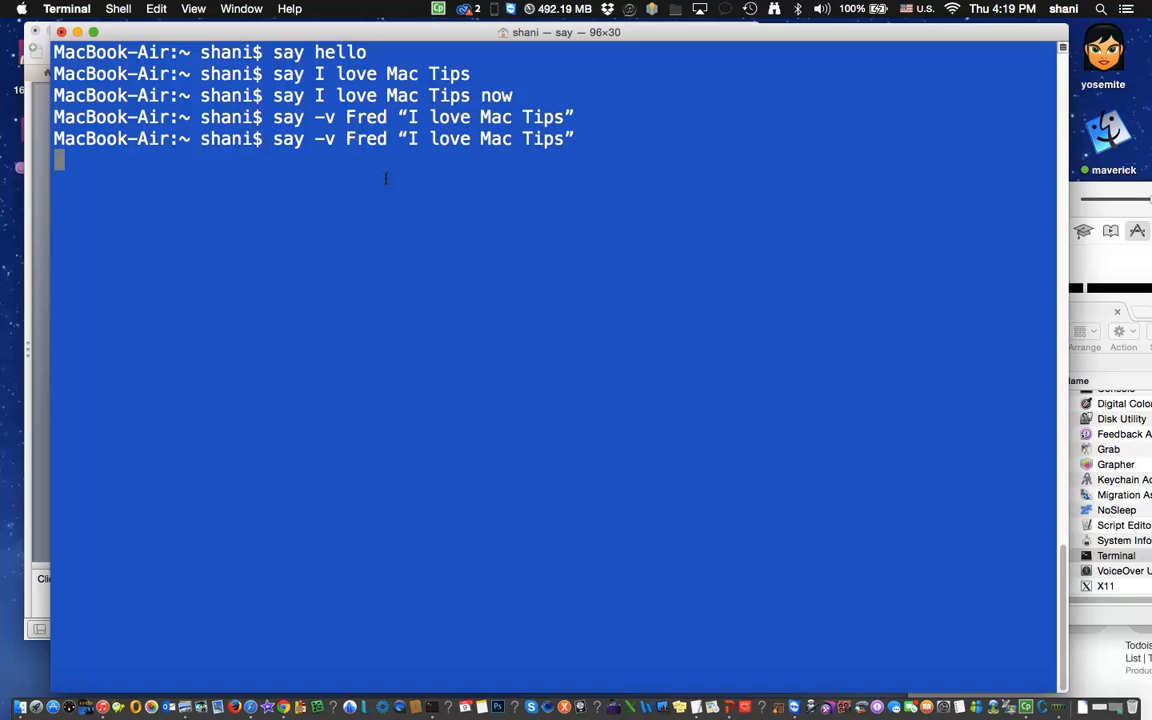
{"action": "key", "text": "Return"}
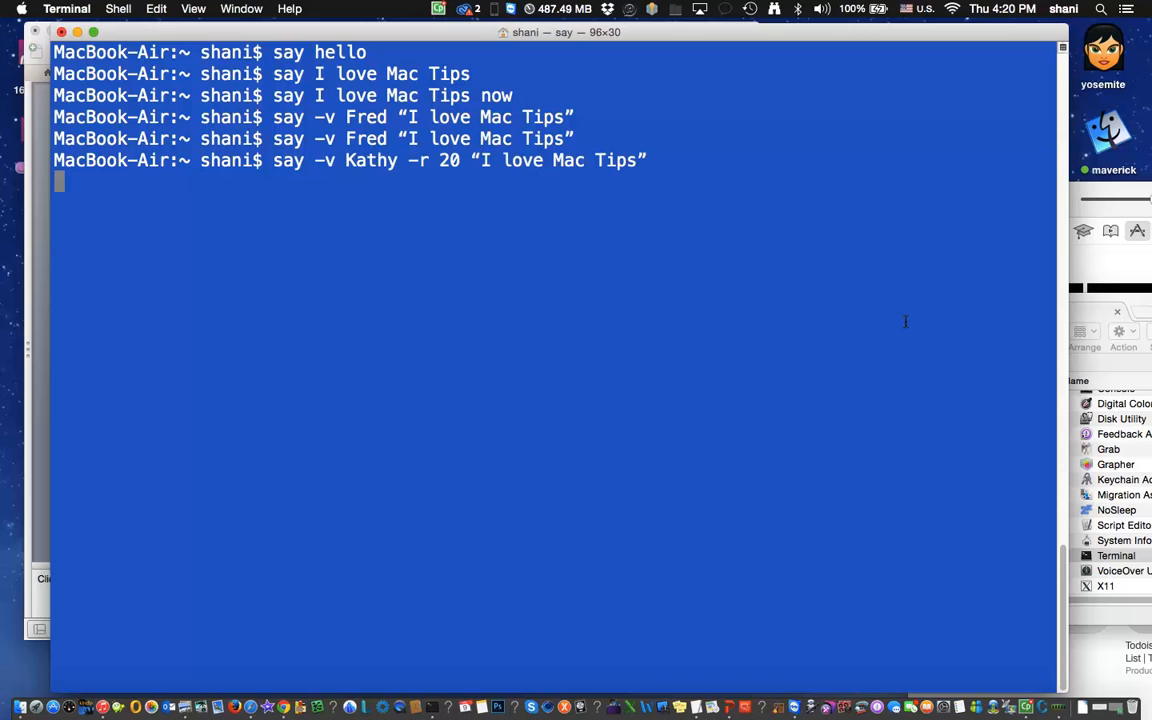
{"action": "mouse_move", "coordinate": [485, 279]}
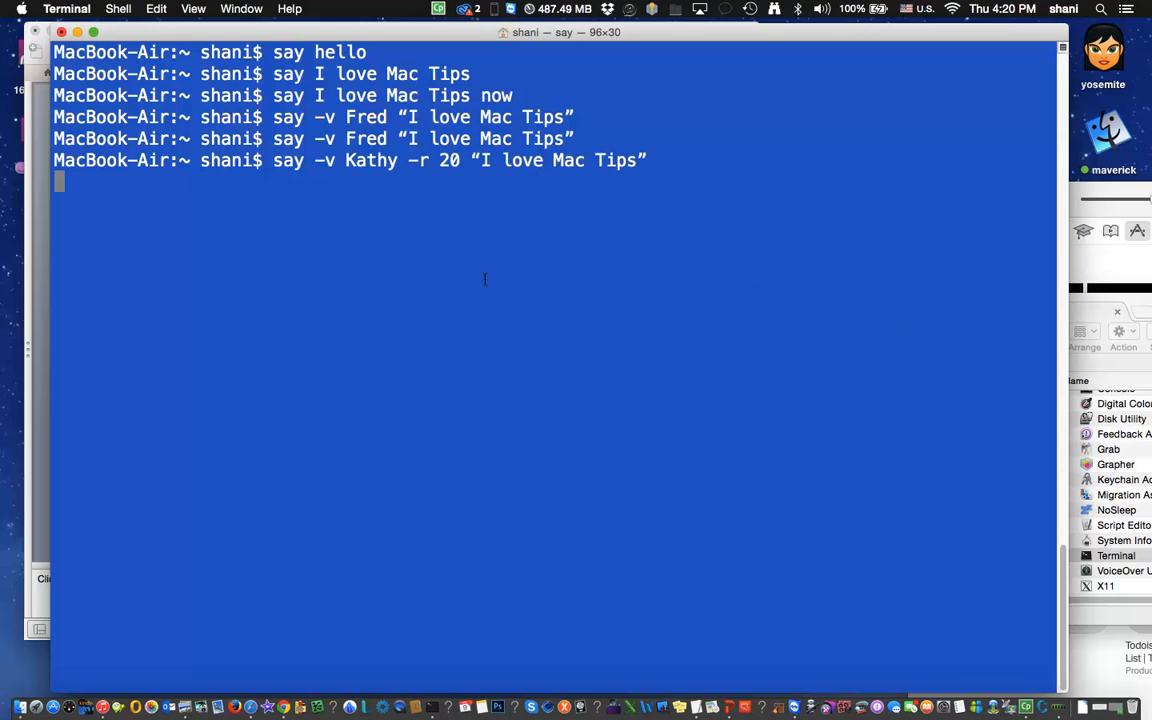
- Speak 'I love Mac Tips' in the Kathy voice at rate 20, then at rate 200
{"action": "key", "text": "Return"}
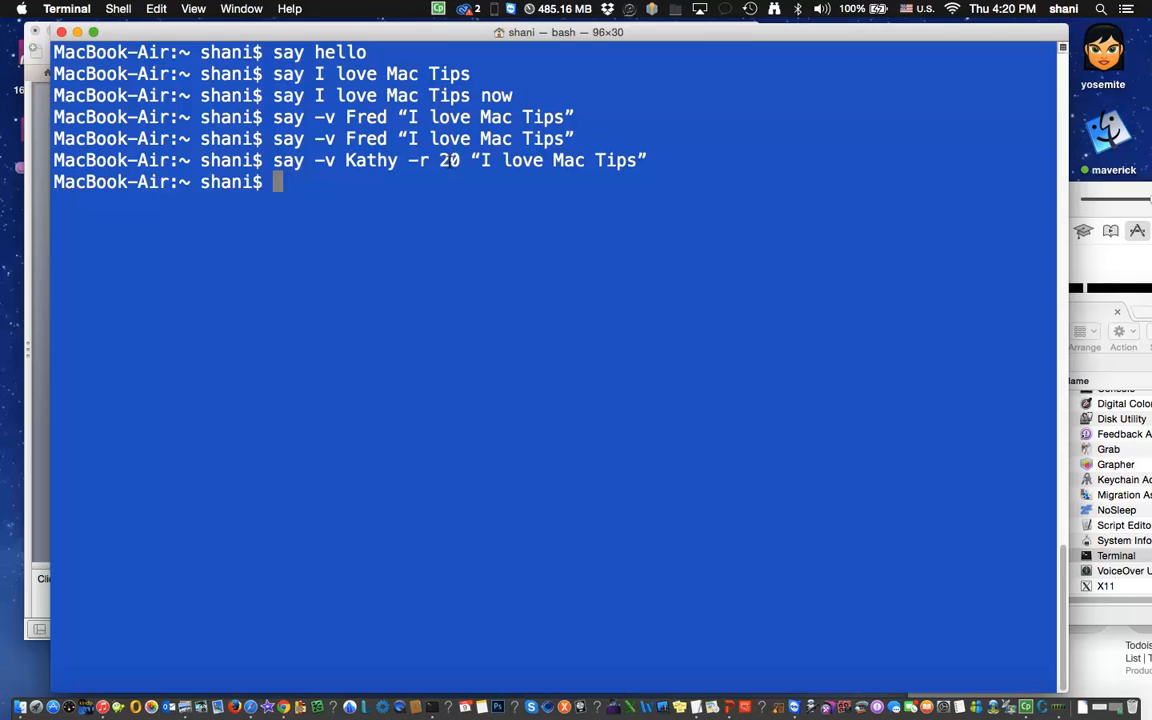
{"action": "type", "text": "say -v Kathy -r 20 \"I love Mac Tips\""}
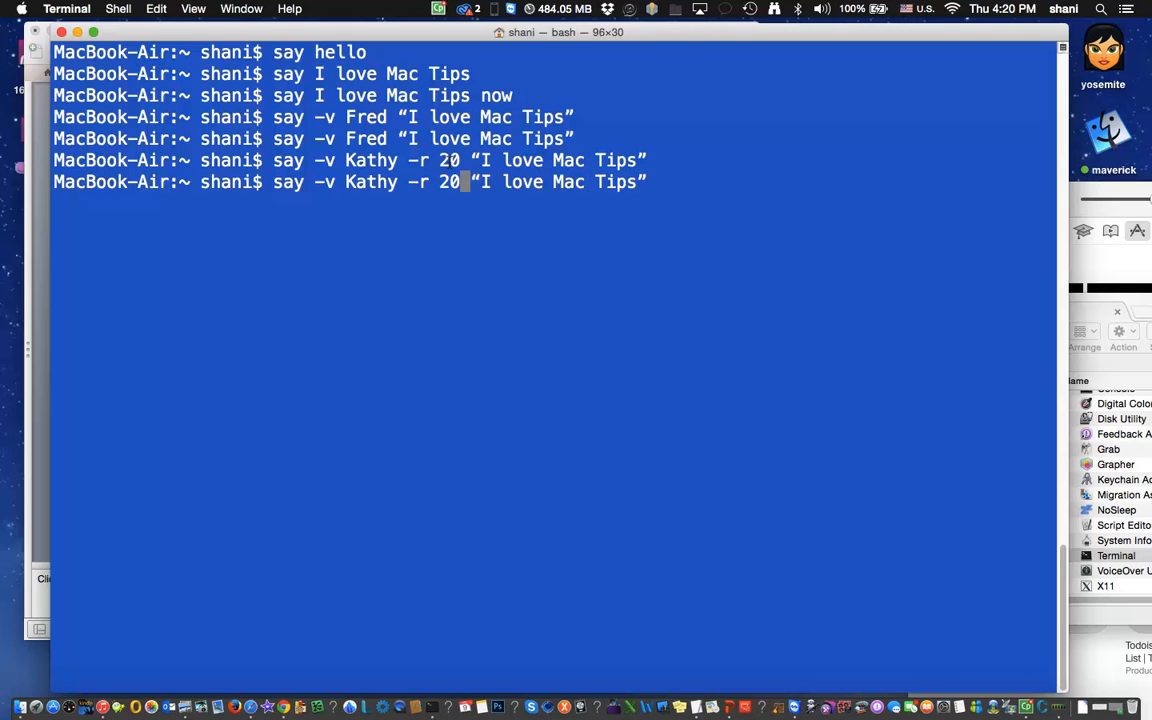
{"action": "key", "text": "Return"}
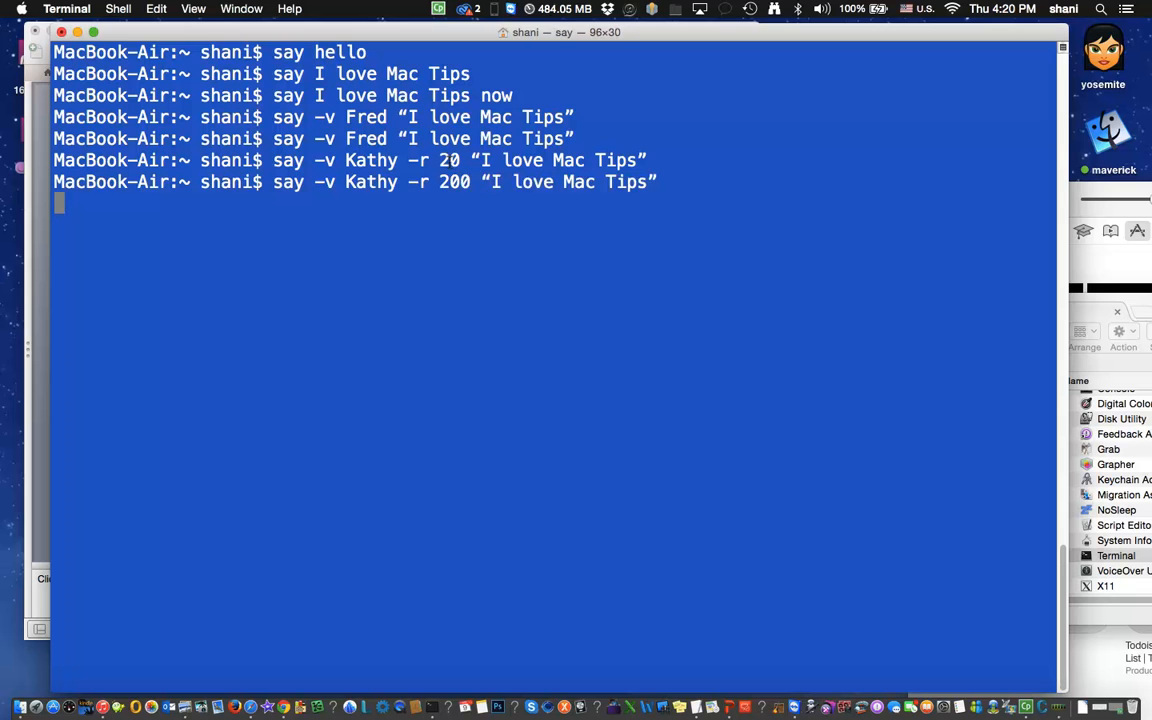
{"action": "key", "text": "Return"}
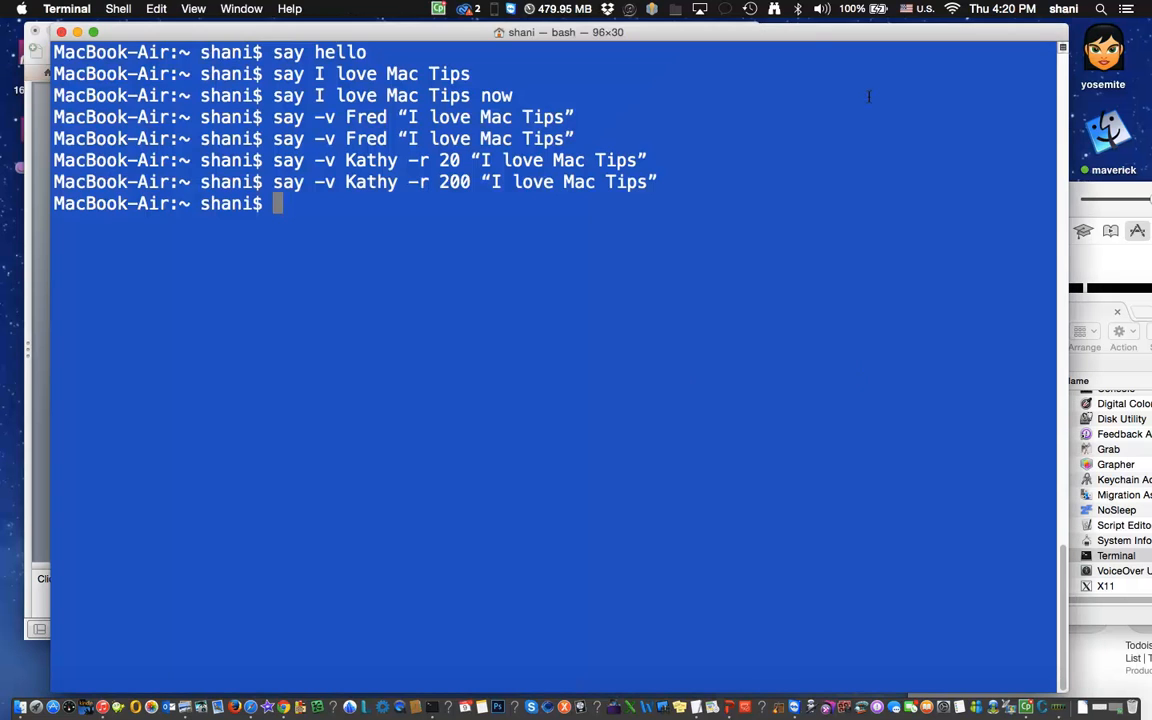
{"action": "mouse_move", "coordinate": [830, 114]}
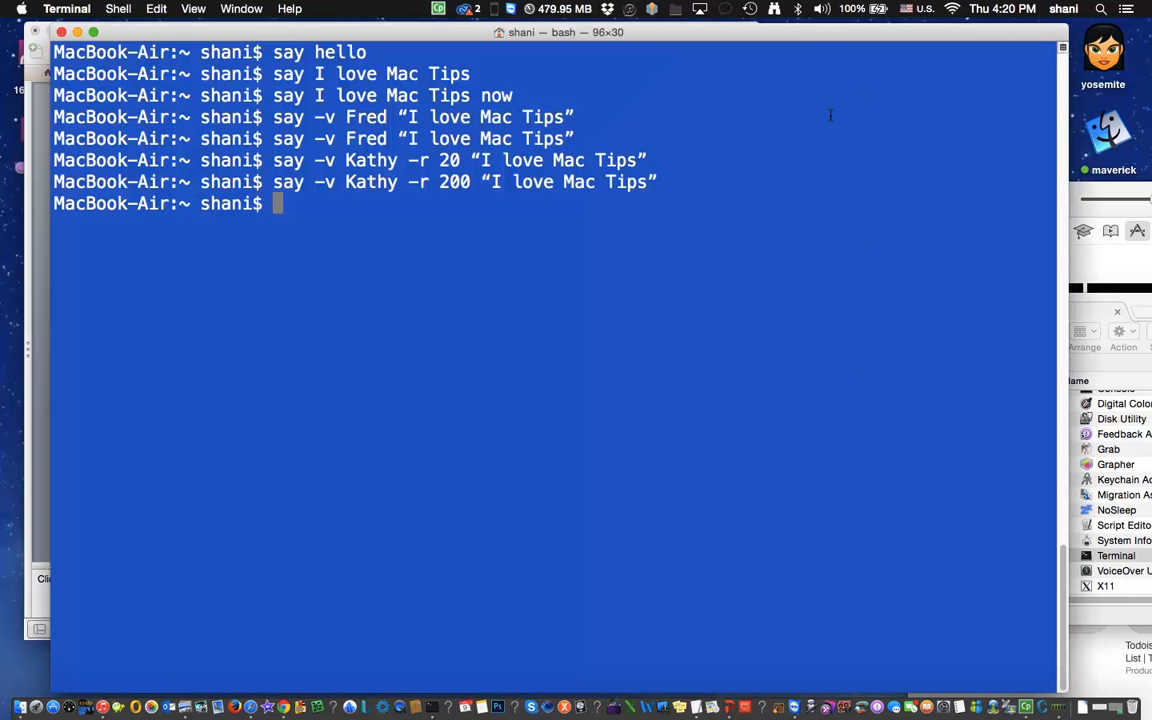
- Read /users/shani/Desktop/prince.txt aloud in the Daniel voice, then stop it with Control-C
{"action": "type", "text": "say -v Daniel -f /users/shani/Desktop/prince.txt"}
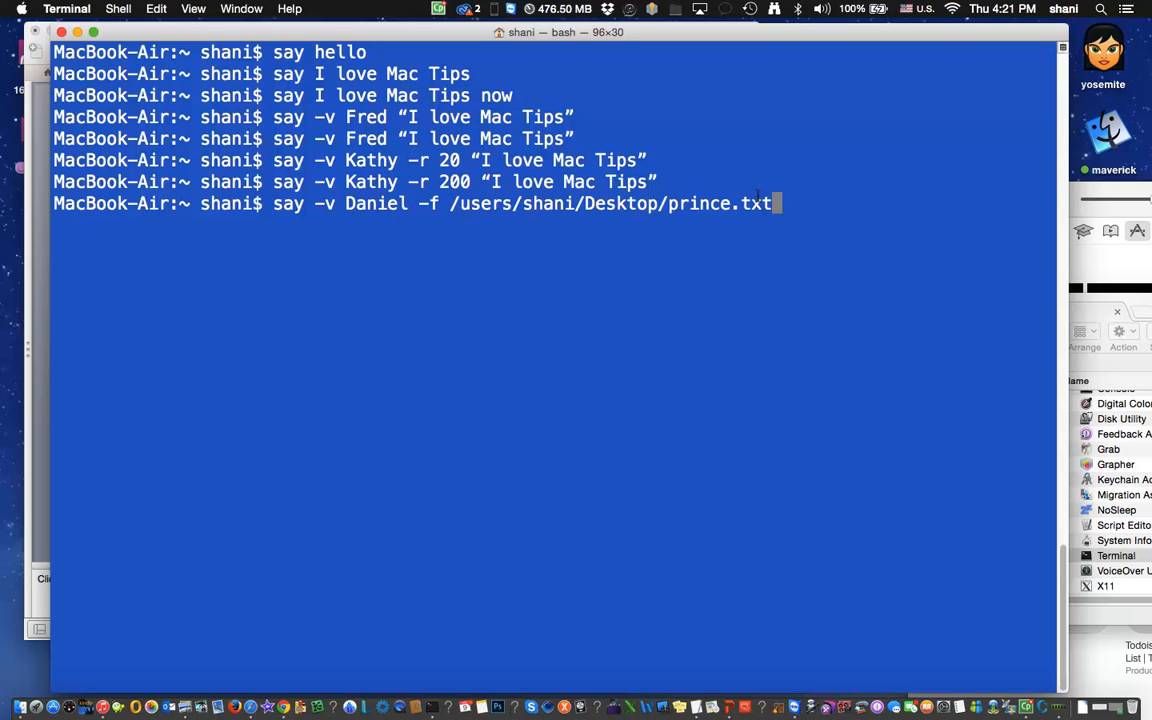
{"action": "key", "text": "Return"}
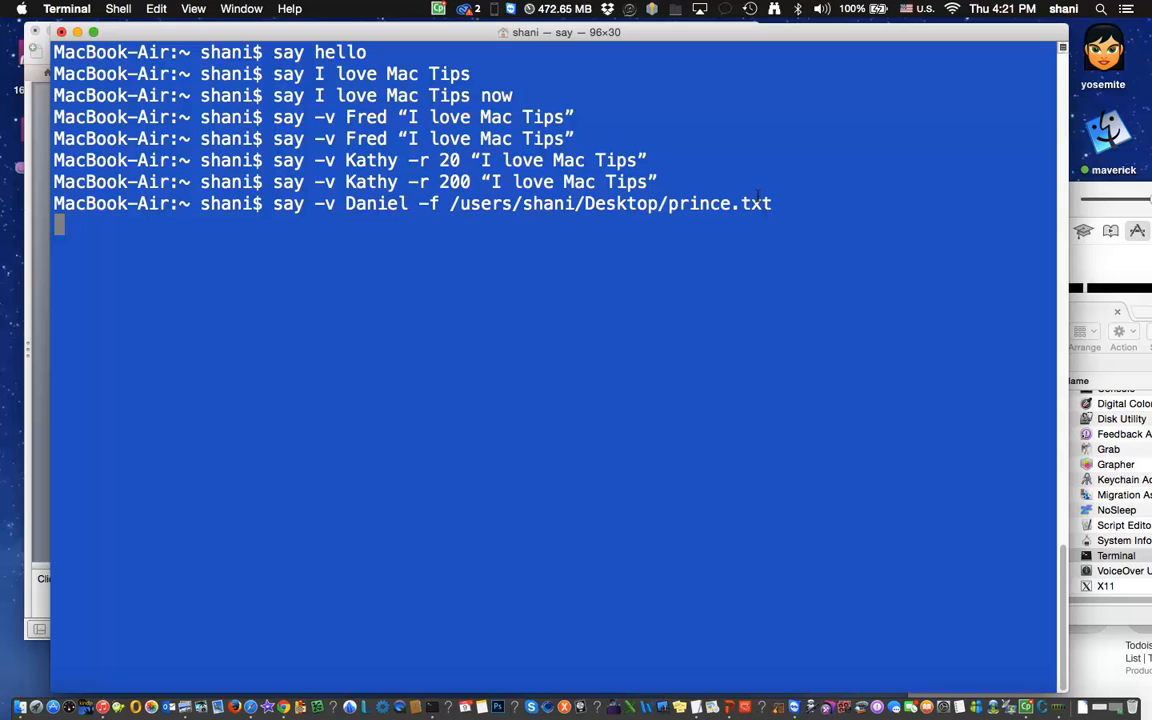
{"action": "key", "text": "ctrl+c"}
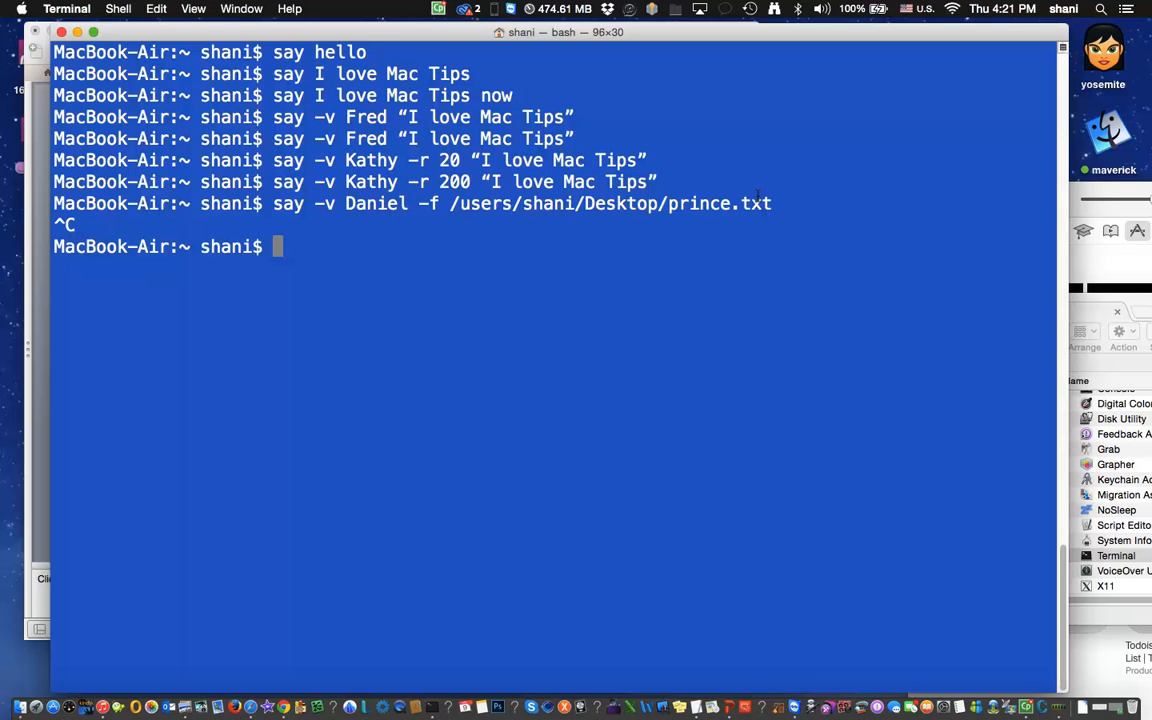
{"action": "mouse_move", "coordinate": [306, 276]}
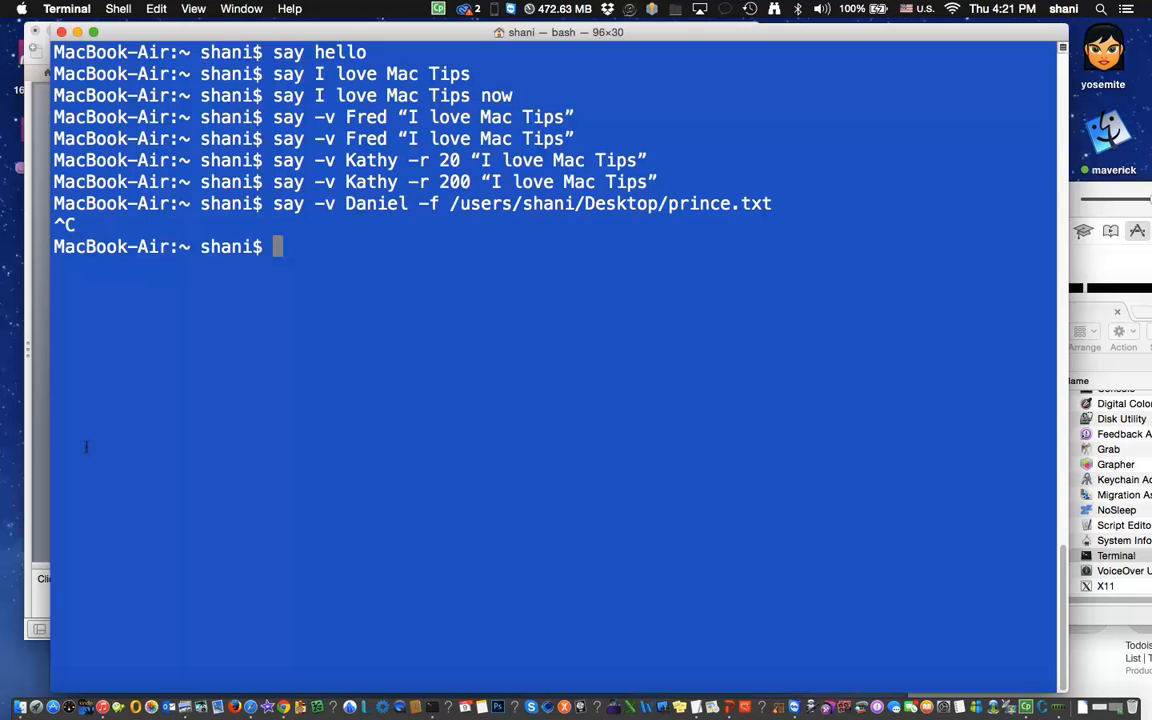
{"action": "mouse_move", "coordinate": [45, 447]}
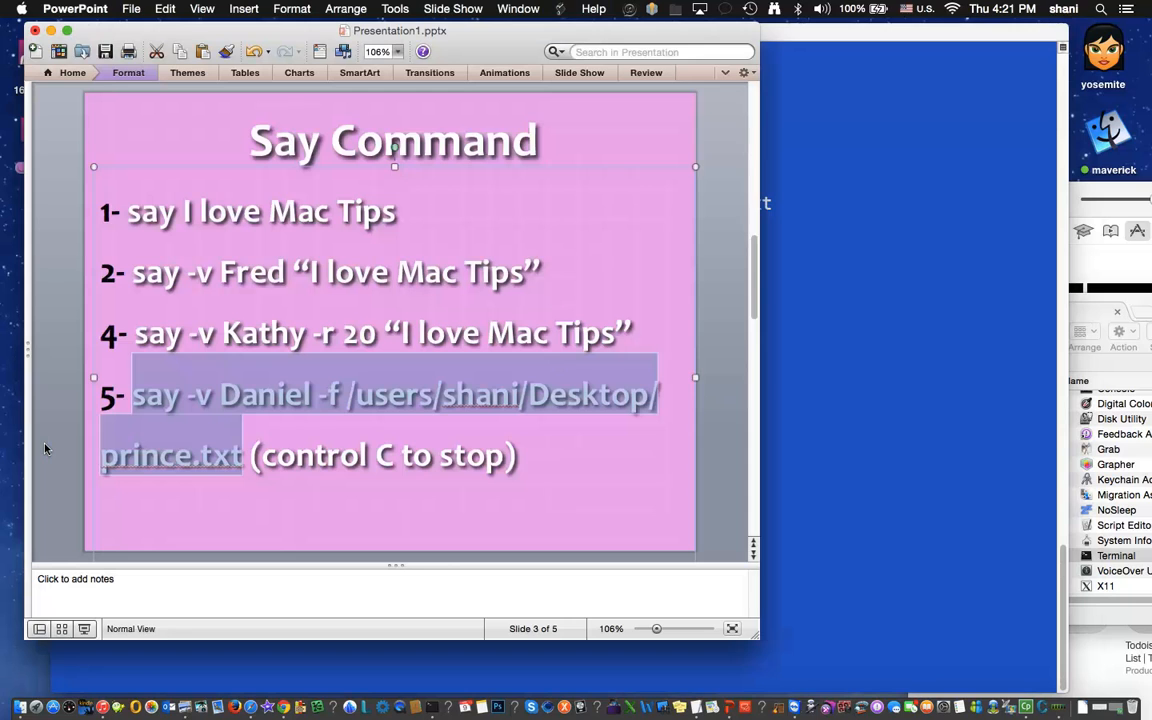
{"action": "mouse_move", "coordinate": [470, 423]}
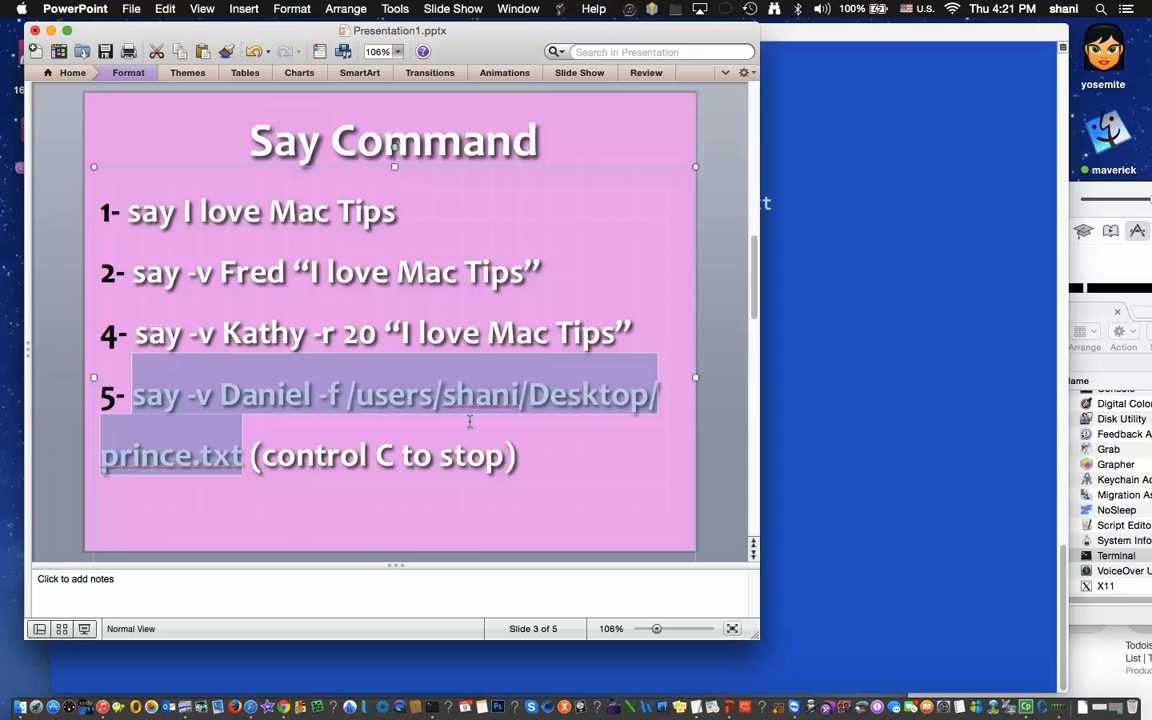
- On slide 4, select item 6's command for saving Daniel's prince.txt reading as AIFF
{"action": "left_click", "coordinate": [725, 514]}
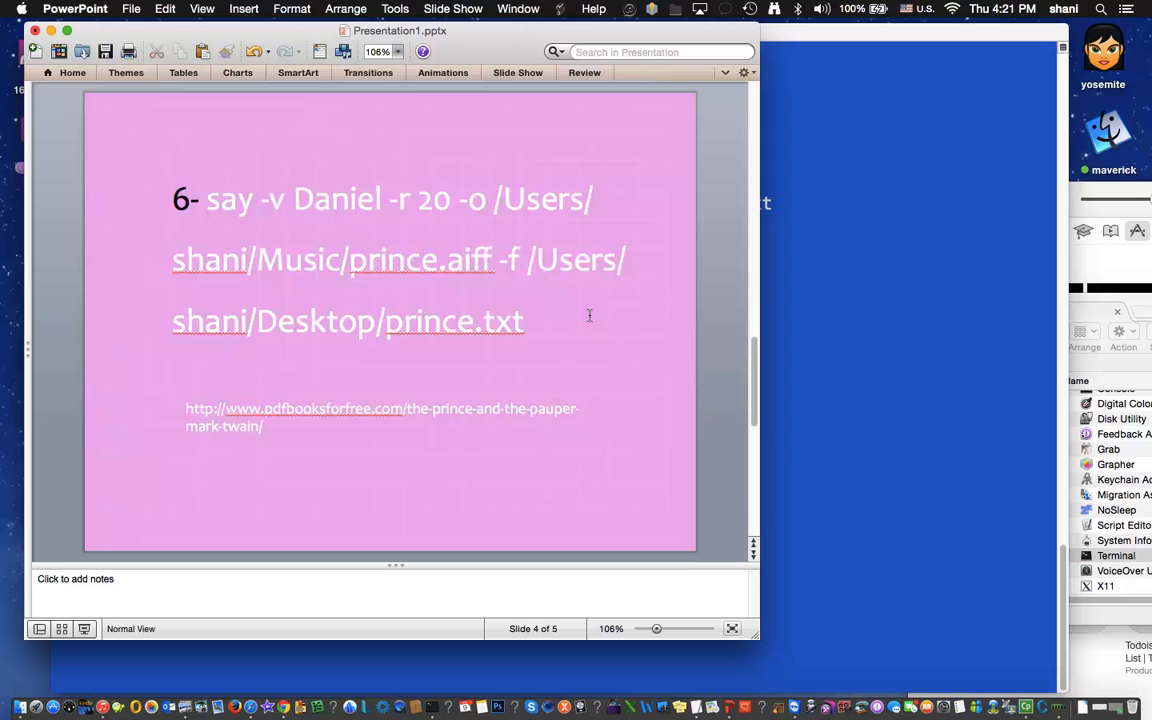
{"action": "left_click", "coordinate": [390, 260]}
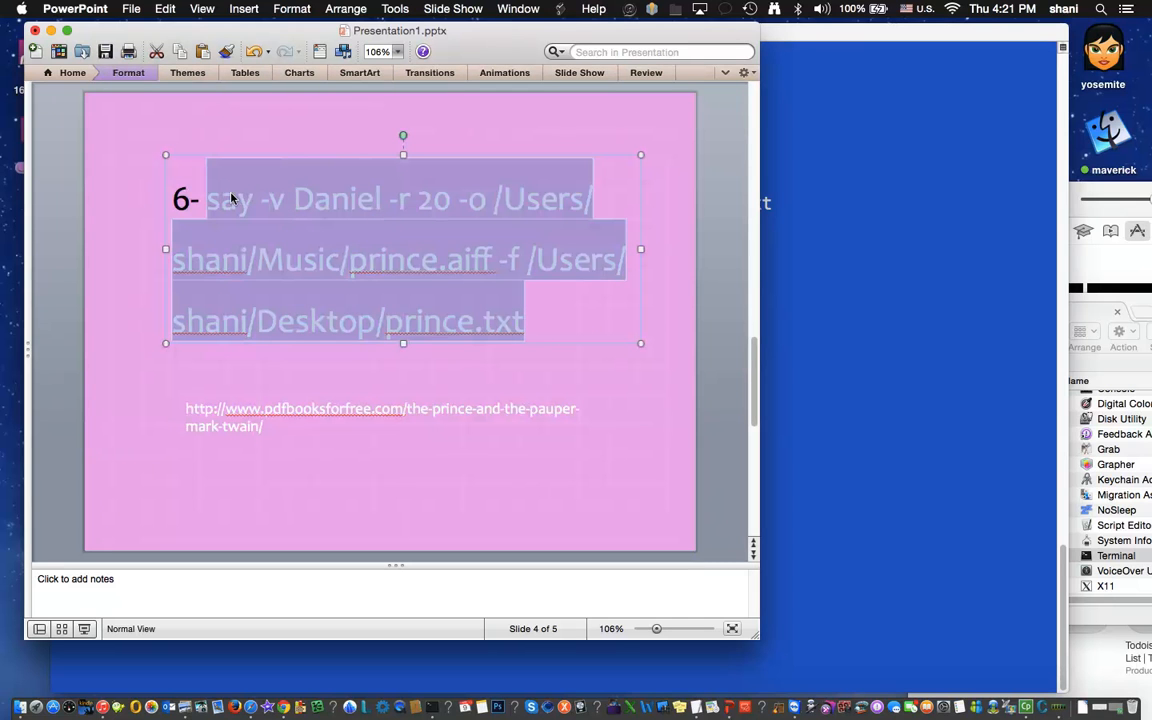
{"action": "mouse_move", "coordinate": [896, 364]}
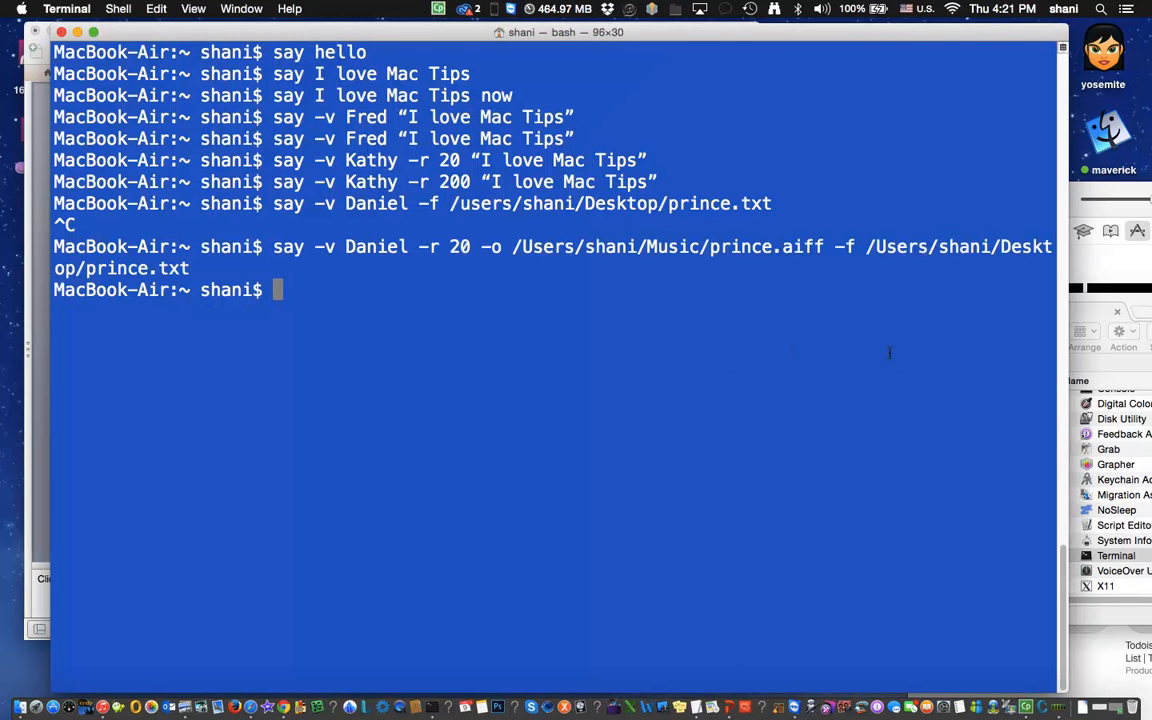
{"action": "mouse_move", "coordinate": [231, 406]}
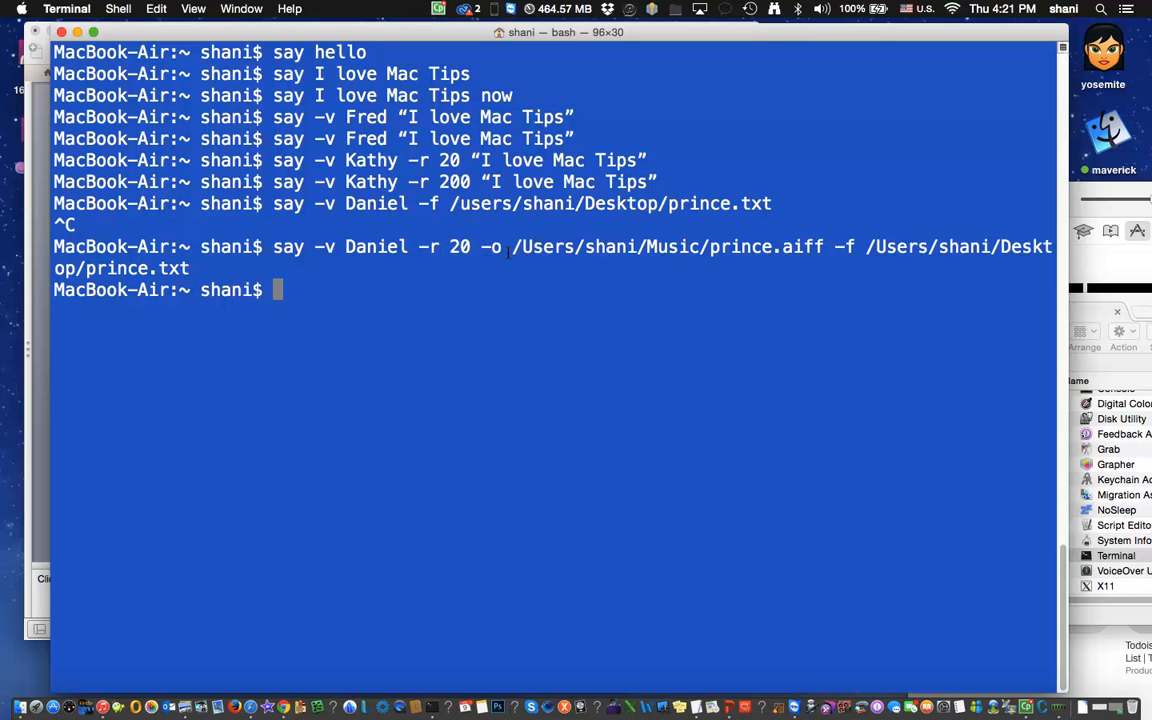
{"action": "mouse_move", "coordinate": [872, 195]}
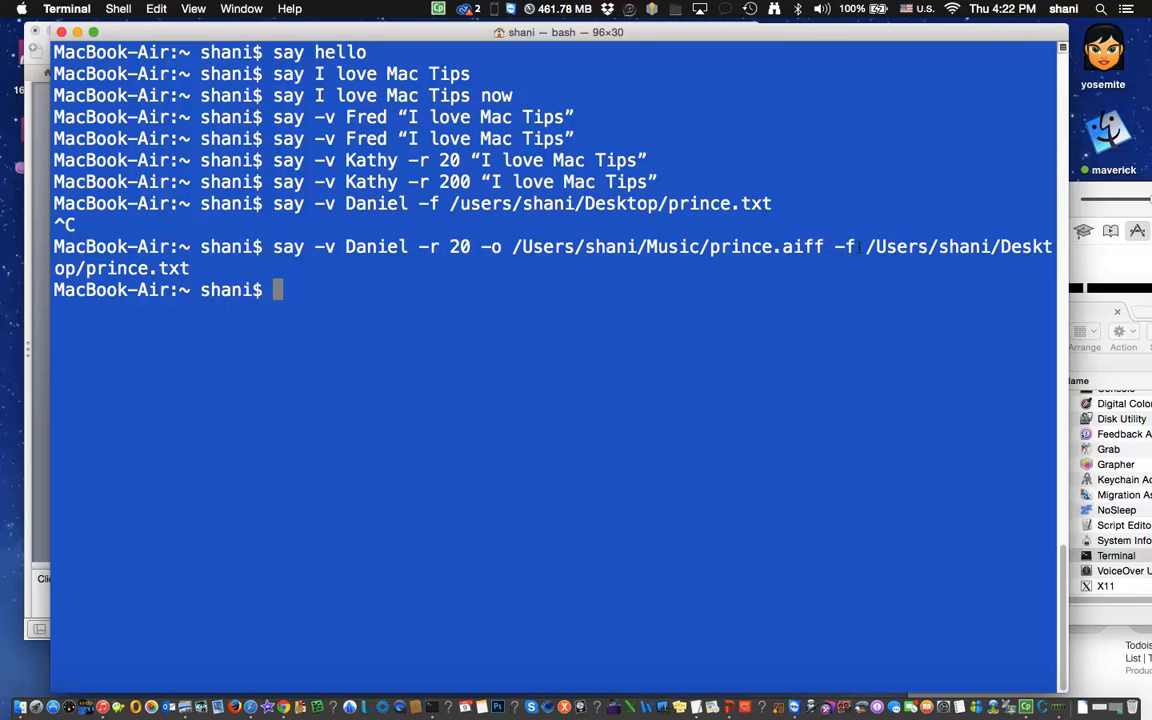
{"action": "mouse_move", "coordinate": [808, 393]}
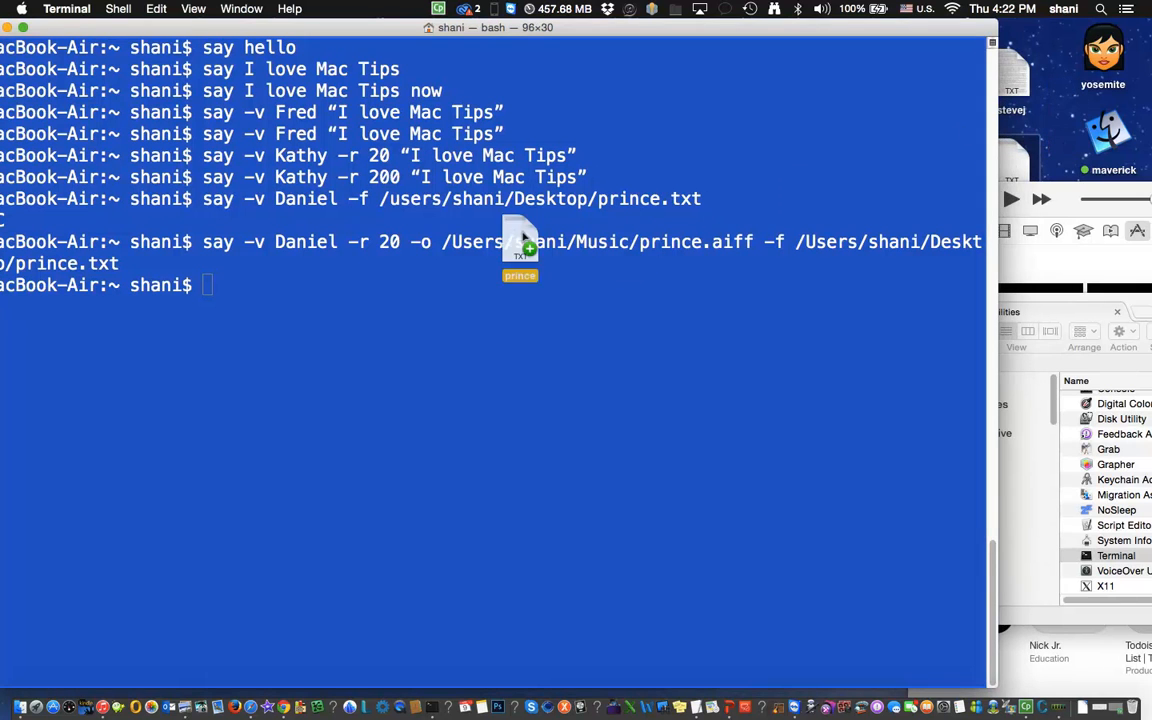
- Drag prince.txt from the Desktop into Terminal to insert its path
{"action": "left_click_drag", "start_coordinate": [520, 245], "coordinate": [225, 290]}
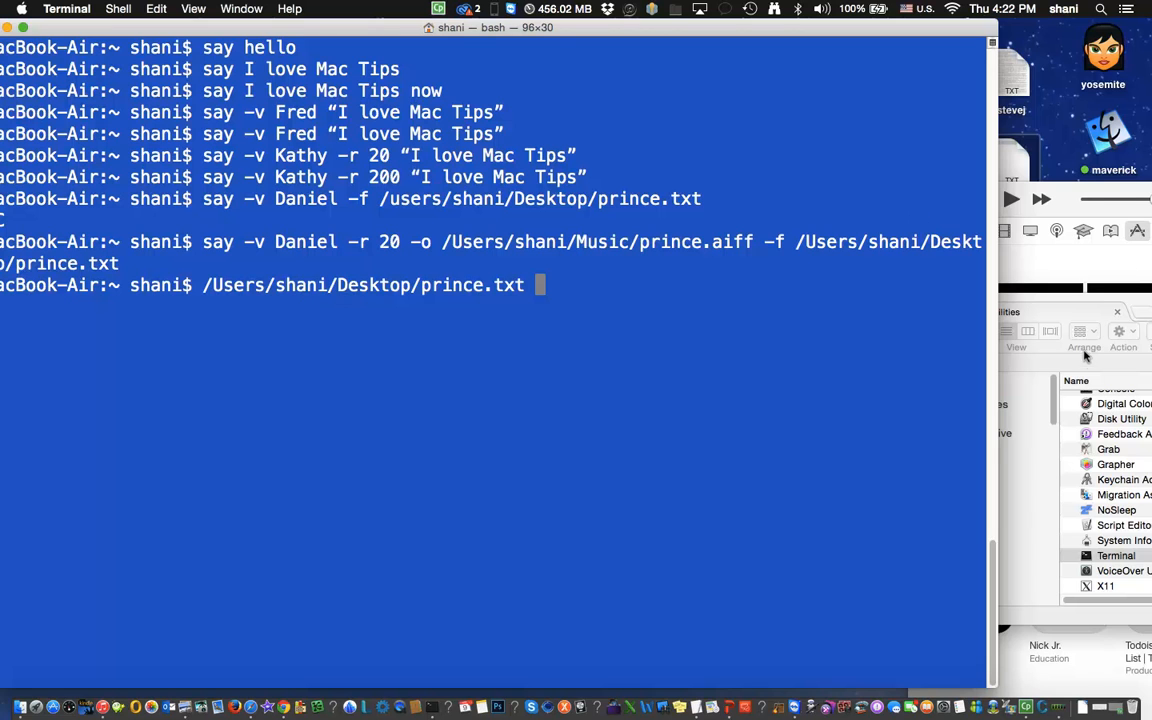
{"action": "mouse_move", "coordinate": [1024, 551]}
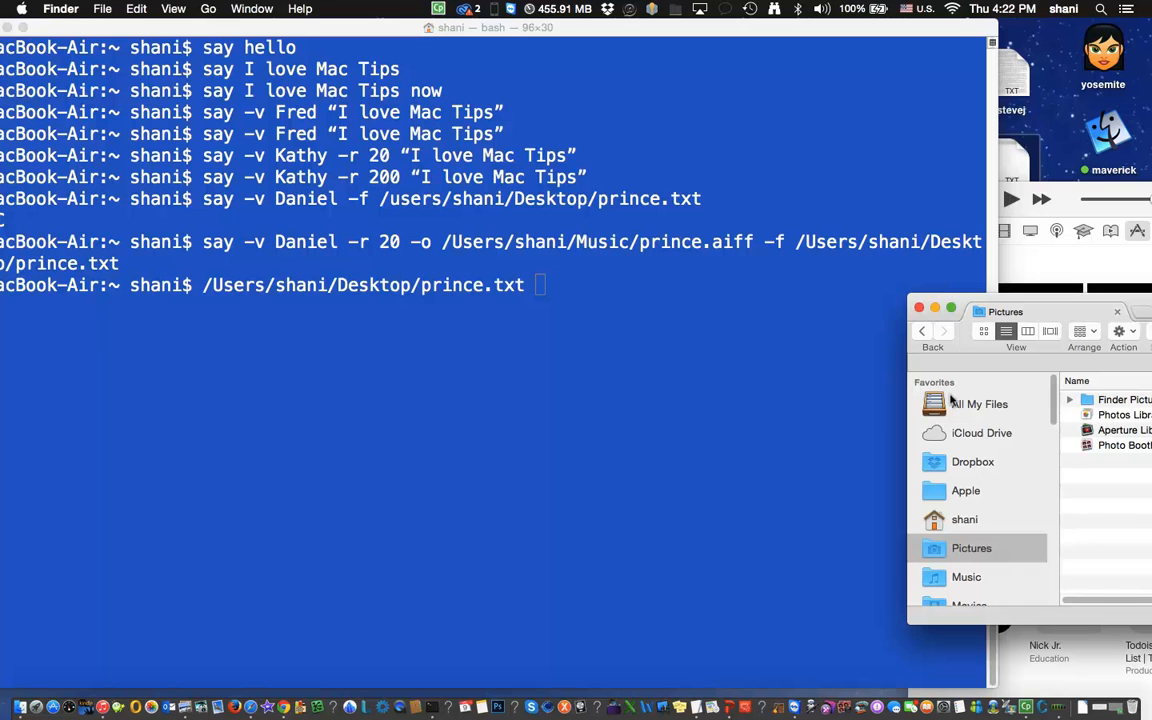
- Open Music, play prince.aiff in iTunes, then pause playback
{"action": "left_click", "coordinate": [966, 577]}
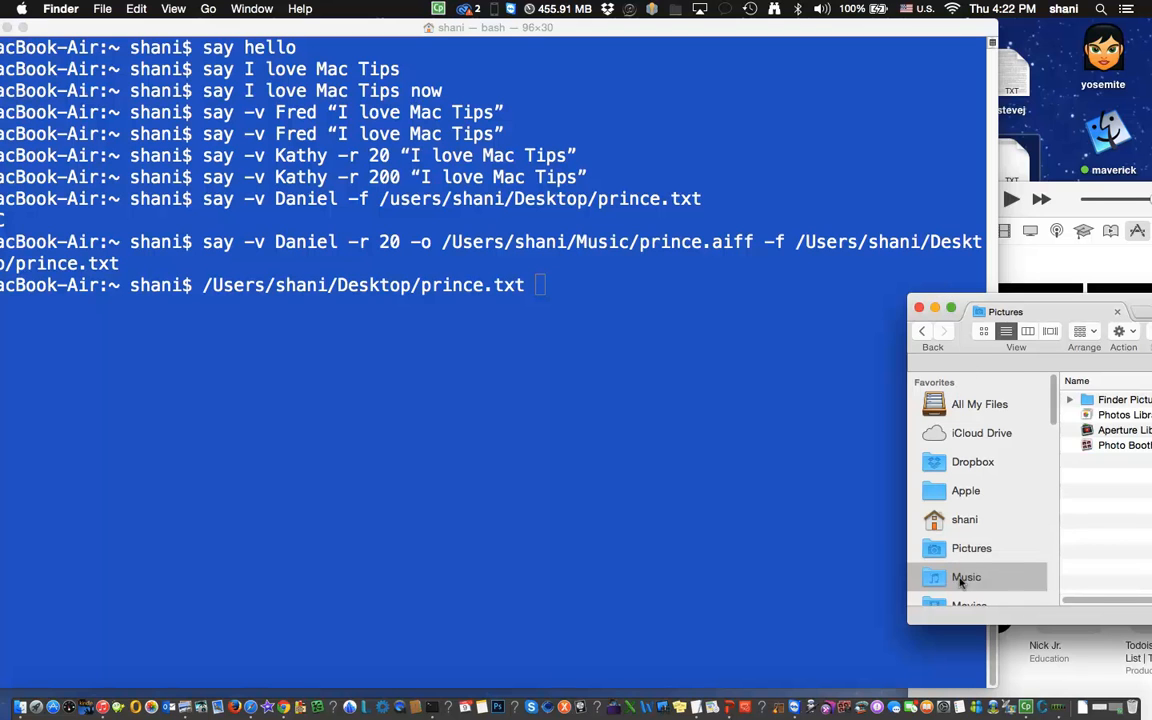
{"action": "left_click", "coordinate": [966, 577]}
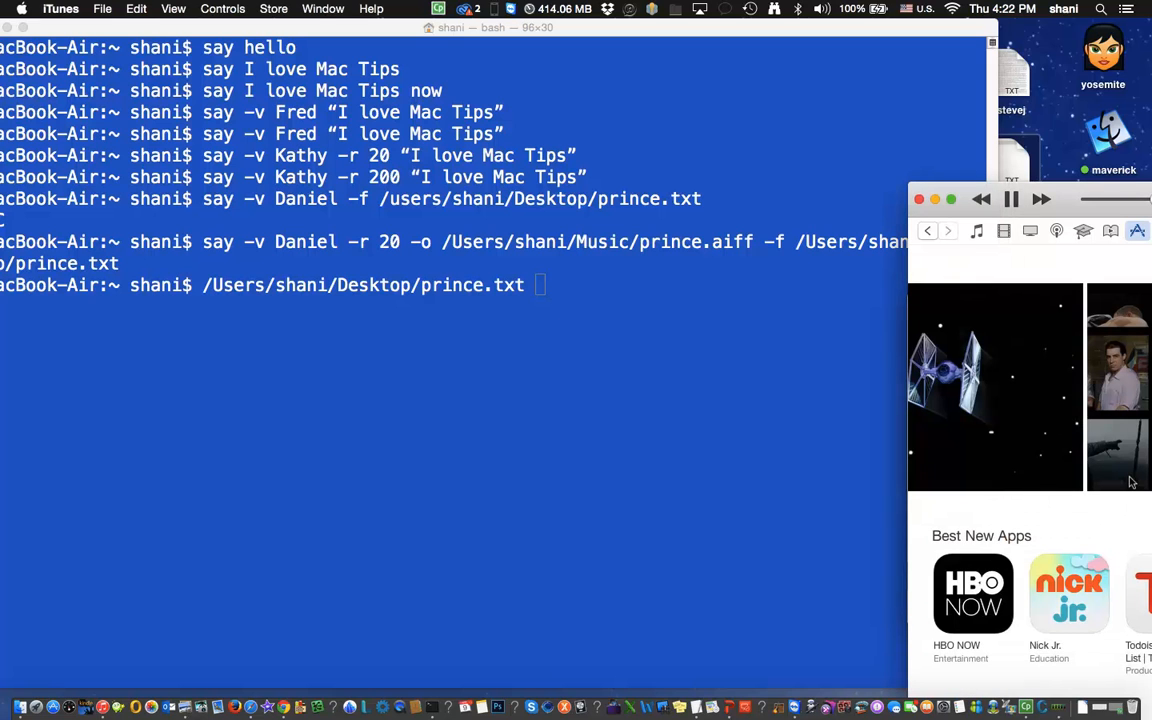
{"action": "left_click", "coordinate": [1010, 199]}
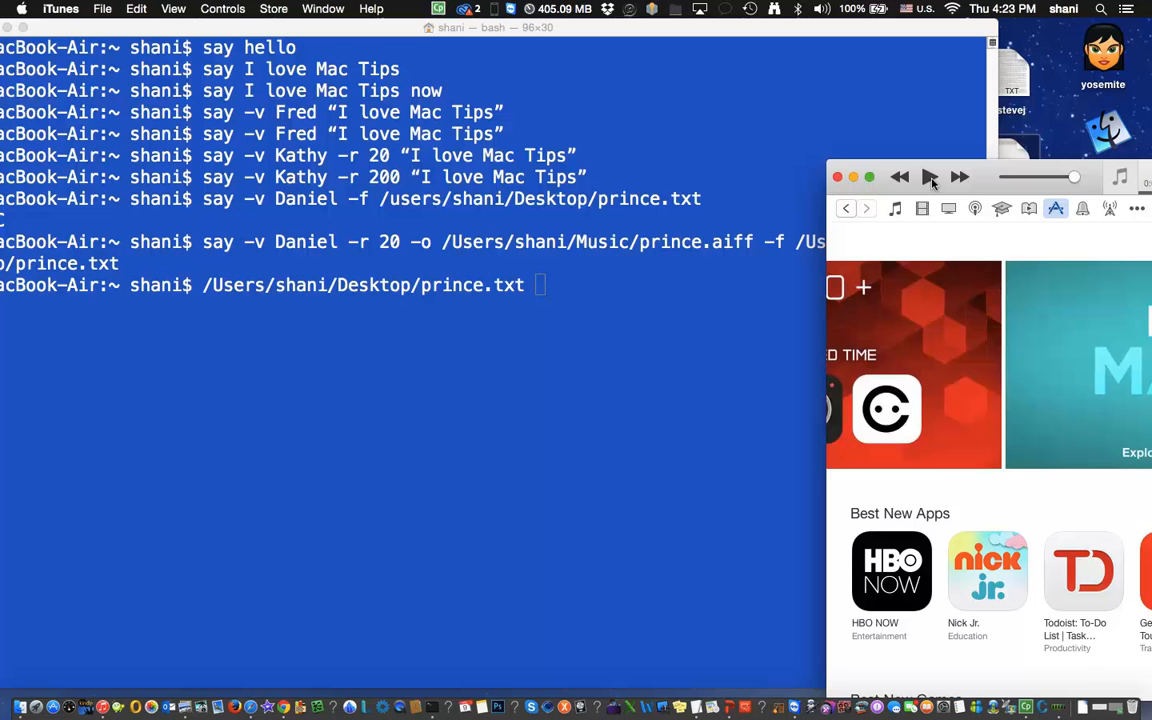
{"action": "mouse_move", "coordinate": [405, 333]}
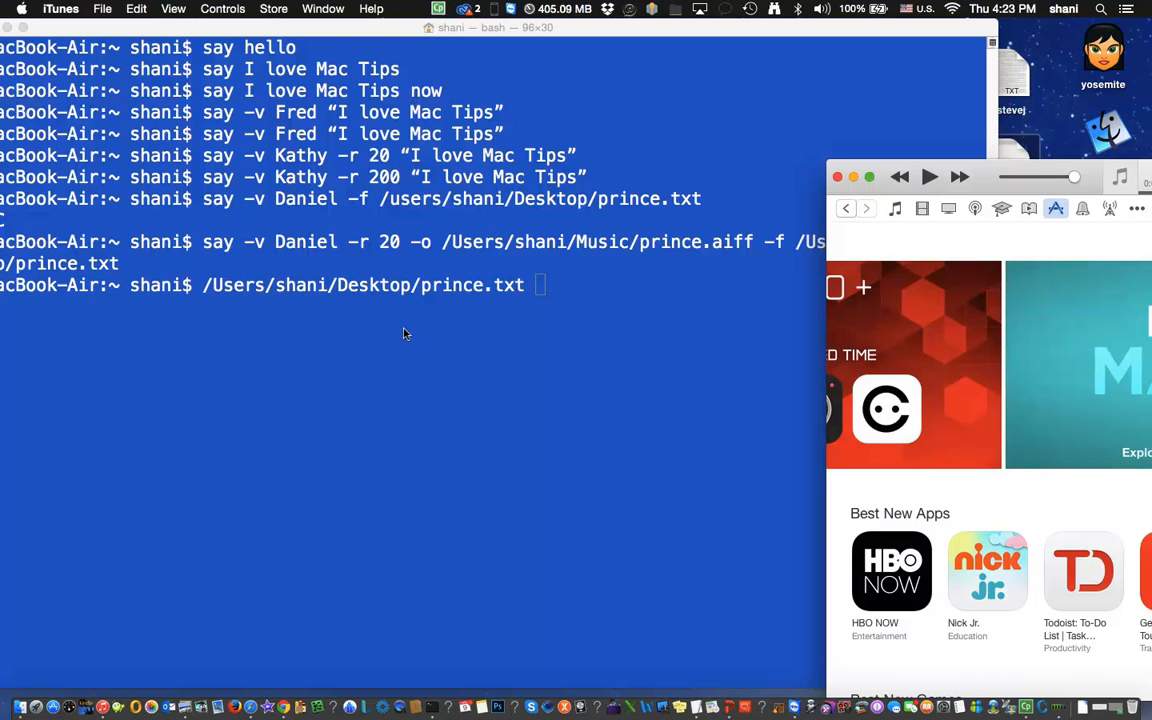
{"action": "left_click", "coordinate": [400, 333]}
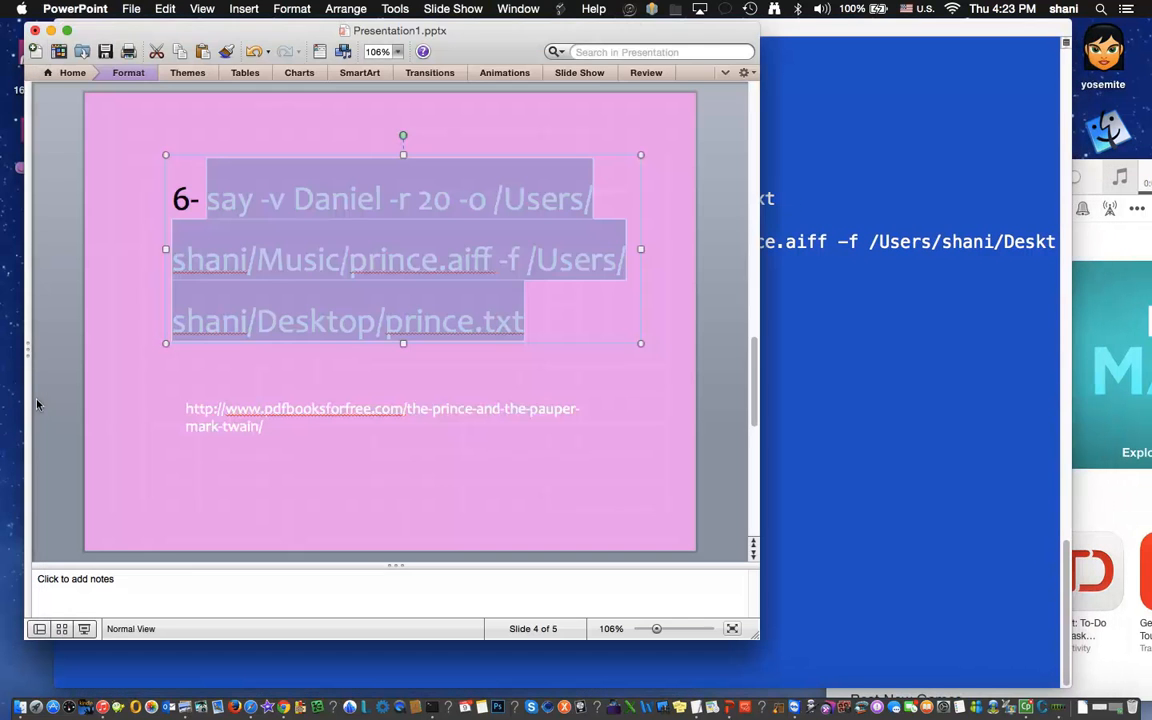
{"action": "mouse_move", "coordinate": [355, 394]}
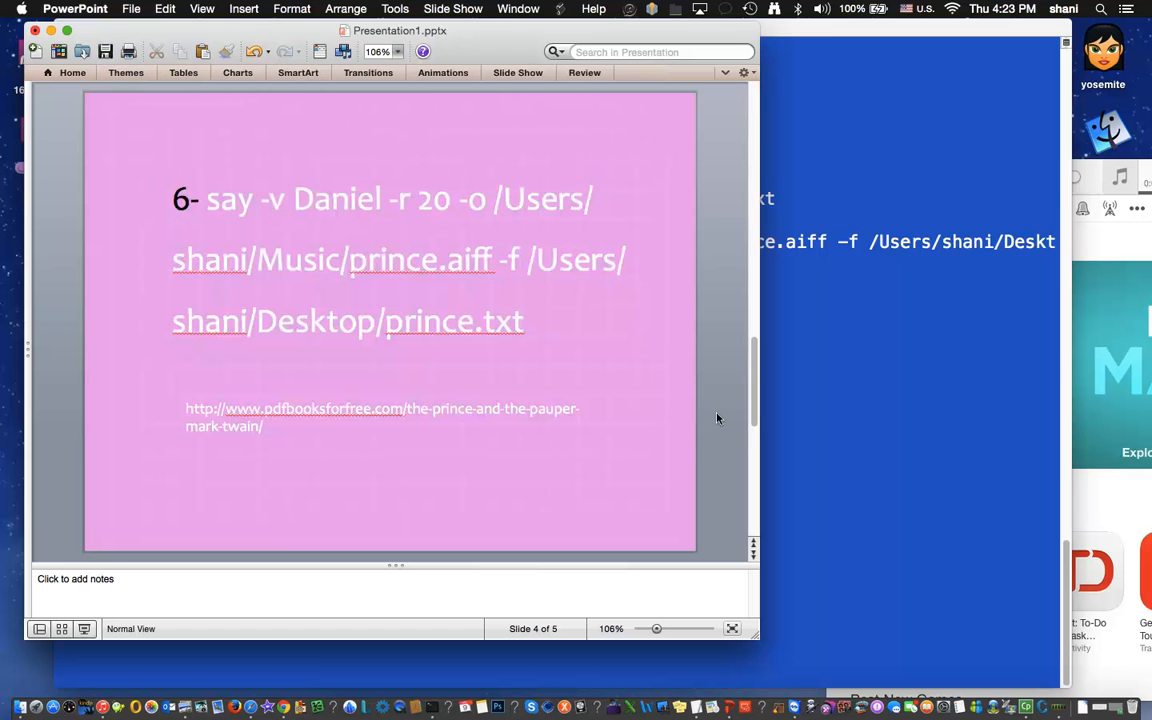
- Select slide 5's Cellos voice command, run the commands in Terminal, then stop with Control-C
{"action": "scroll", "scroll_direction": "down", "scroll_amount": 3}
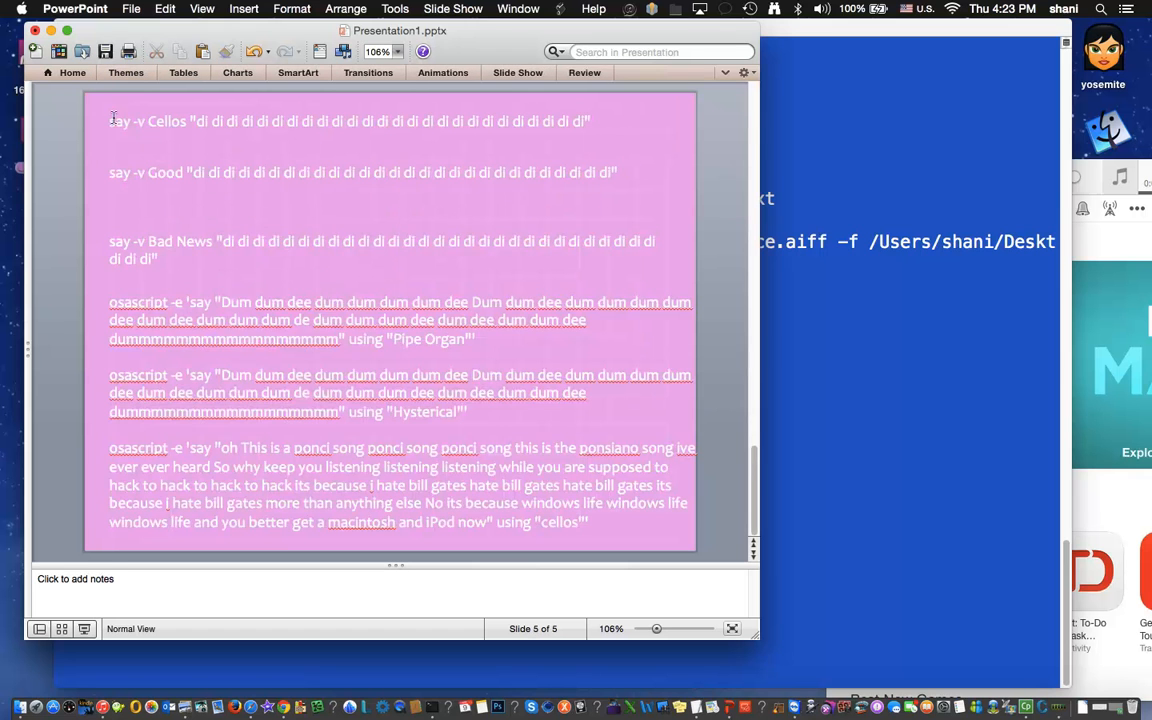
{"action": "left_click", "coordinate": [350, 121]}
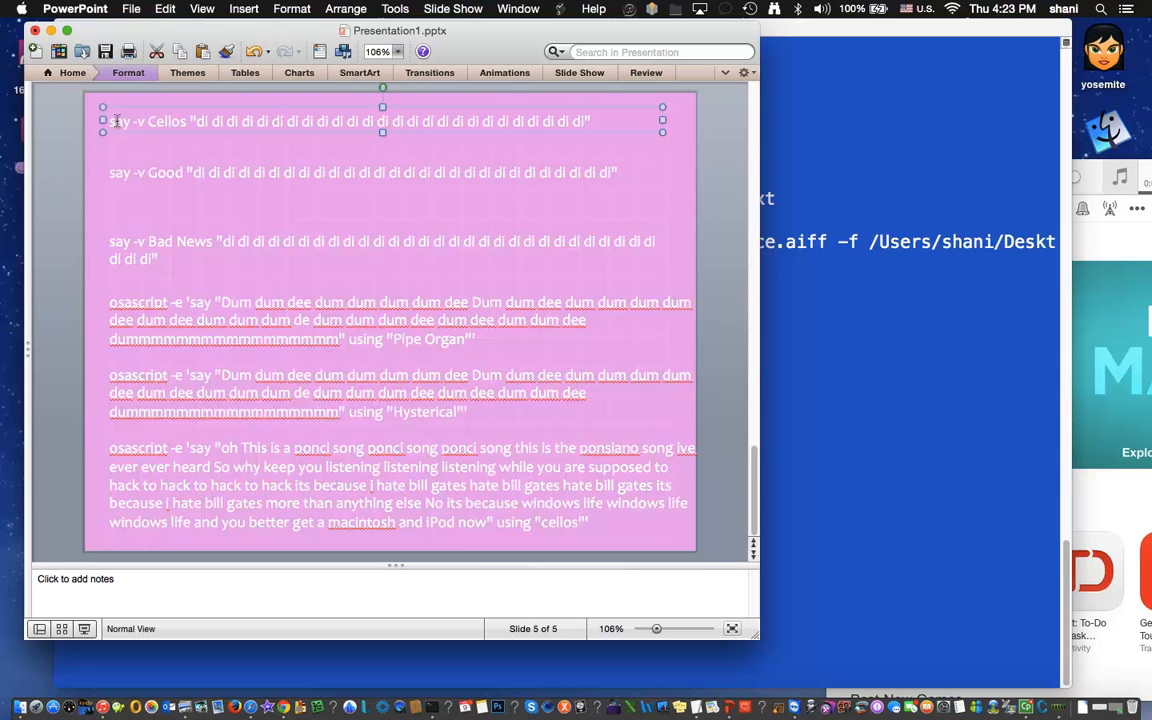
{"action": "triple_click", "coordinate": [350, 121]}
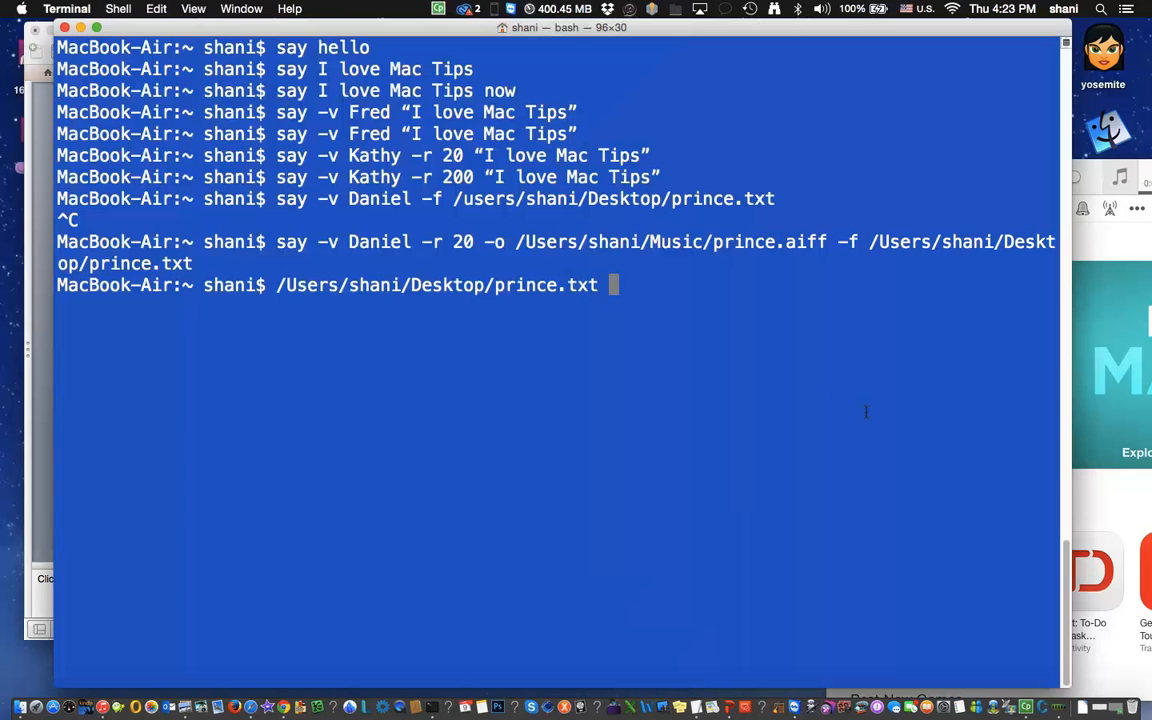
{"action": "key", "text": "Return"}
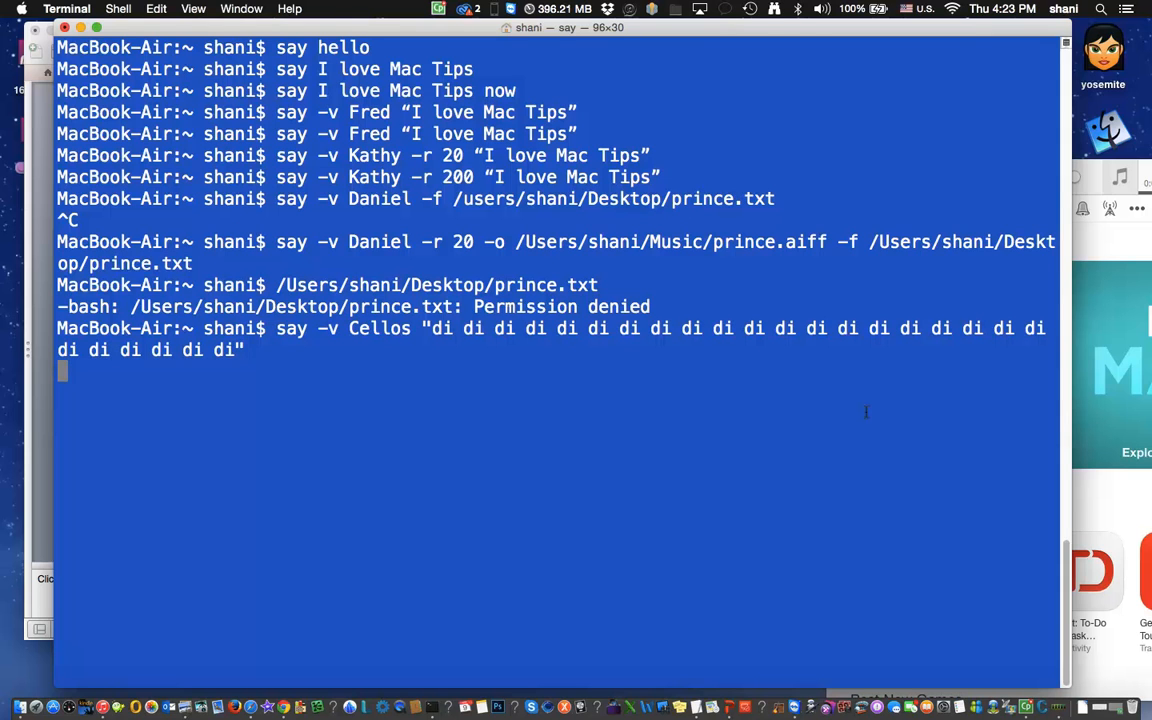
{"action": "key", "text": "ctrl+c"}
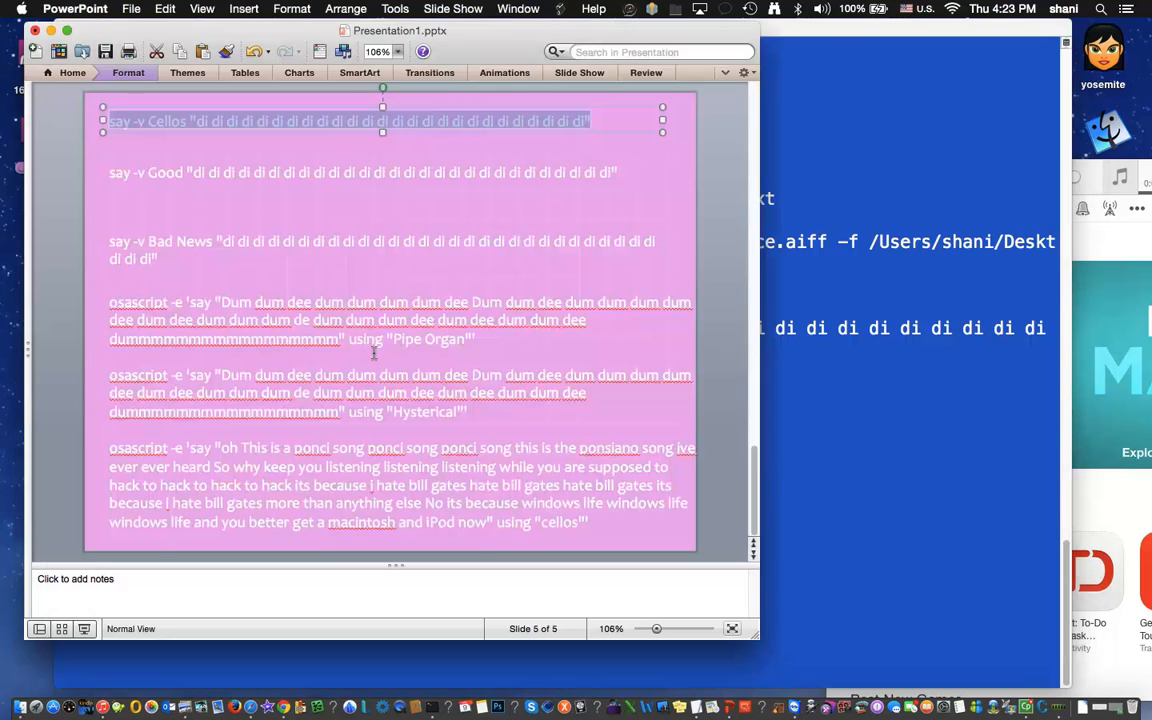
{"action": "mouse_move", "coordinate": [107, 452]}
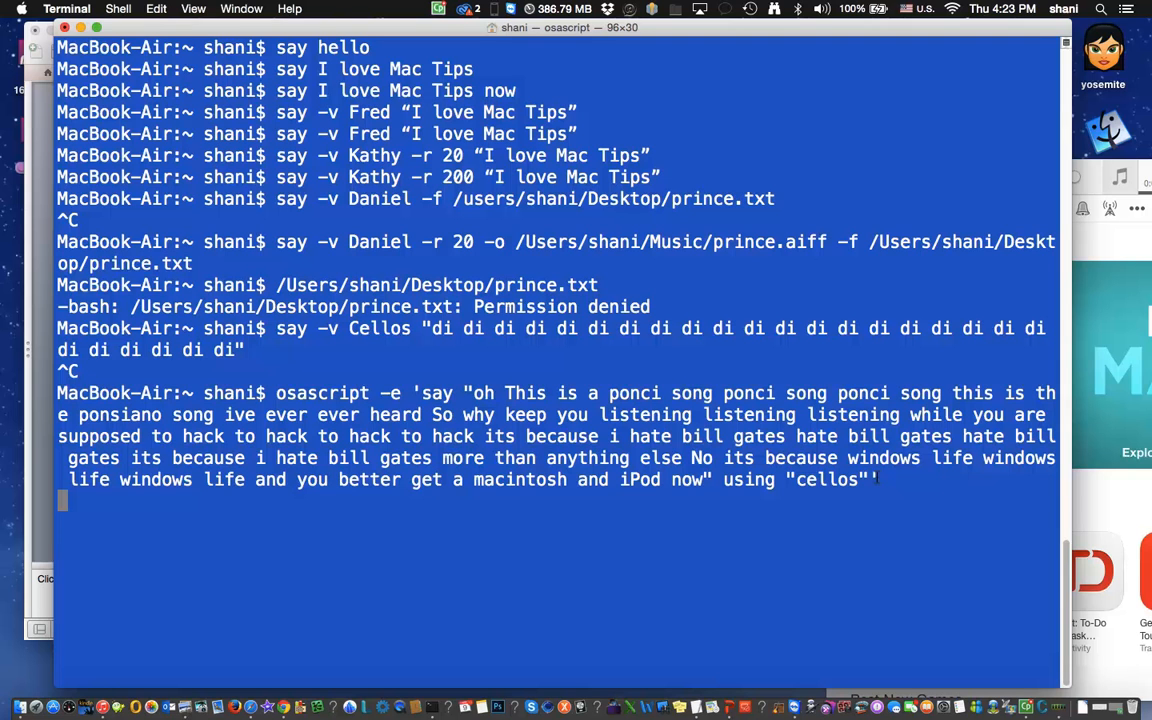
- Stop the cellos song script, then stop the Good voice singing 'di di' with Control-C
{"action": "key", "text": "ctrl+c"}
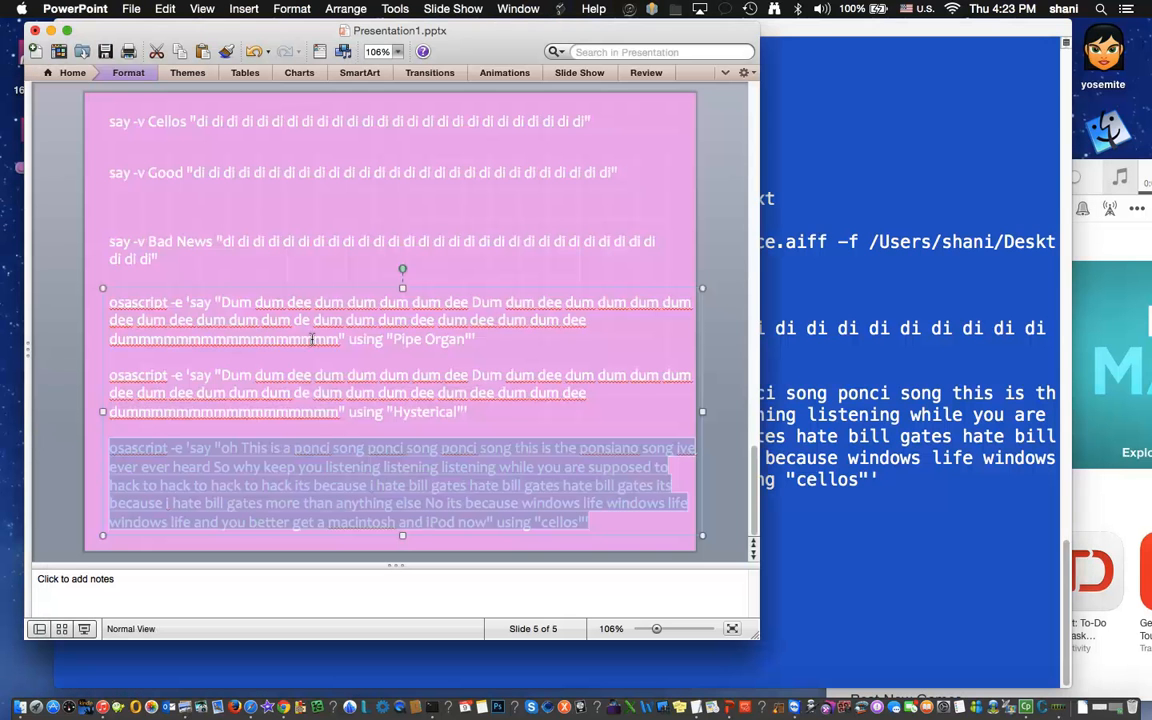
{"action": "mouse_move", "coordinate": [113, 173]}
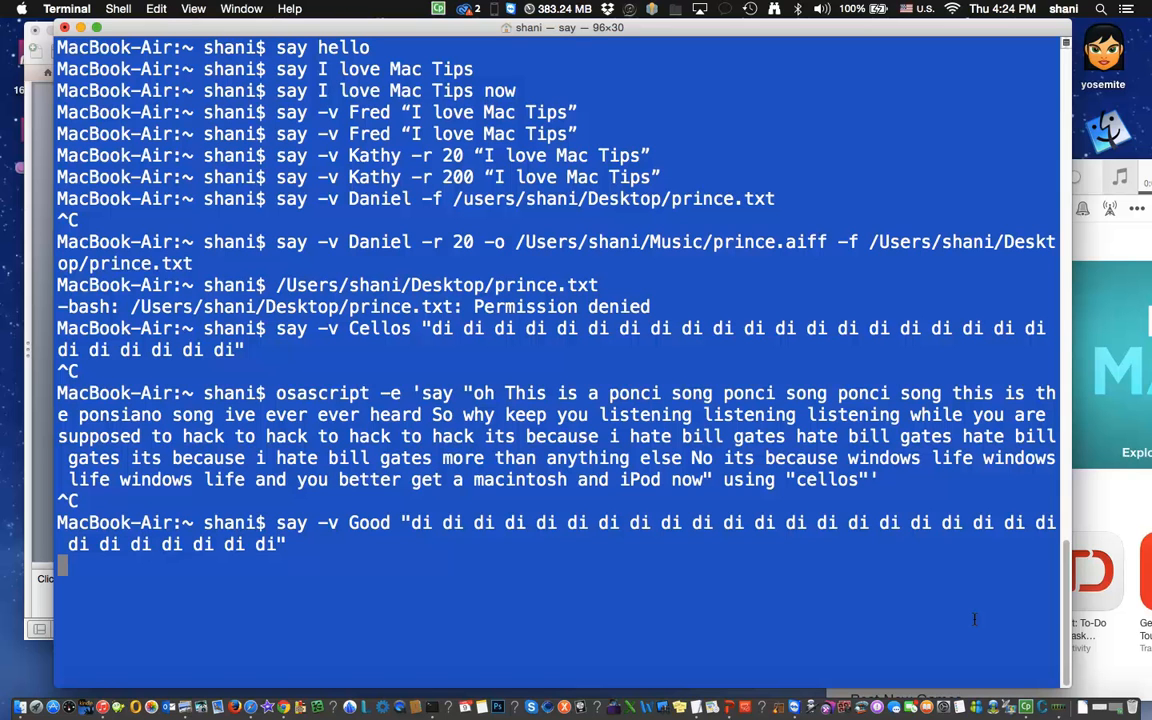
{"action": "key", "text": "ctrl+c"}
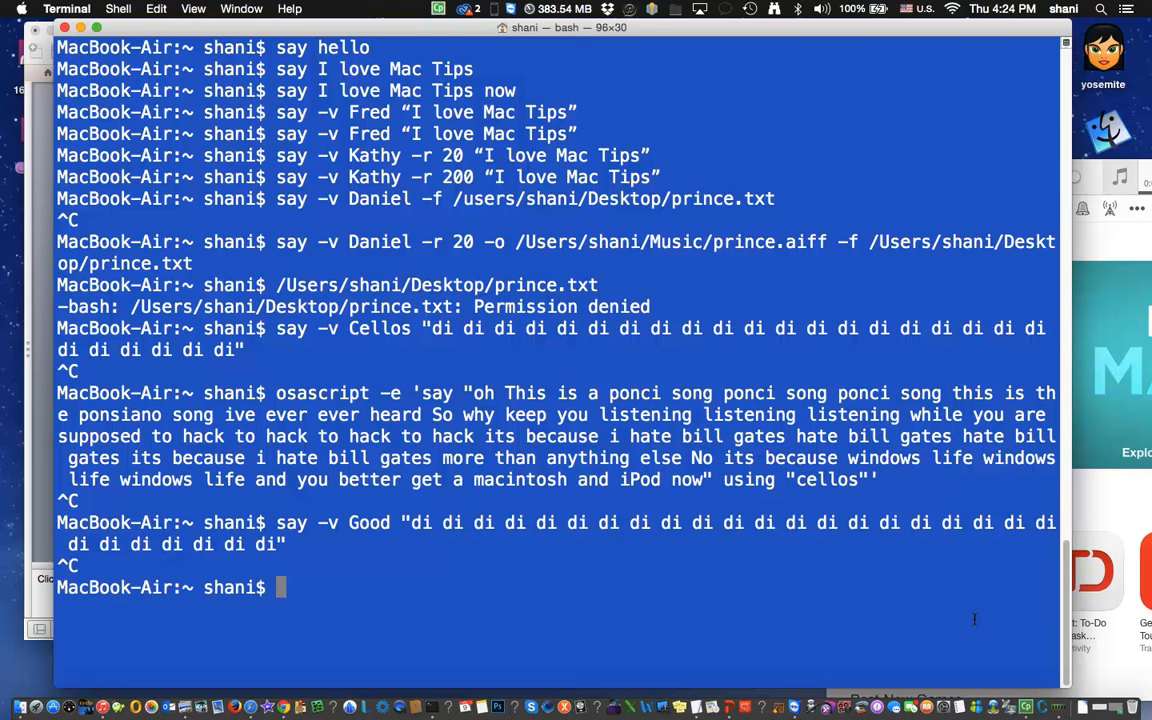